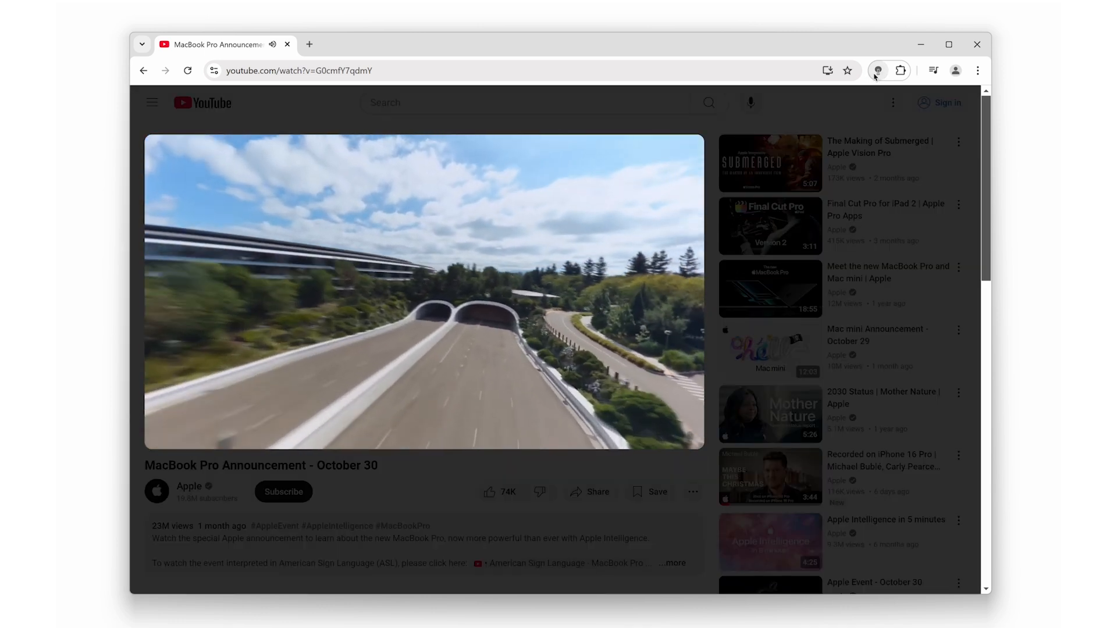
- Enable the Turn Off the Lights atmosphere lighting glow around the YouTube video
{"action": "left_click", "coordinate": [877, 70]}
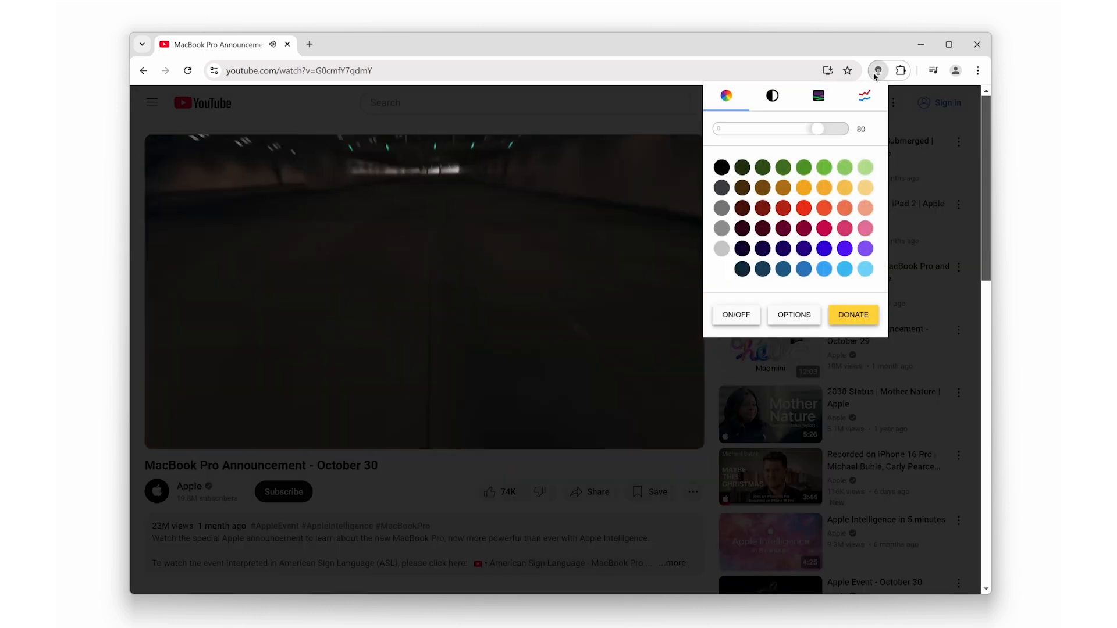
{"action": "left_click", "coordinate": [817, 95]}
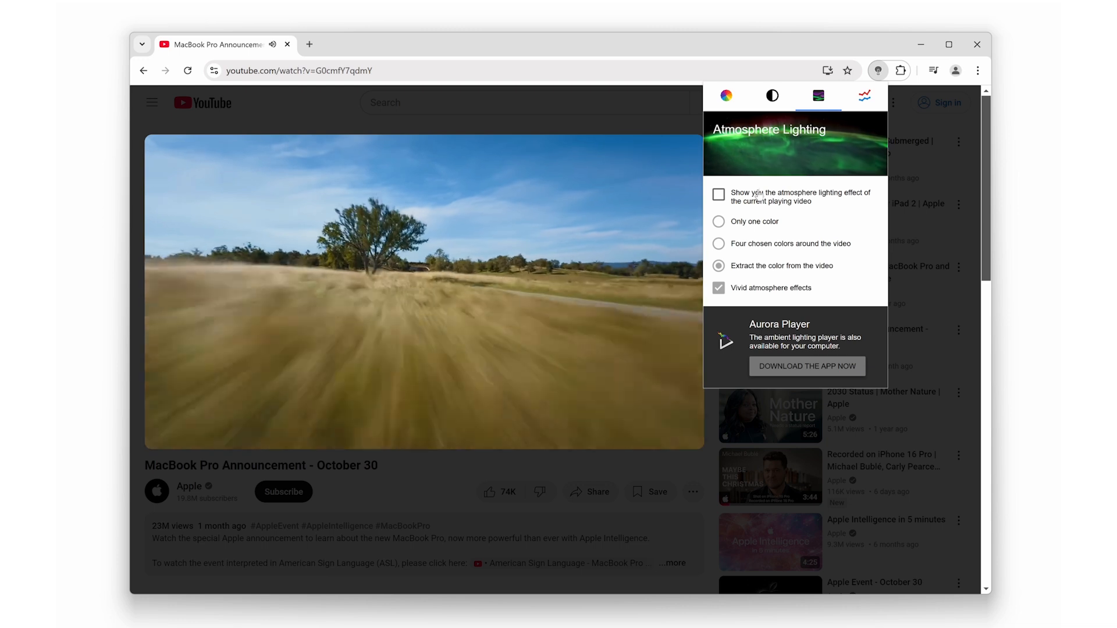
{"action": "left_click", "coordinate": [719, 194]}
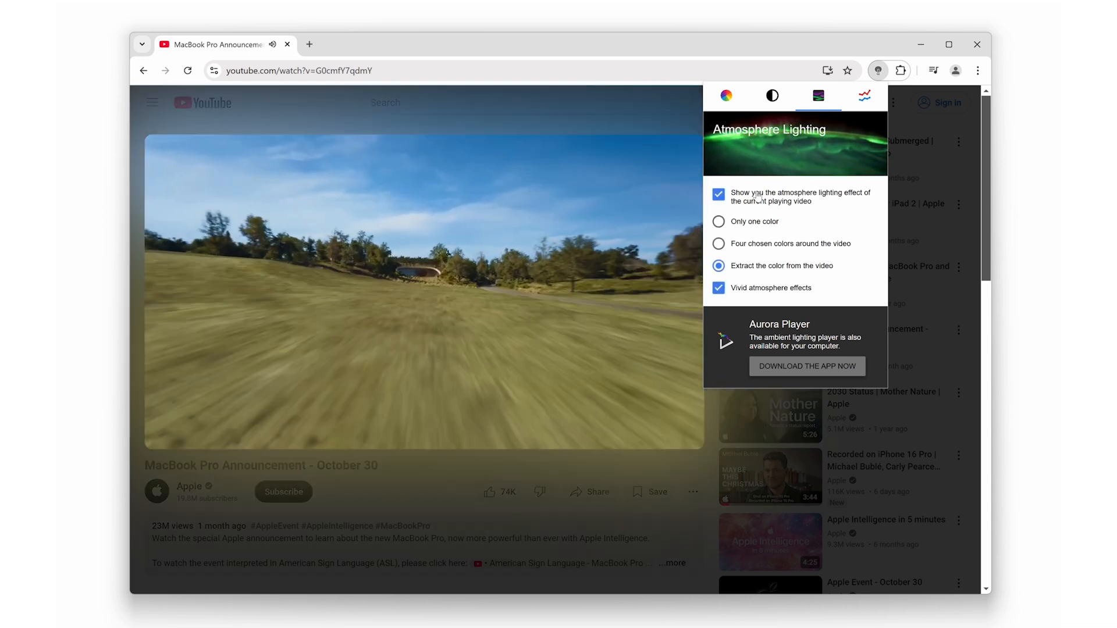
{"action": "left_click", "coordinate": [877, 70]}
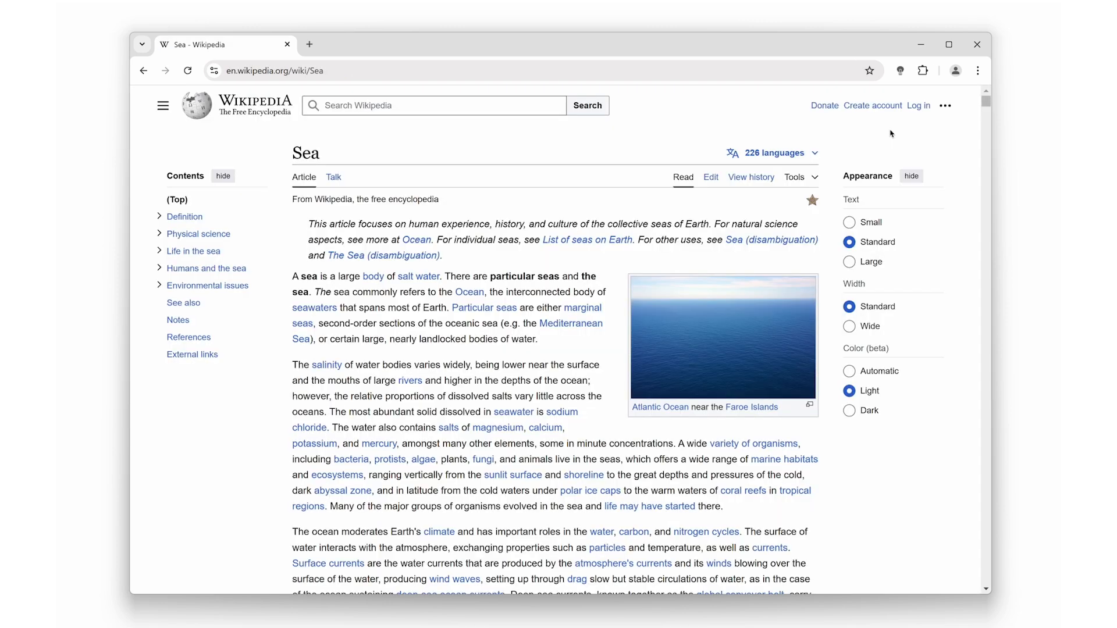
- Switch the Wikipedia Sea article to Night Mode via the Turn Off the Lights popup
{"action": "left_click", "coordinate": [900, 69]}
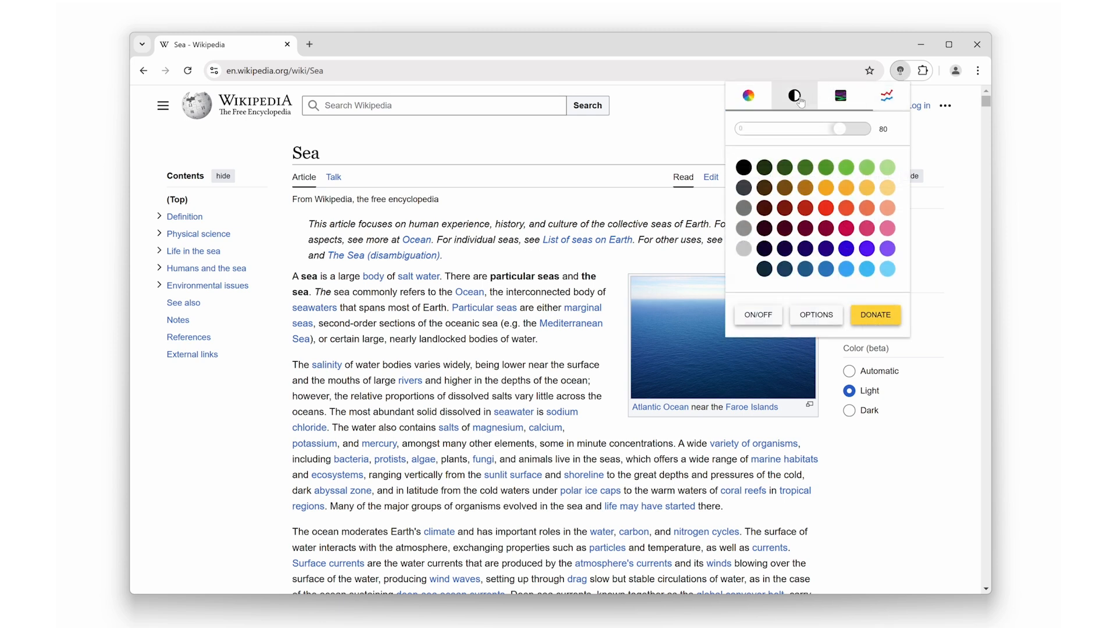
{"action": "left_click", "coordinate": [792, 95]}
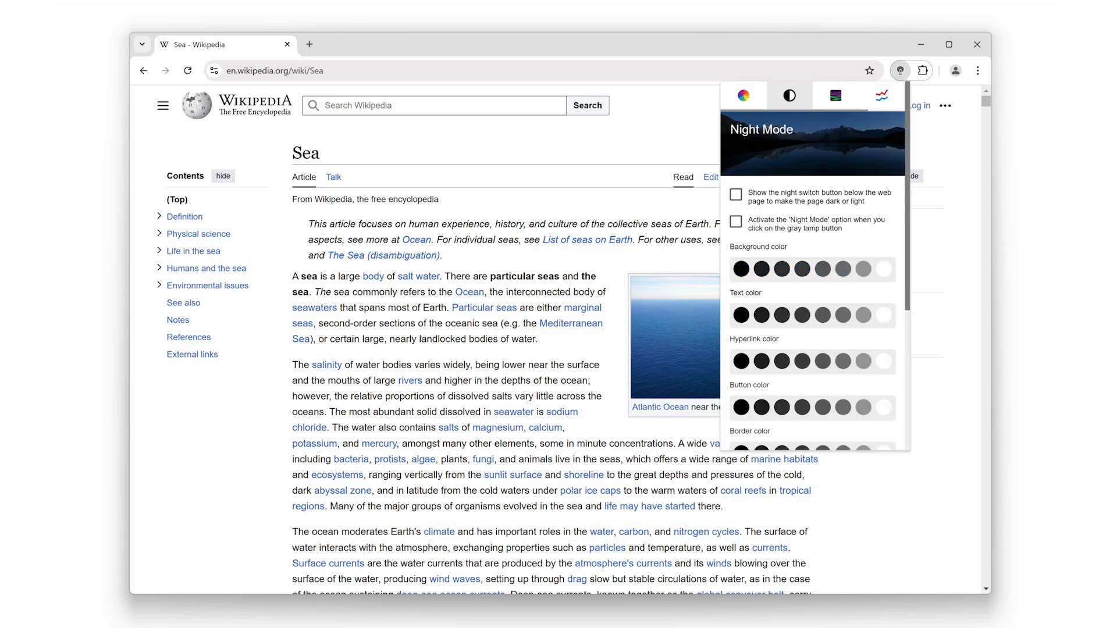
{"action": "left_click", "coordinate": [789, 95]}
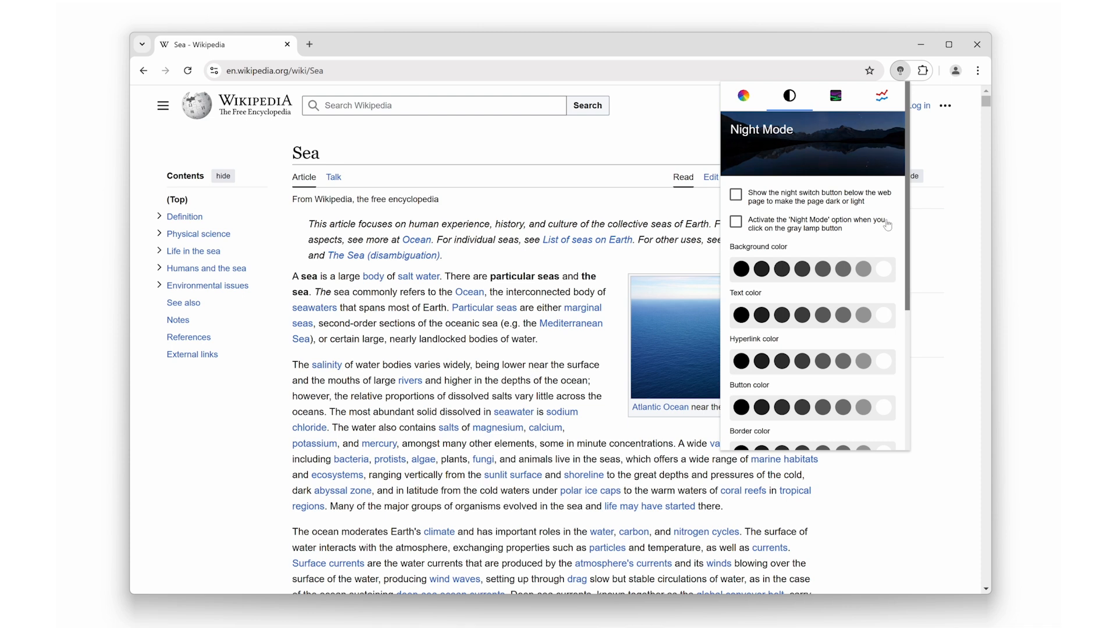
{"action": "scroll", "scroll_direction": "down", "scroll_amount": 3}
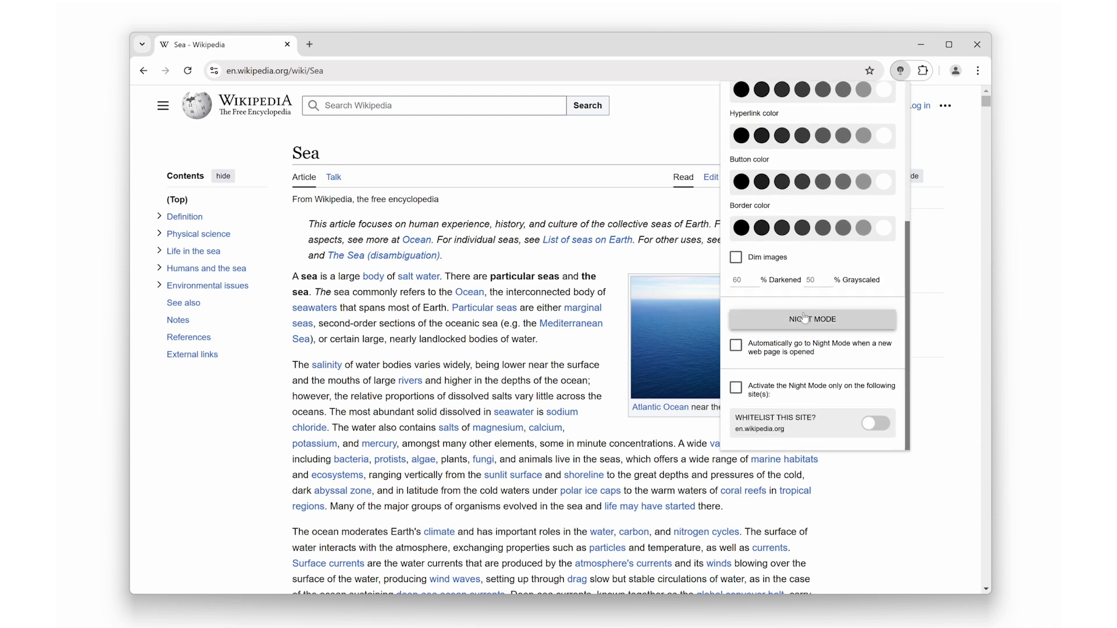
{"action": "left_click", "coordinate": [811, 319]}
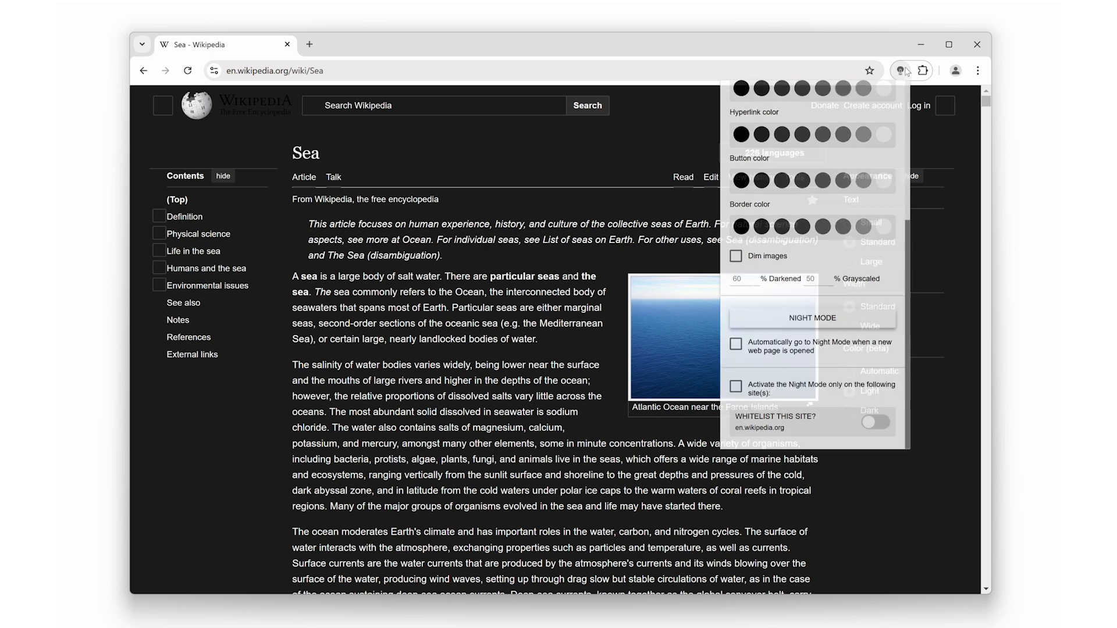
{"action": "left_click", "coordinate": [899, 70]}
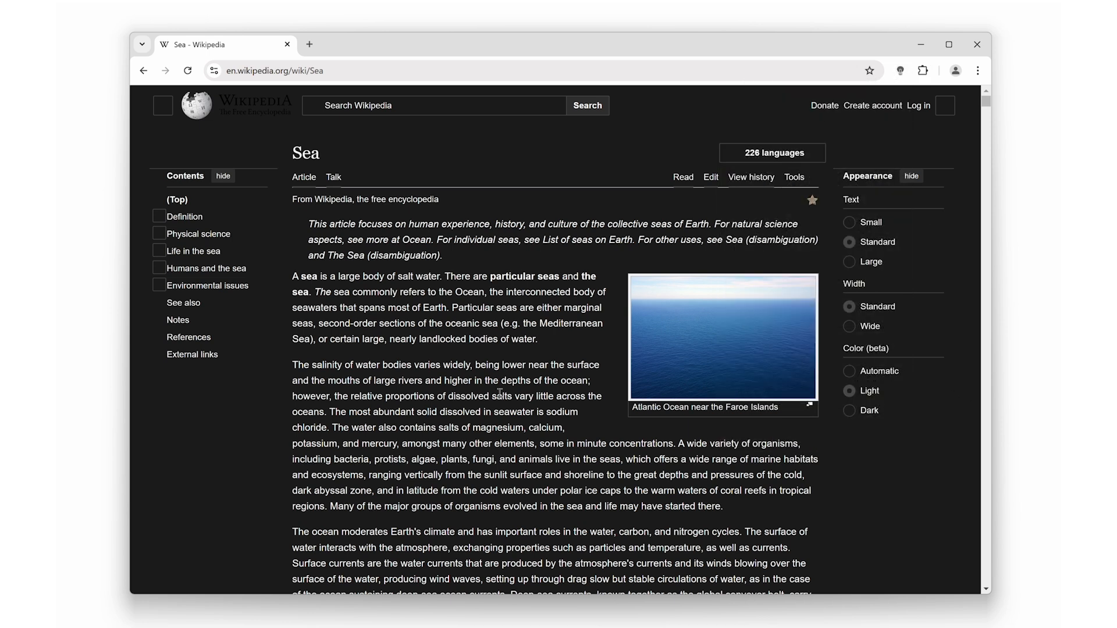
{"action": "scroll", "scroll_direction": "down", "scroll_amount": 3}
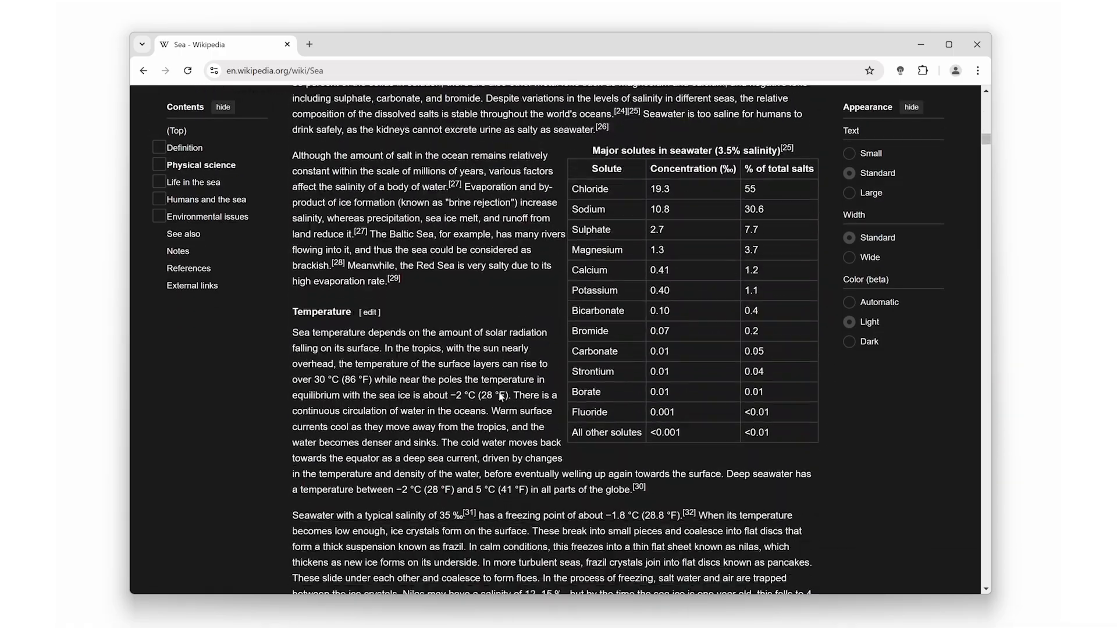
{"action": "scroll", "scroll_direction": "down", "scroll_amount": 3}
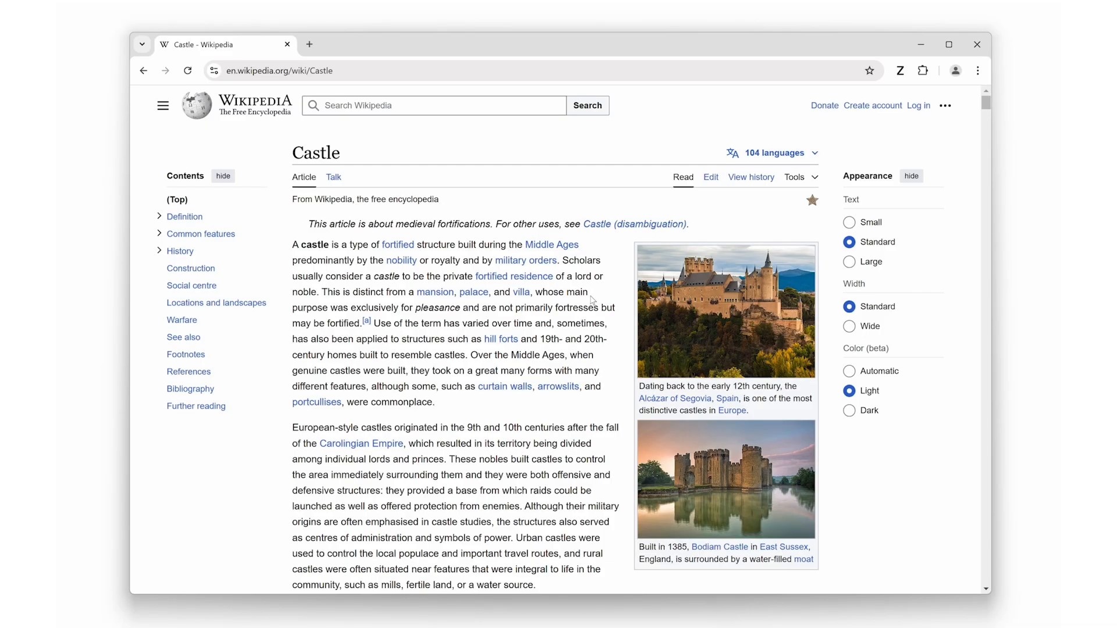
{"action": "mouse_move", "coordinate": [785, 185]}
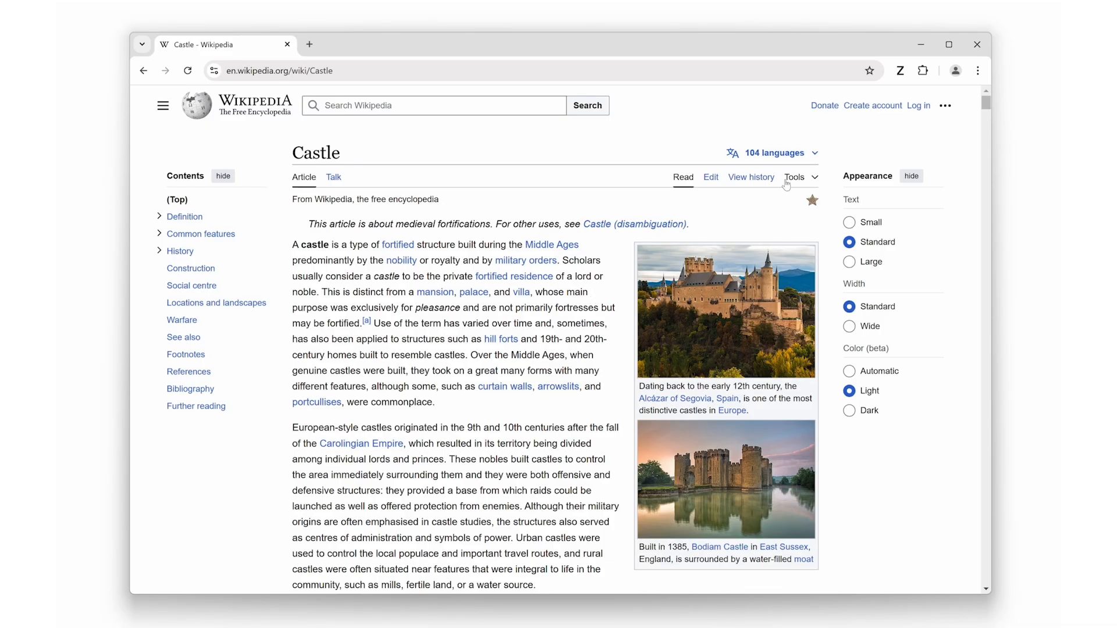
- Zoom the Castle article in to 120 then back out to 90 with the Zoom extension
{"action": "left_click", "coordinate": [899, 71]}
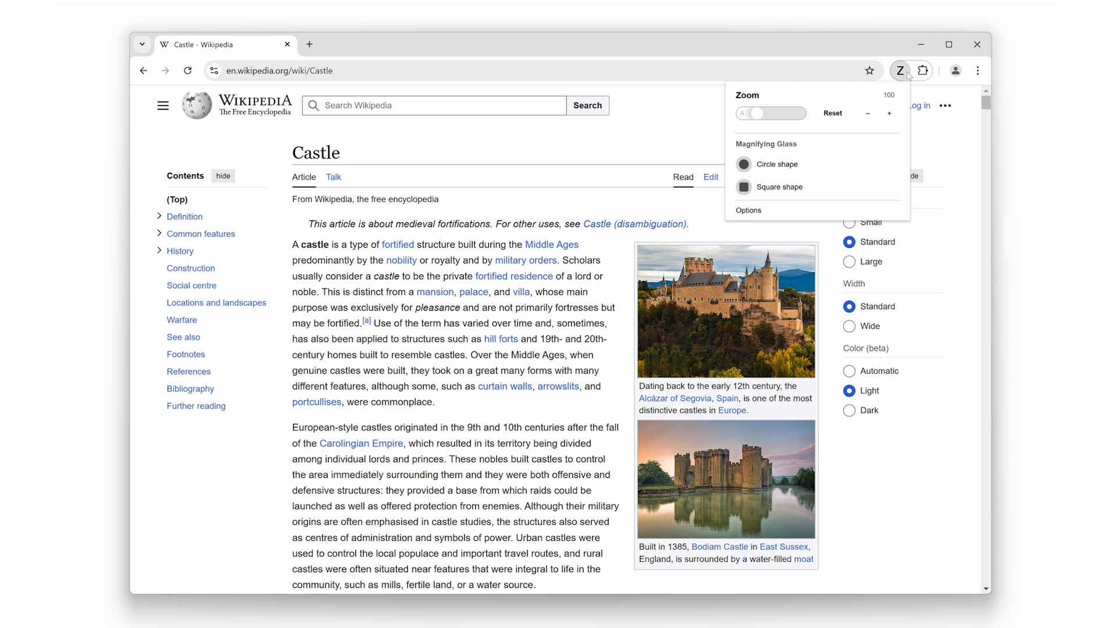
{"action": "left_click", "coordinate": [889, 113]}
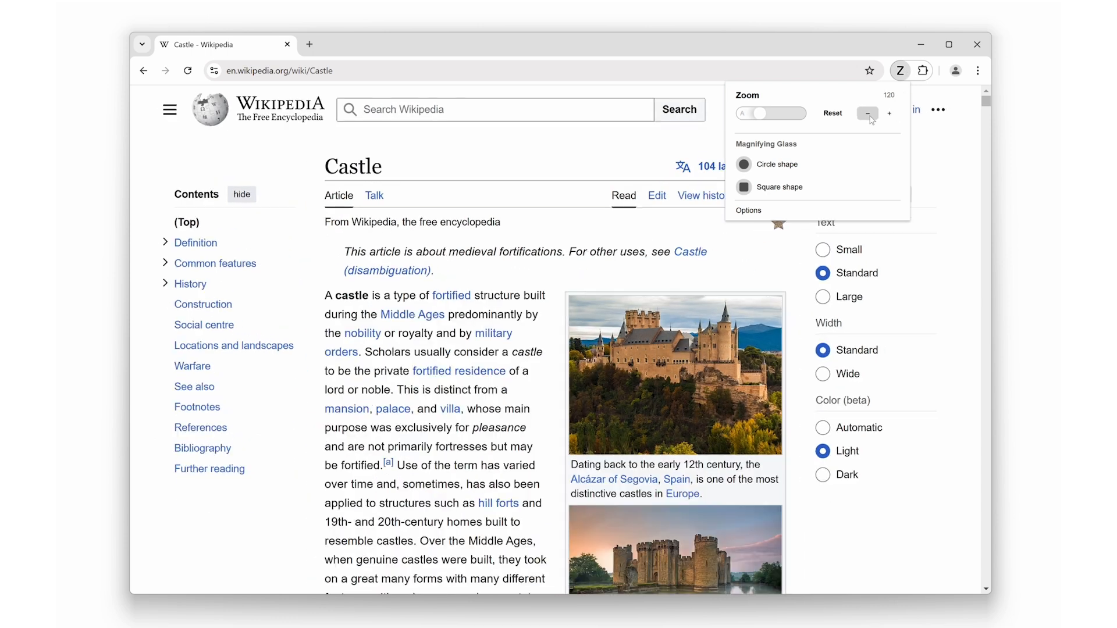
{"action": "left_click", "coordinate": [868, 113]}
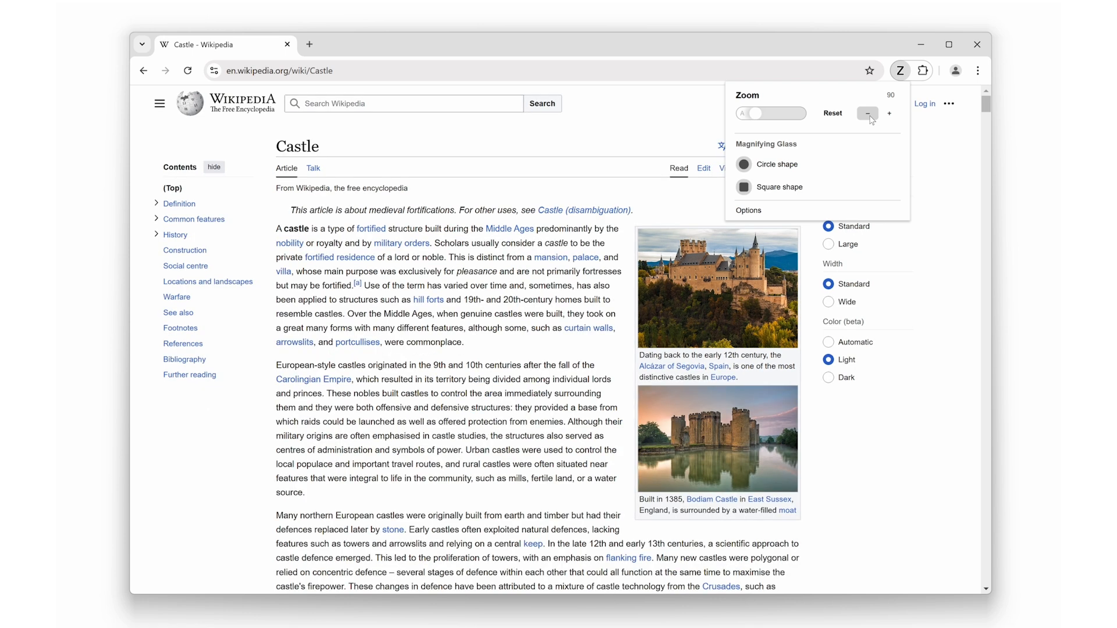
{"action": "left_click", "coordinate": [868, 112]}
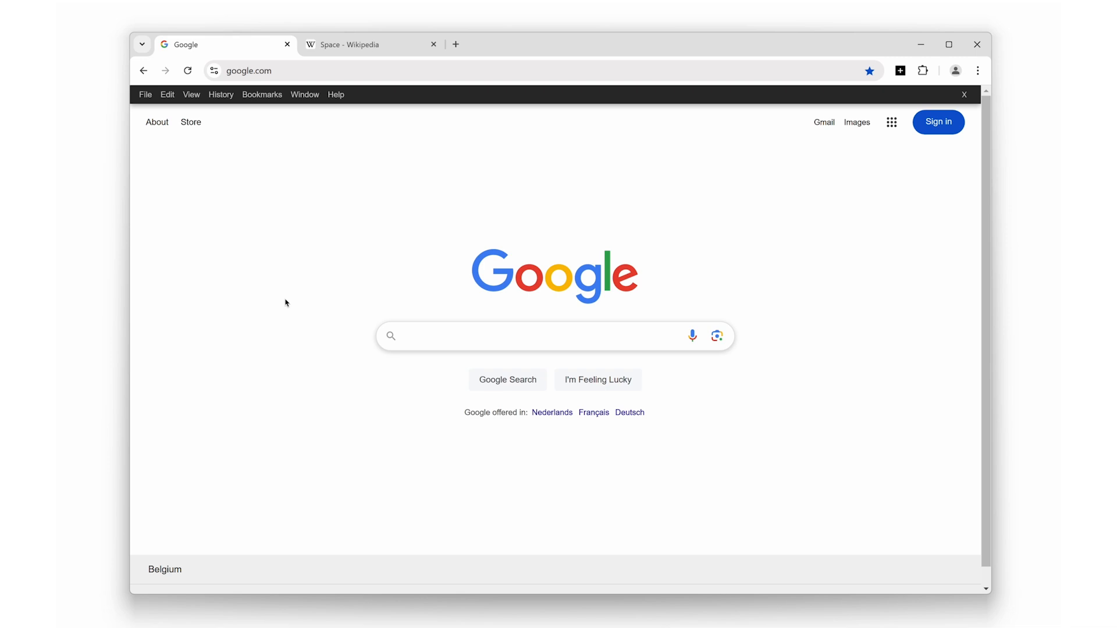
{"action": "left_click", "coordinate": [144, 94]}
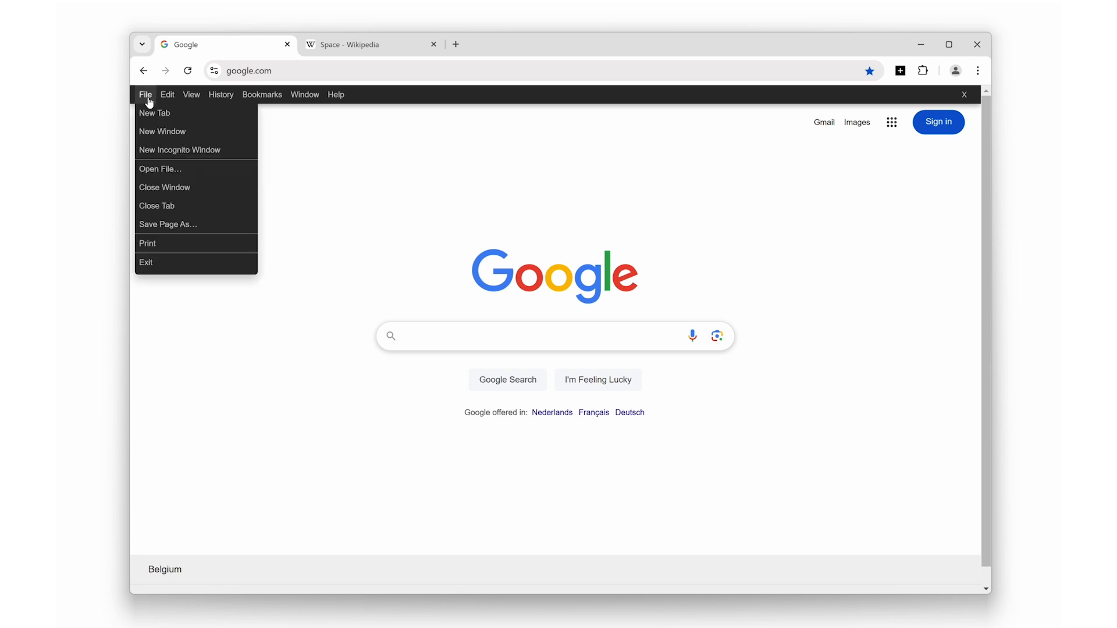
{"action": "left_click", "coordinate": [189, 95]}
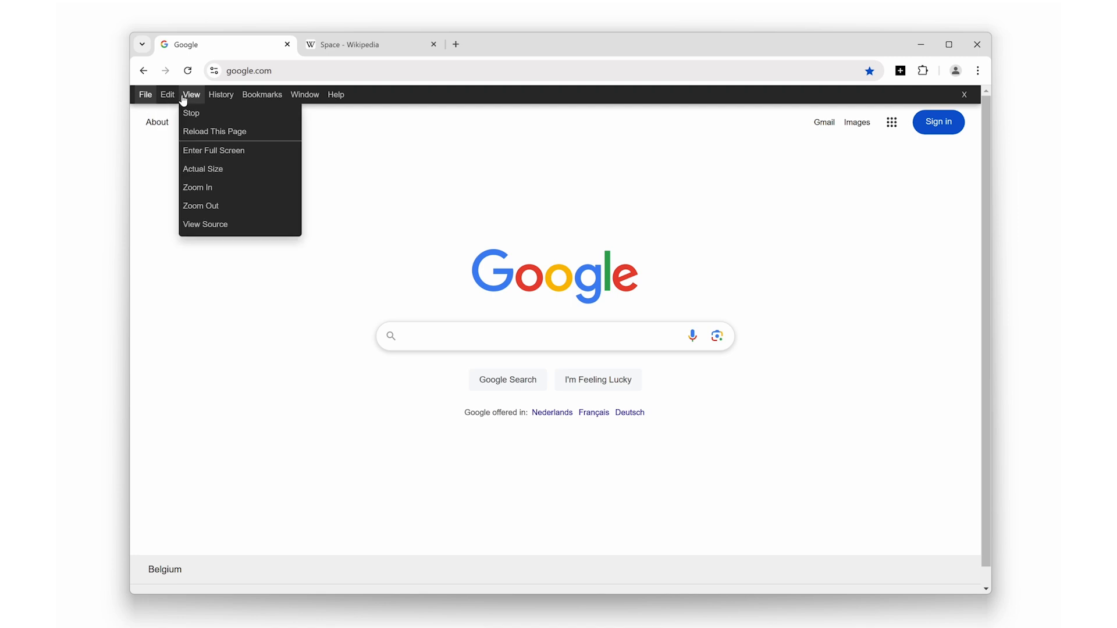
{"action": "left_click", "coordinate": [262, 94]}
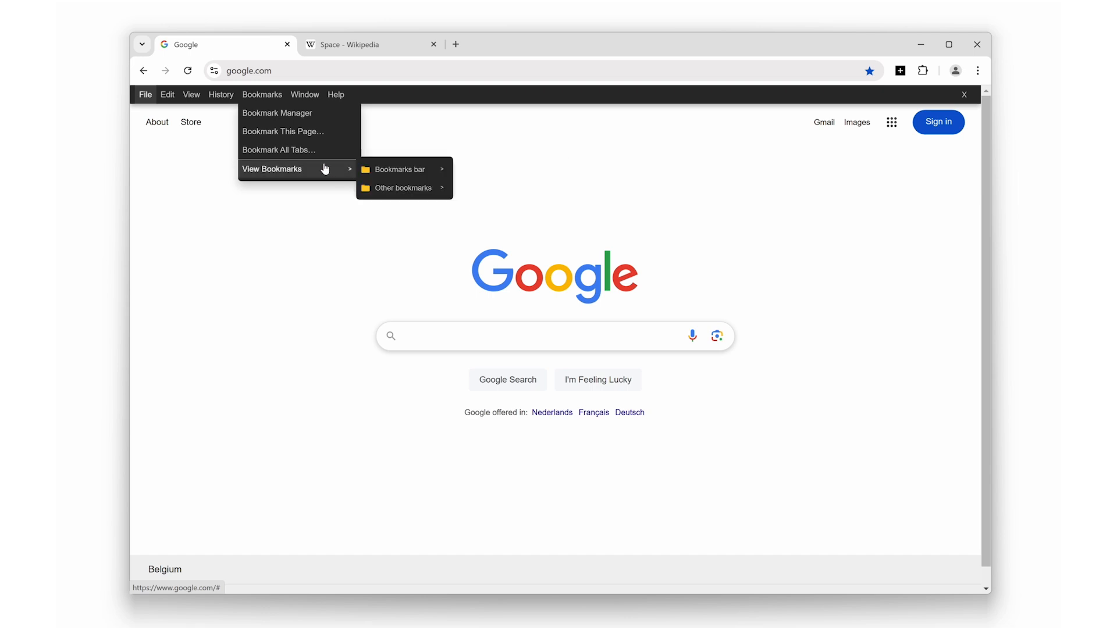
{"action": "left_click", "coordinate": [303, 94]}
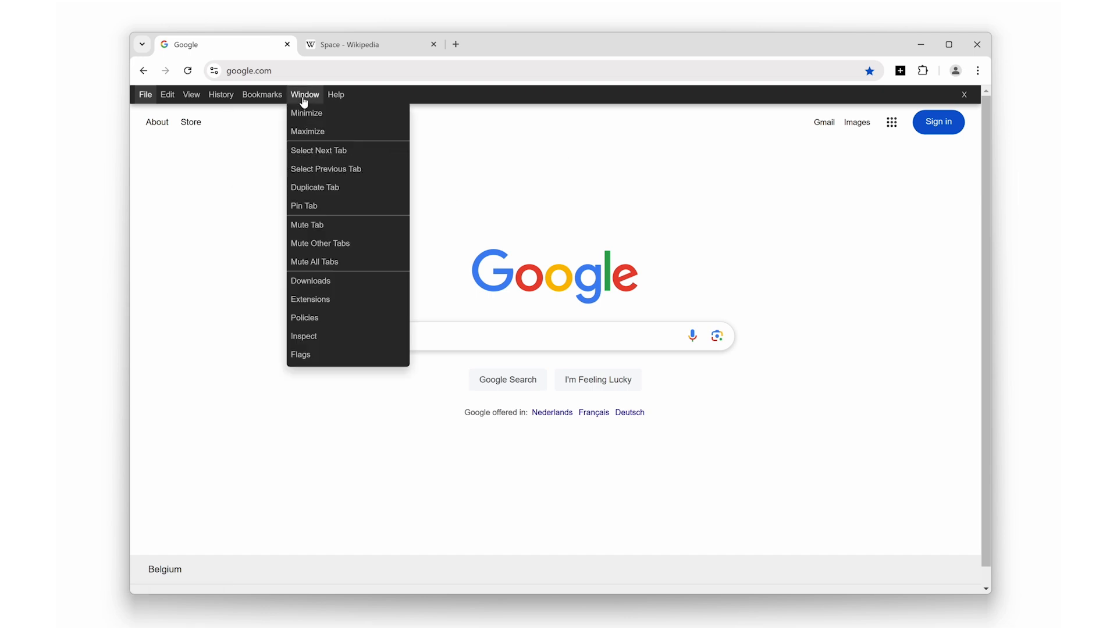
{"action": "left_click", "coordinate": [335, 94]}
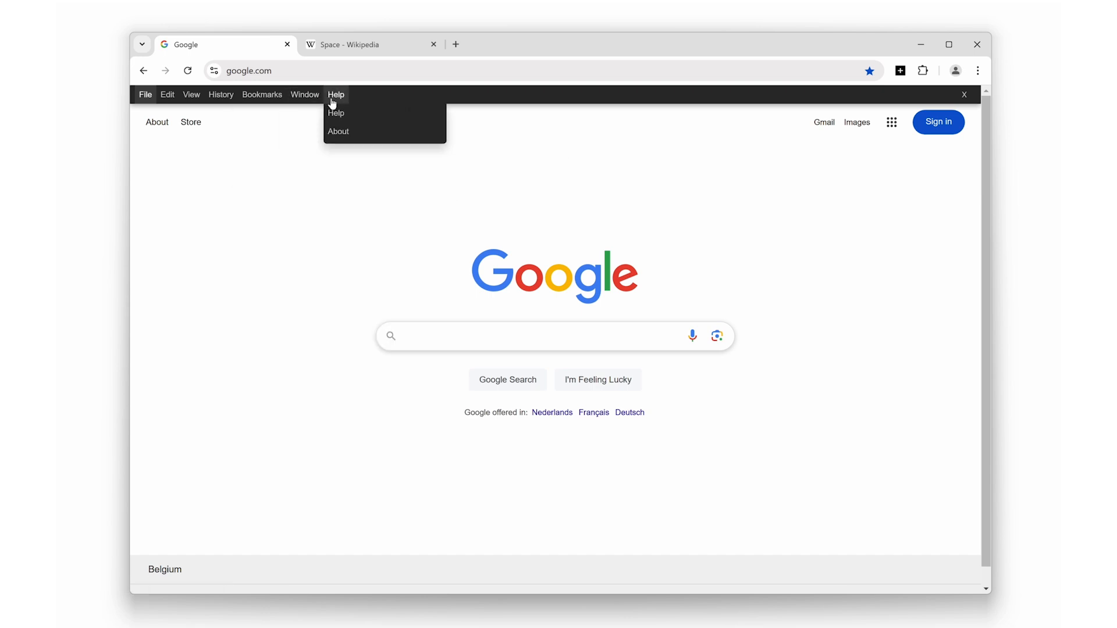
{"action": "left_click", "coordinate": [305, 94]}
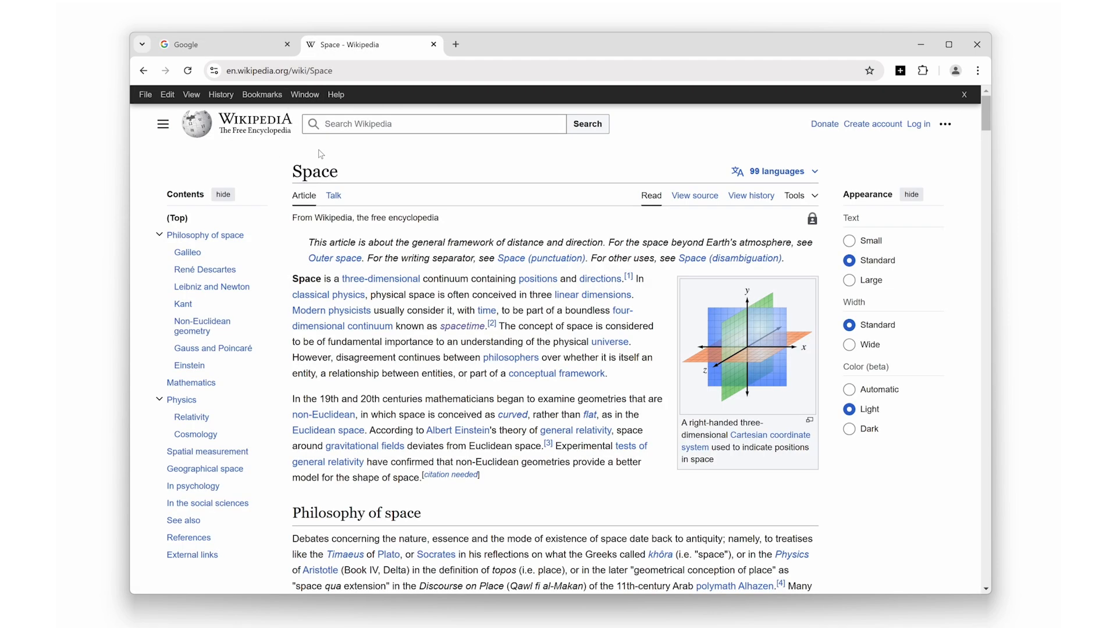
{"action": "left_click", "coordinate": [303, 94]}
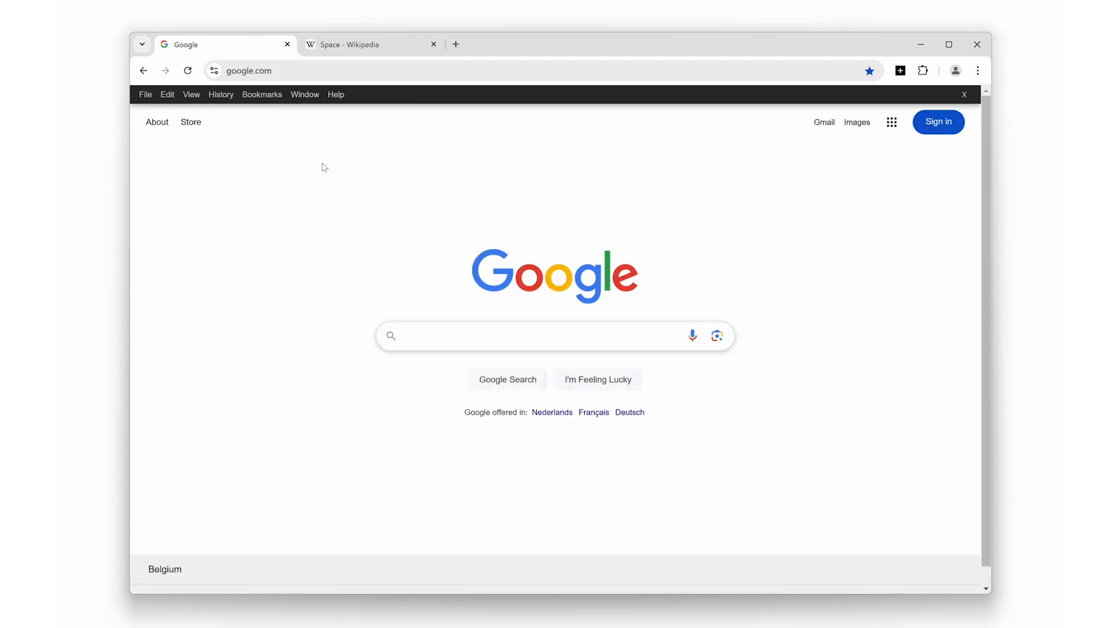
{"action": "left_click", "coordinate": [370, 45]}
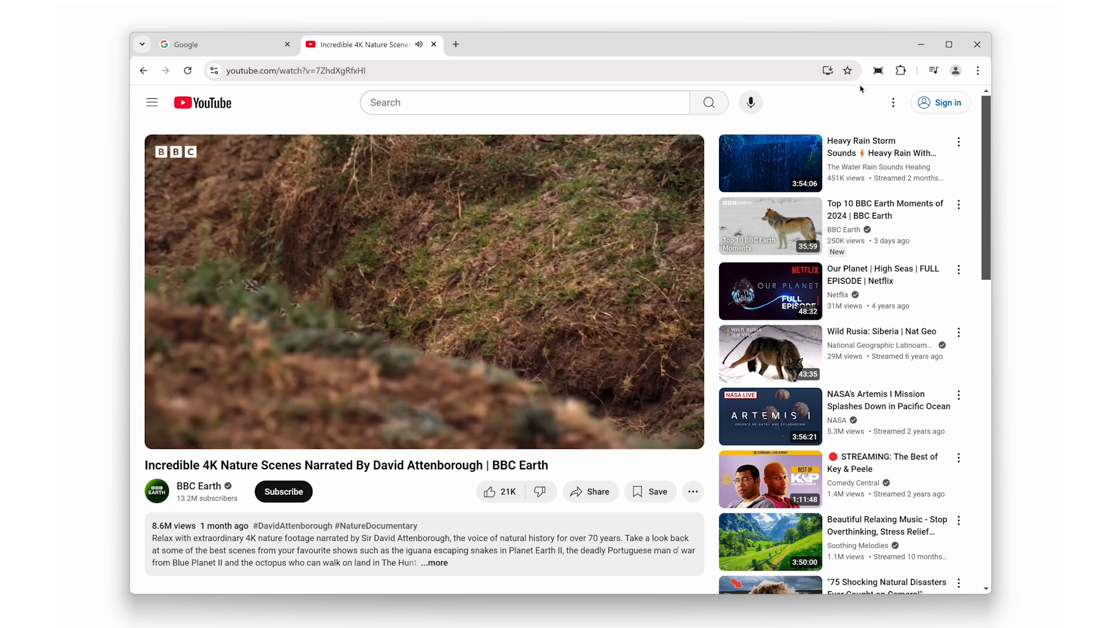
- Make the BBC Earth nature video fill the whole screen with the Full Screen extension
{"action": "left_click", "coordinate": [879, 70]}
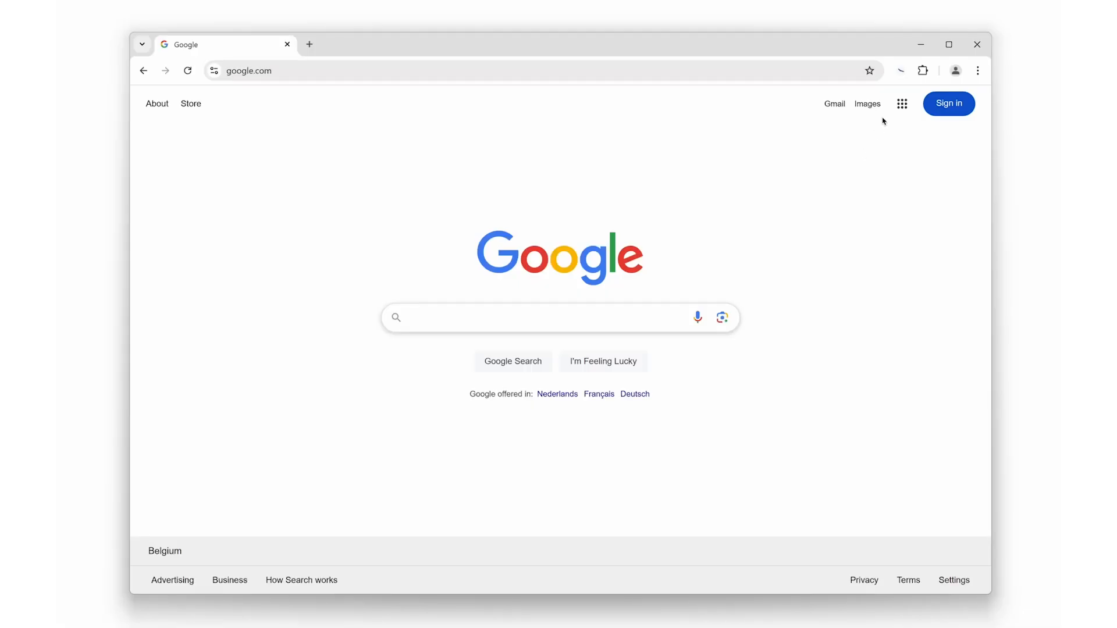
- View the Date Today clock, then enter '17 December 2024 22:18' in Google's search box
{"action": "left_click", "coordinate": [899, 71]}
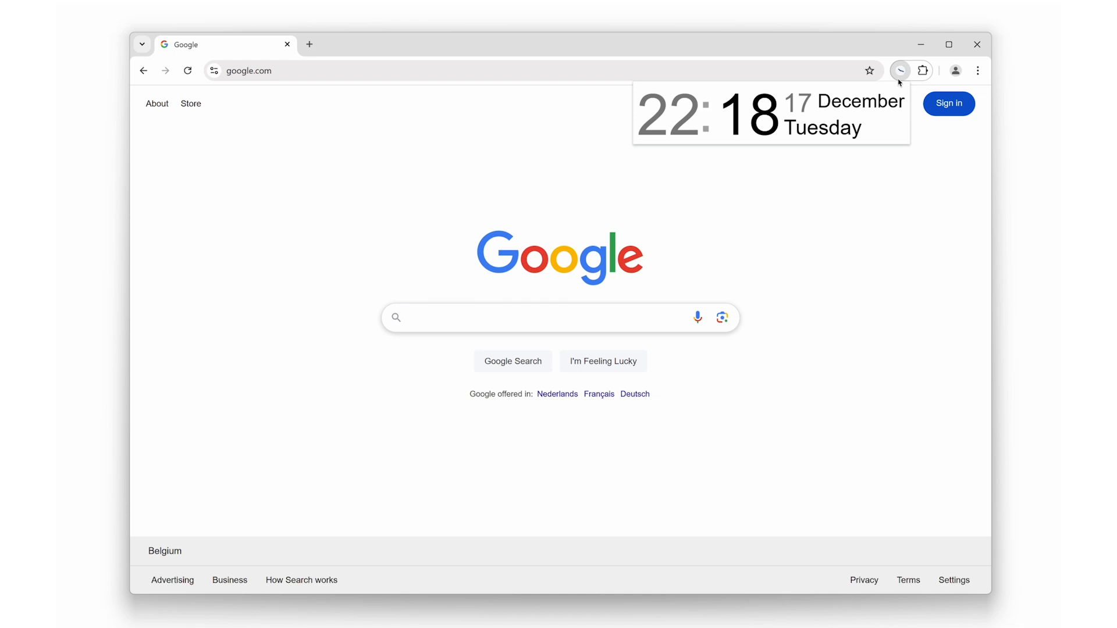
{"action": "left_click", "coordinate": [841, 100]}
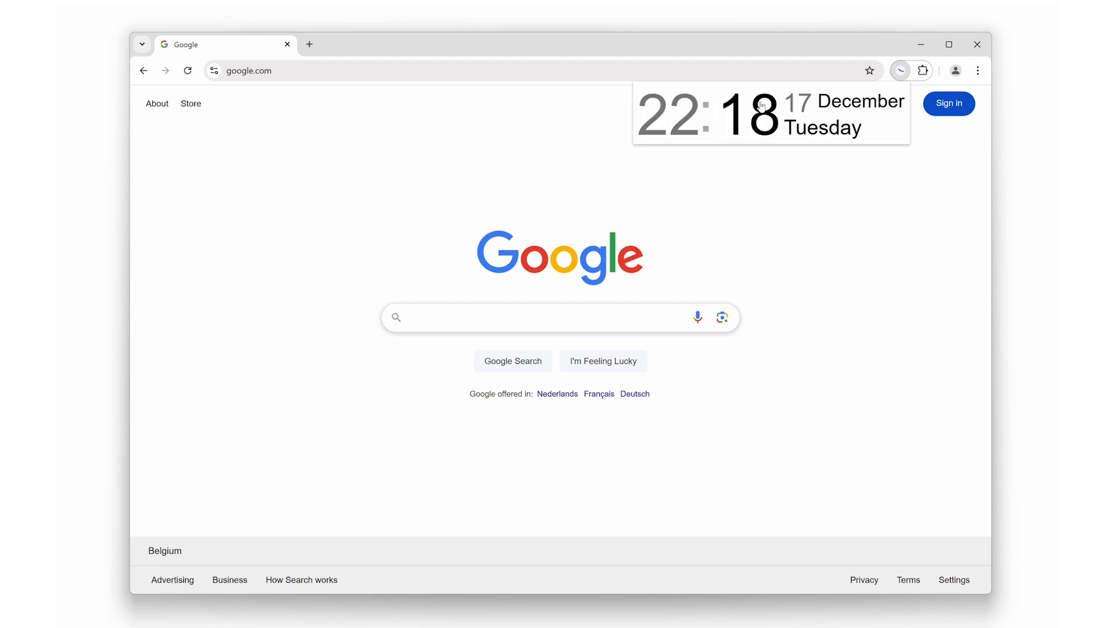
{"action": "left_click", "coordinate": [539, 317]}
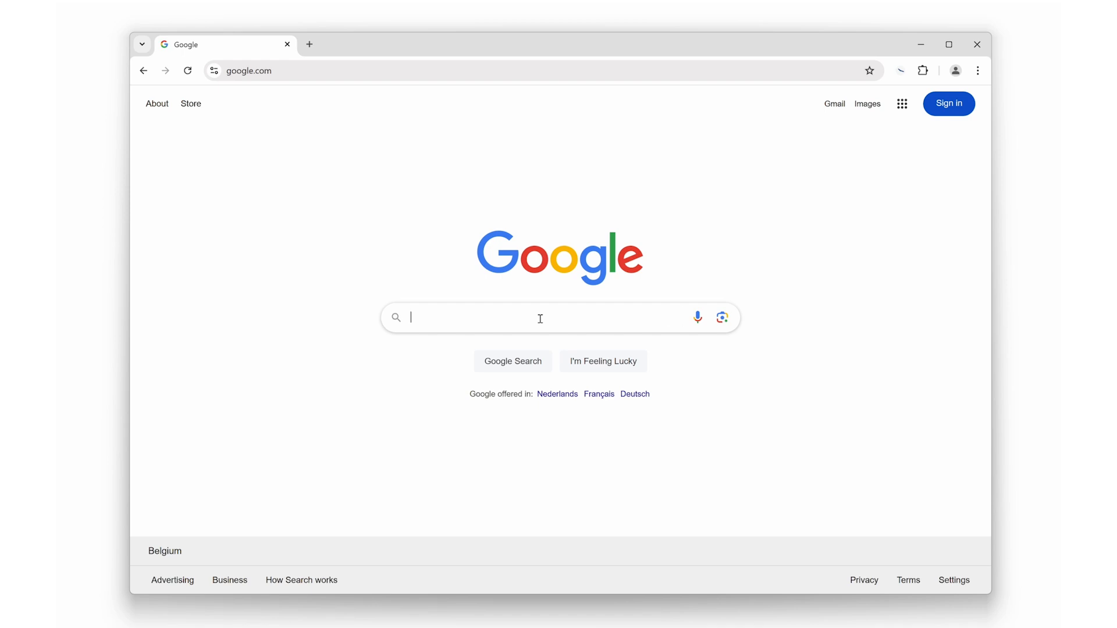
{"action": "type", "text": "17 December 2024 22:18"}
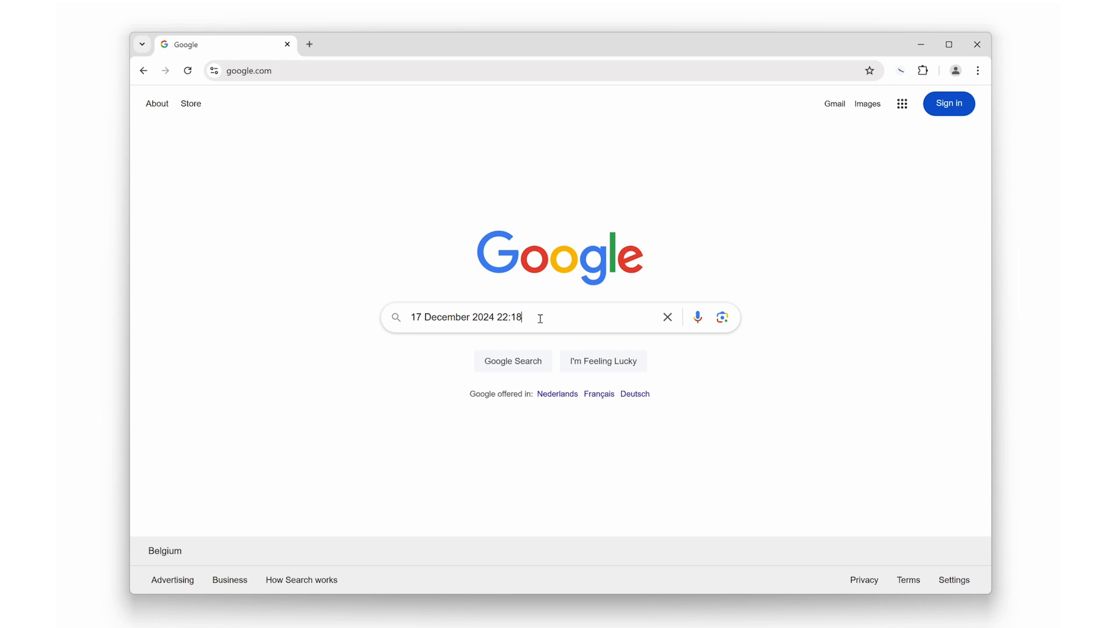
{"action": "left_click", "coordinate": [899, 71]}
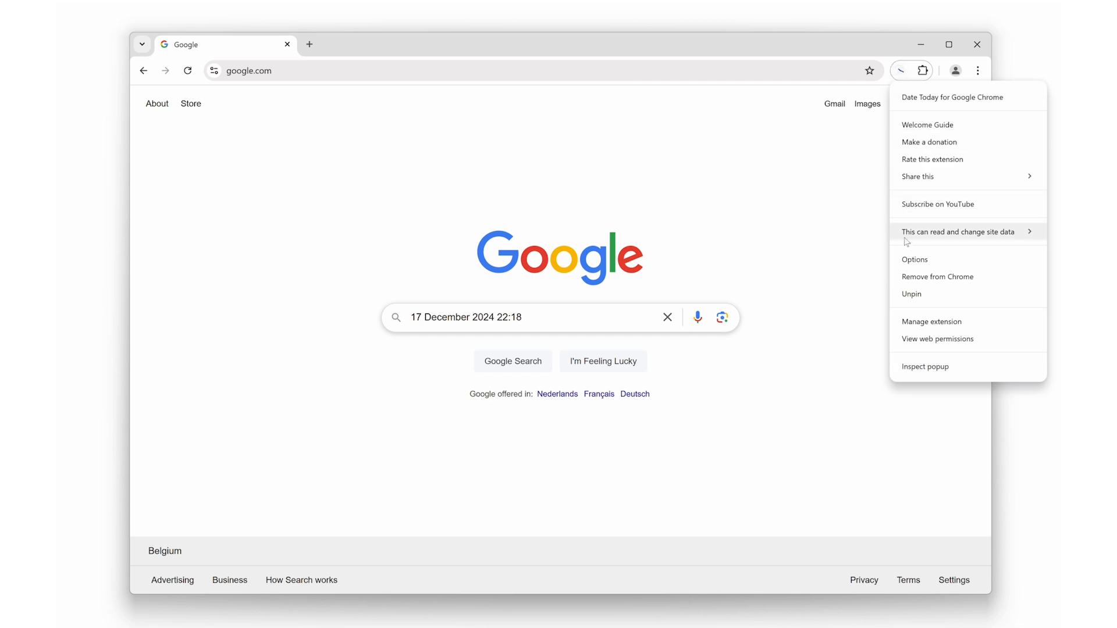
- Enable the Night Mode clock style in Date Today options and confirm its time range
{"action": "left_click", "coordinate": [915, 259]}
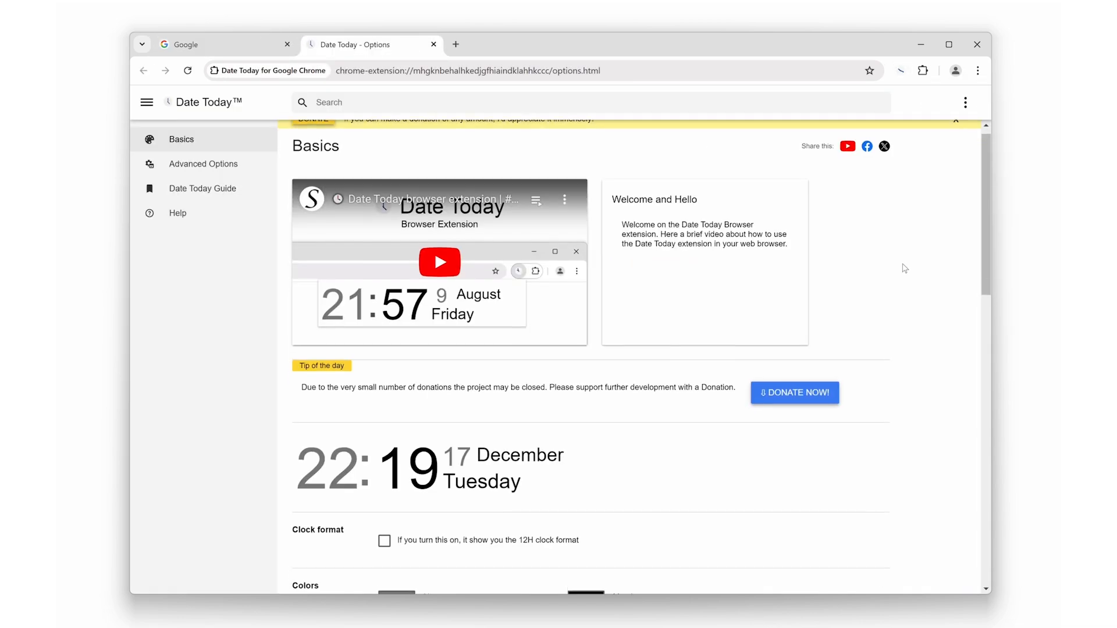
{"action": "scroll", "scroll_direction": "down", "scroll_amount": 3}
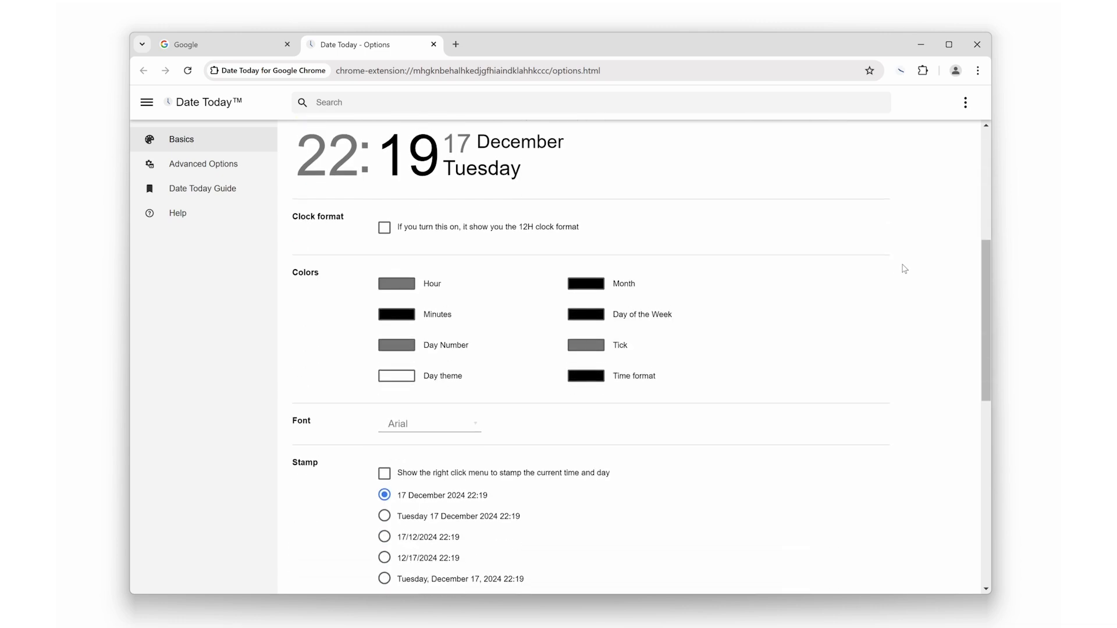
{"action": "scroll", "scroll_direction": "down", "scroll_amount": 3}
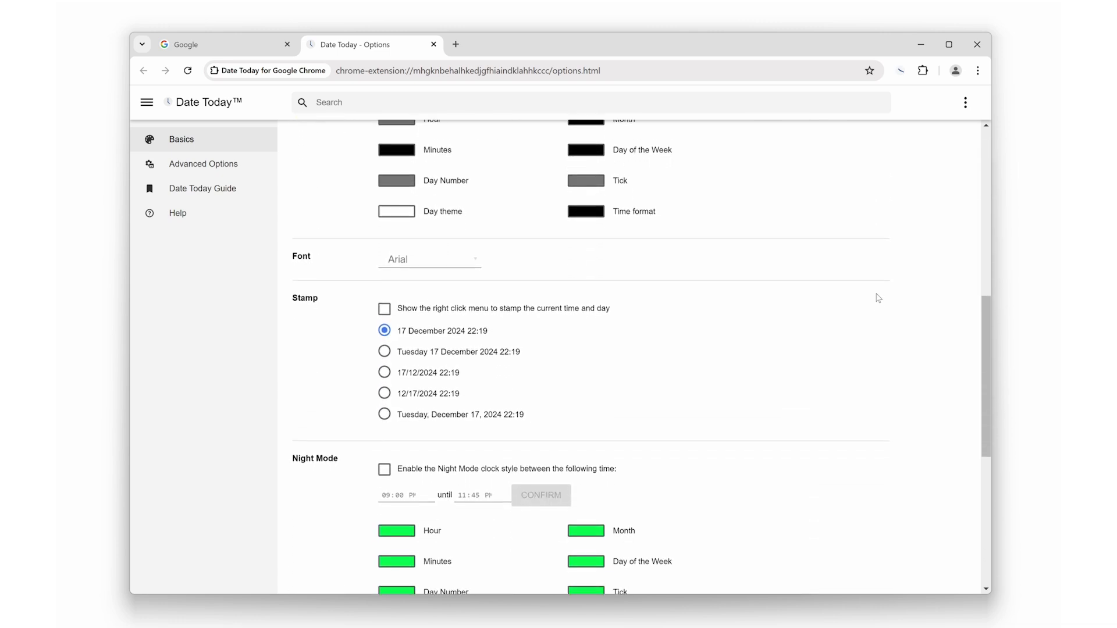
{"action": "left_click", "coordinate": [385, 469]}
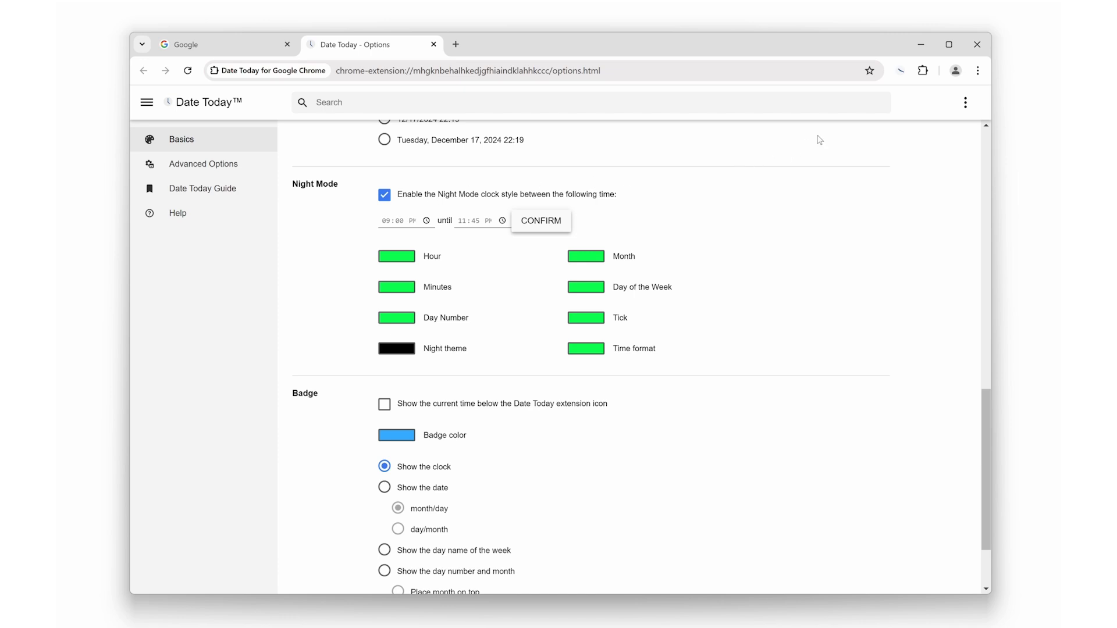
{"action": "left_click", "coordinate": [903, 71]}
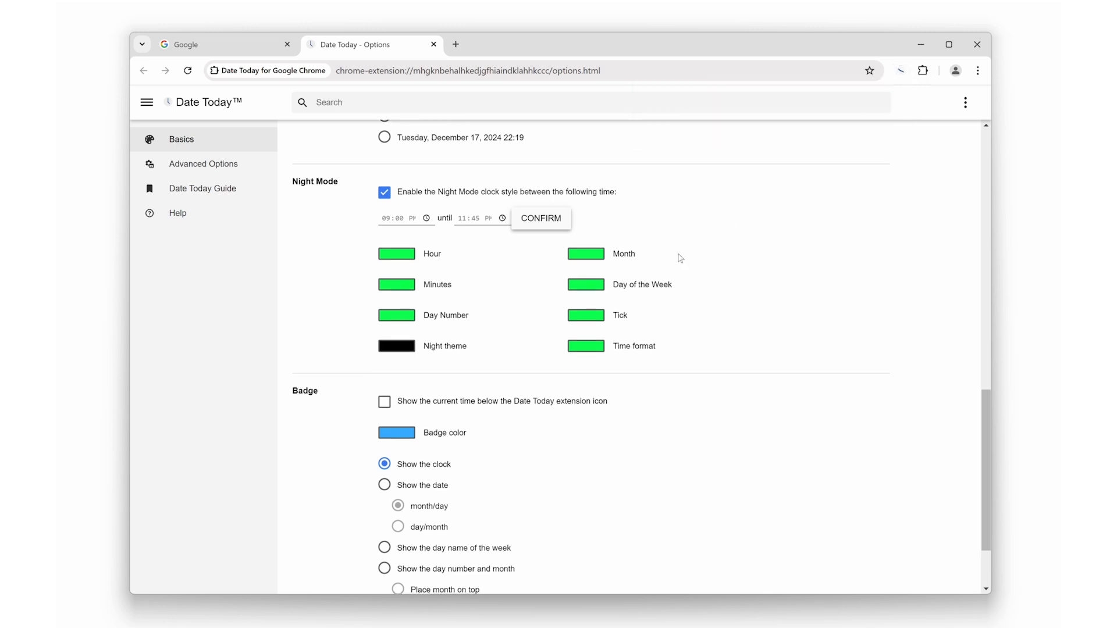
- Enable the toolbar badge, setting it to show the date then the day name of the week
{"action": "left_click", "coordinate": [384, 324]}
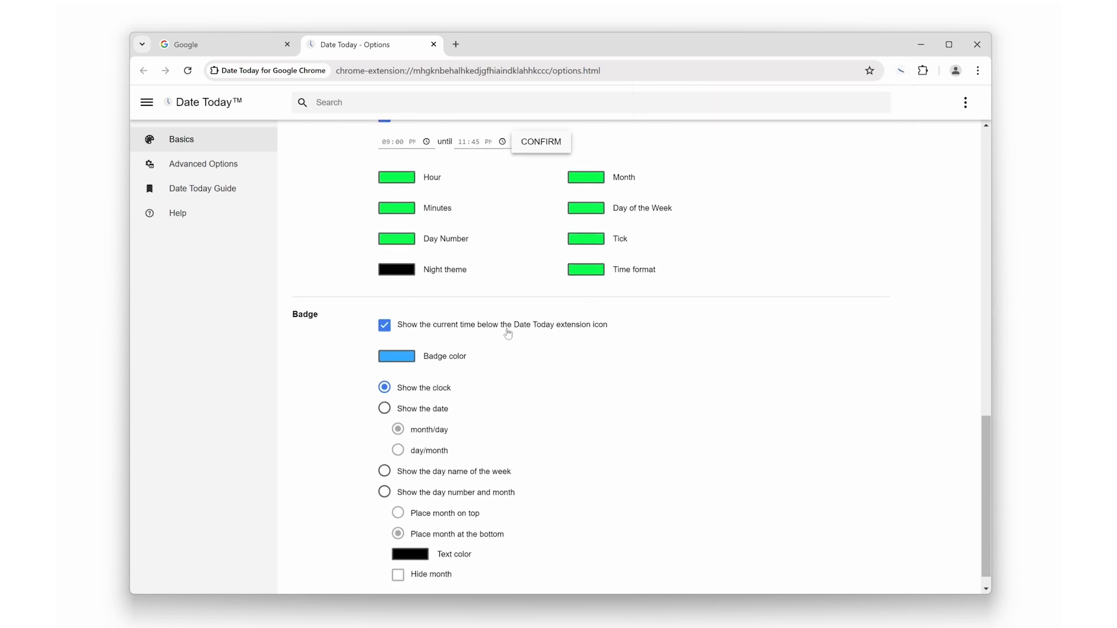
{"action": "left_click", "coordinate": [384, 409]}
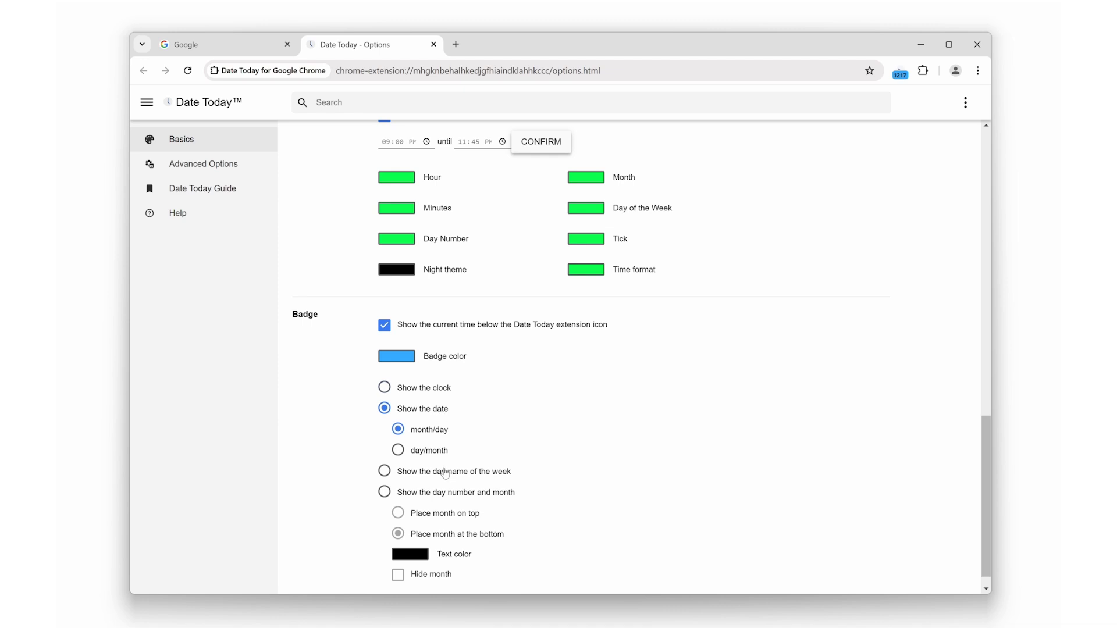
{"action": "left_click", "coordinate": [384, 471]}
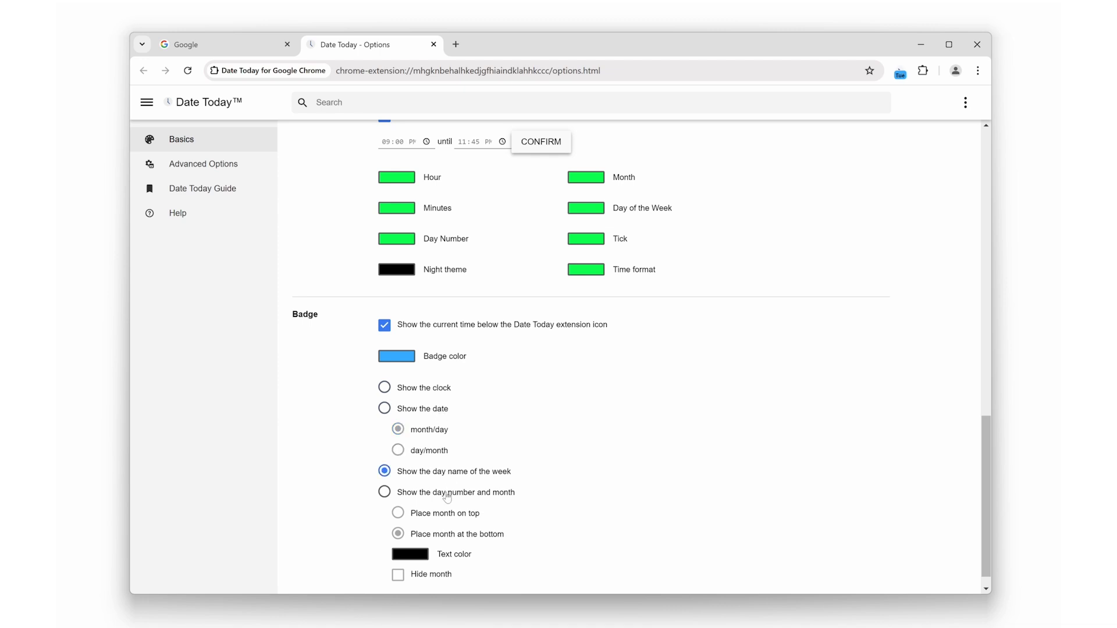
{"action": "left_click", "coordinate": [384, 491]}
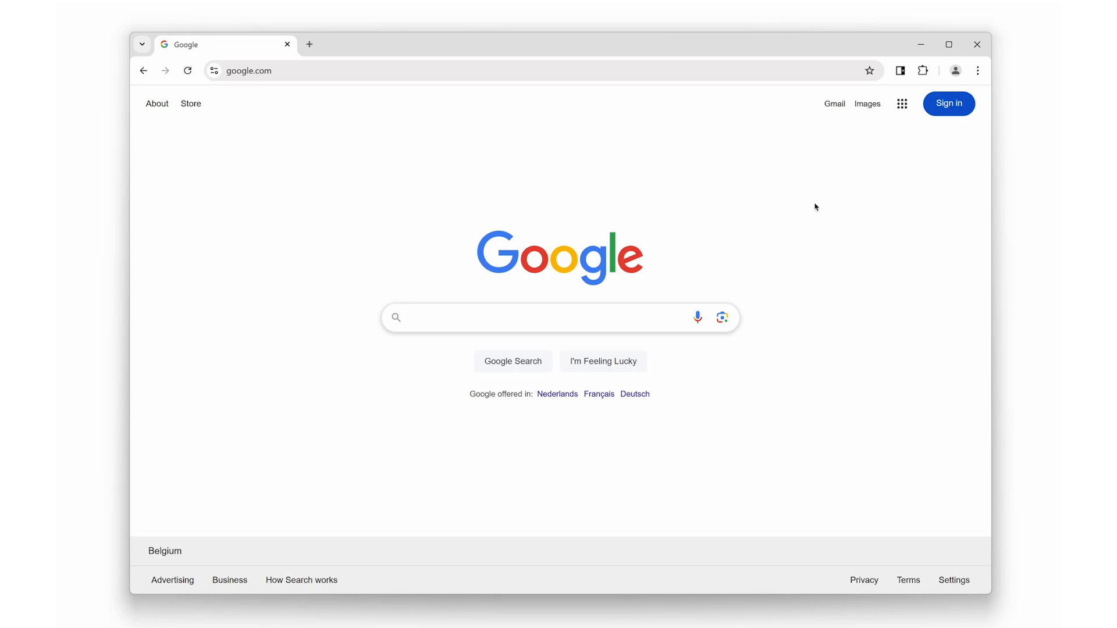
- Write abc, def and 123456 on separate lines in the Note Sidebar panel
{"action": "left_click", "coordinate": [922, 71]}
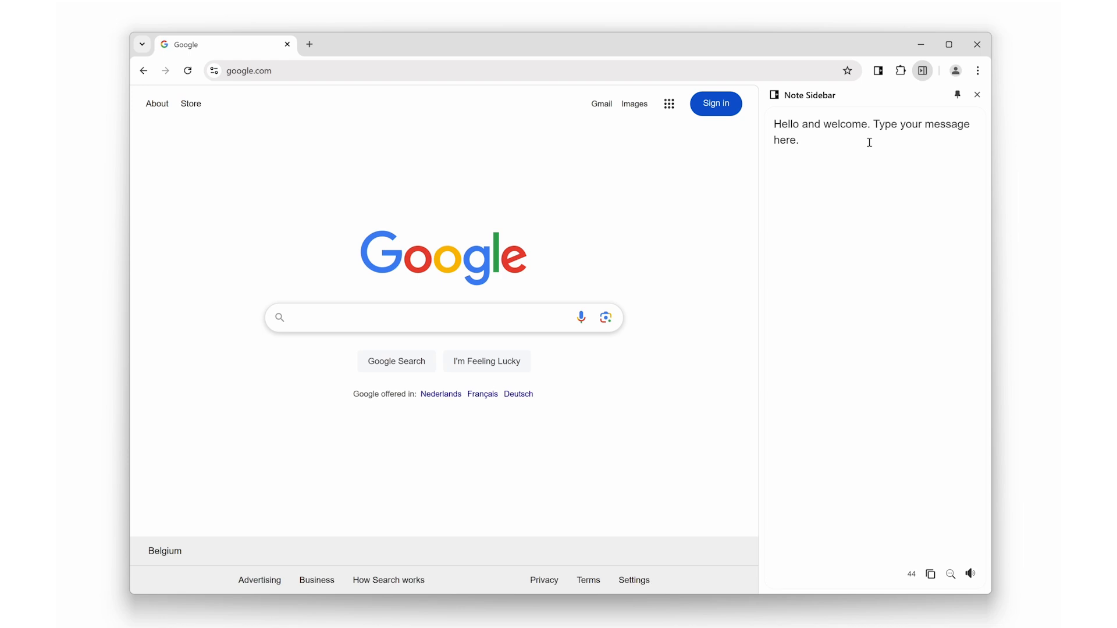
{"action": "type", "text": "abc"}
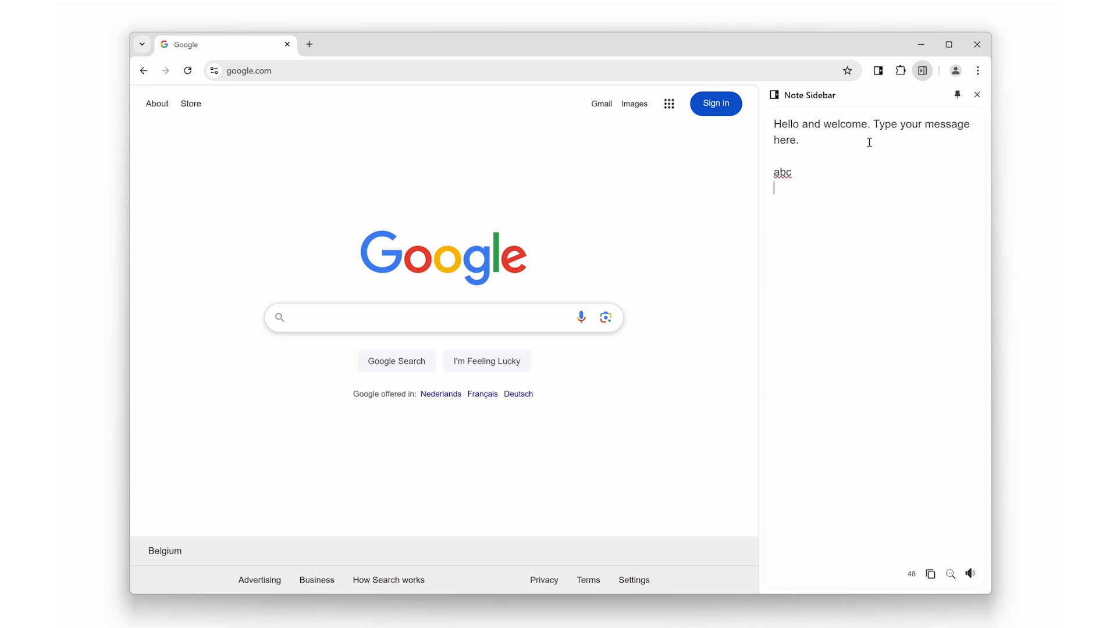
{"action": "type", "text": "def"}
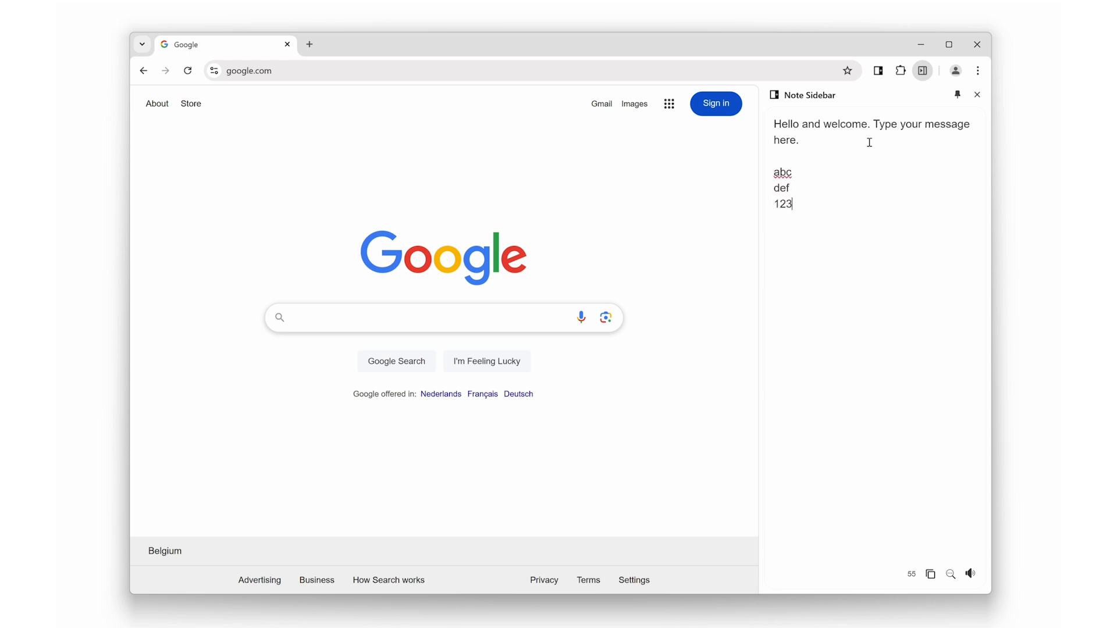
{"action": "type", "text": "456"}
{"action": "left_click", "coordinate": [878, 172]}
{"action": "type", "text": "d"}
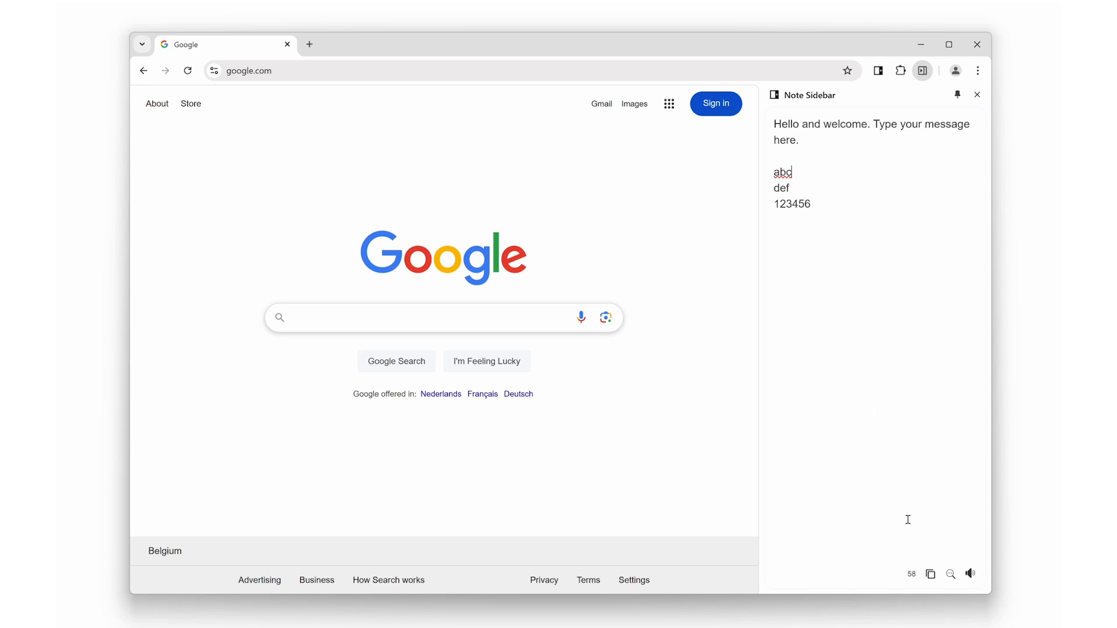
- Search the note for a and b, then copy the whole note text
{"action": "left_click", "coordinate": [951, 573]}
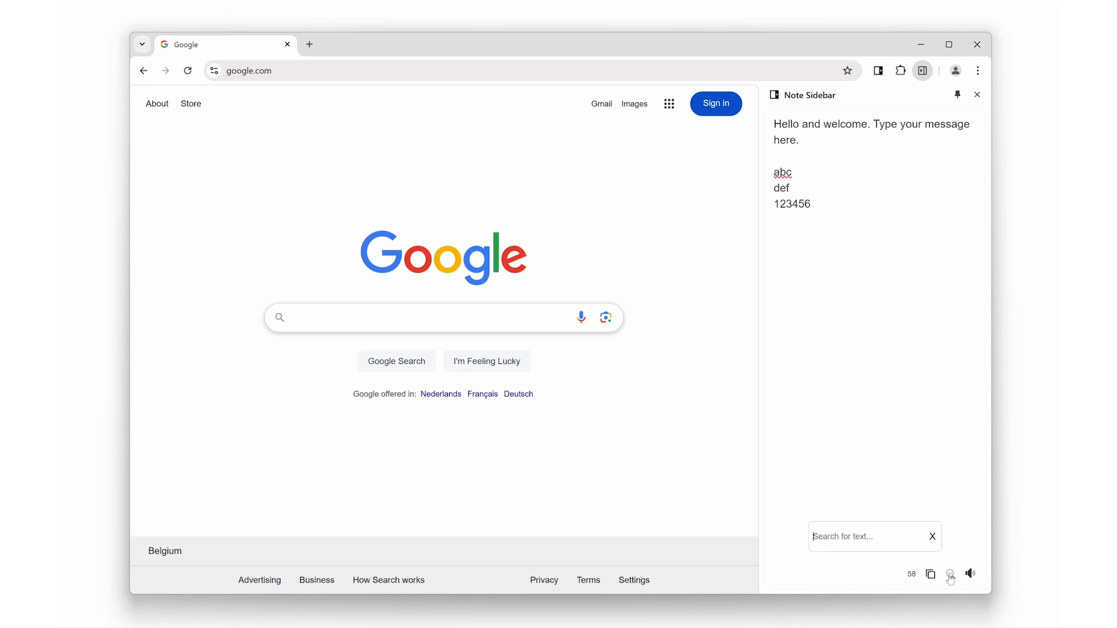
{"action": "type", "text": "a"}
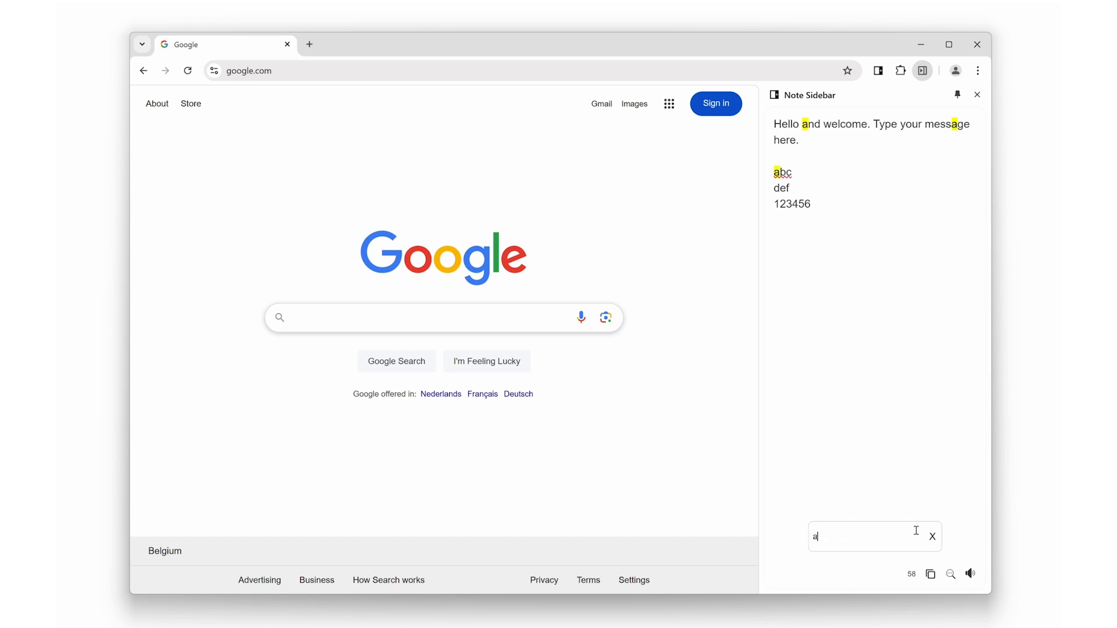
{"action": "type", "text": "b"}
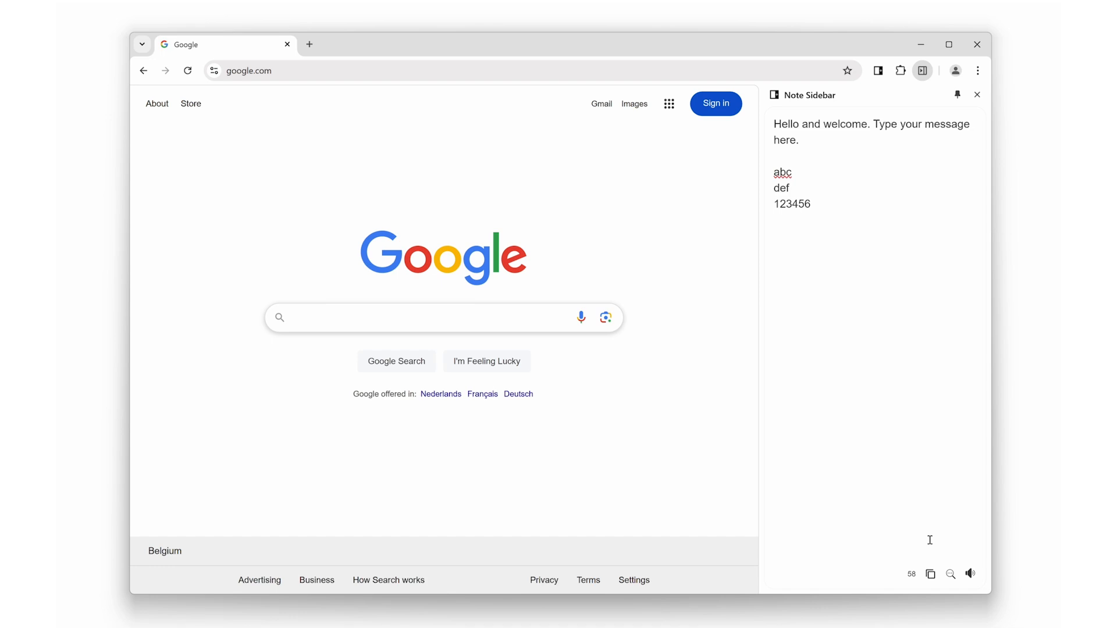
{"action": "left_click", "coordinate": [931, 574]}
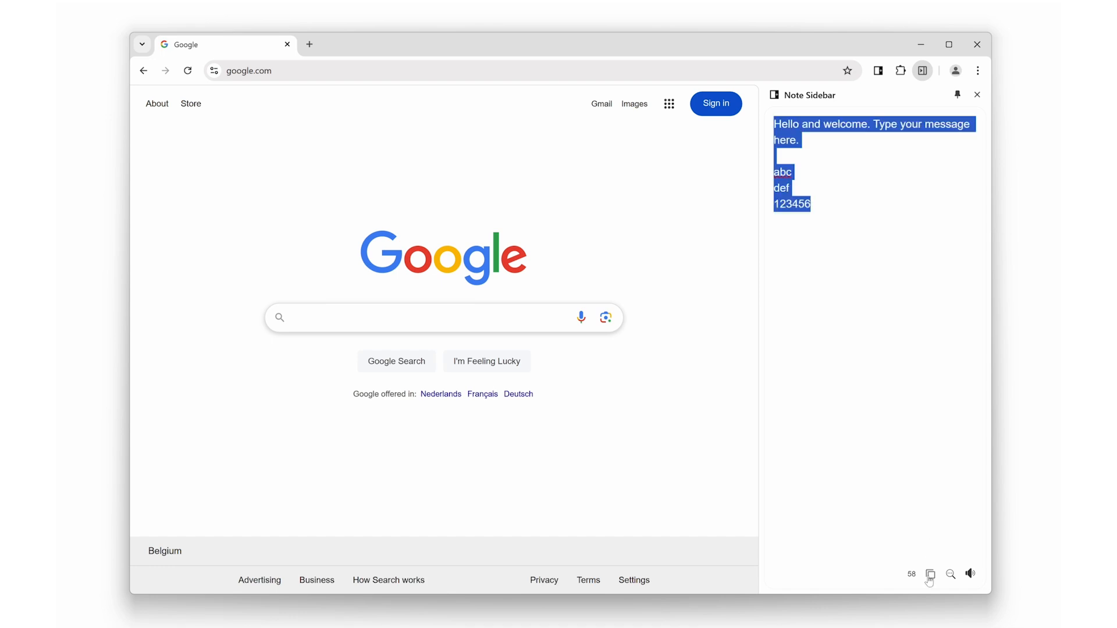
{"action": "left_click", "coordinate": [931, 574]}
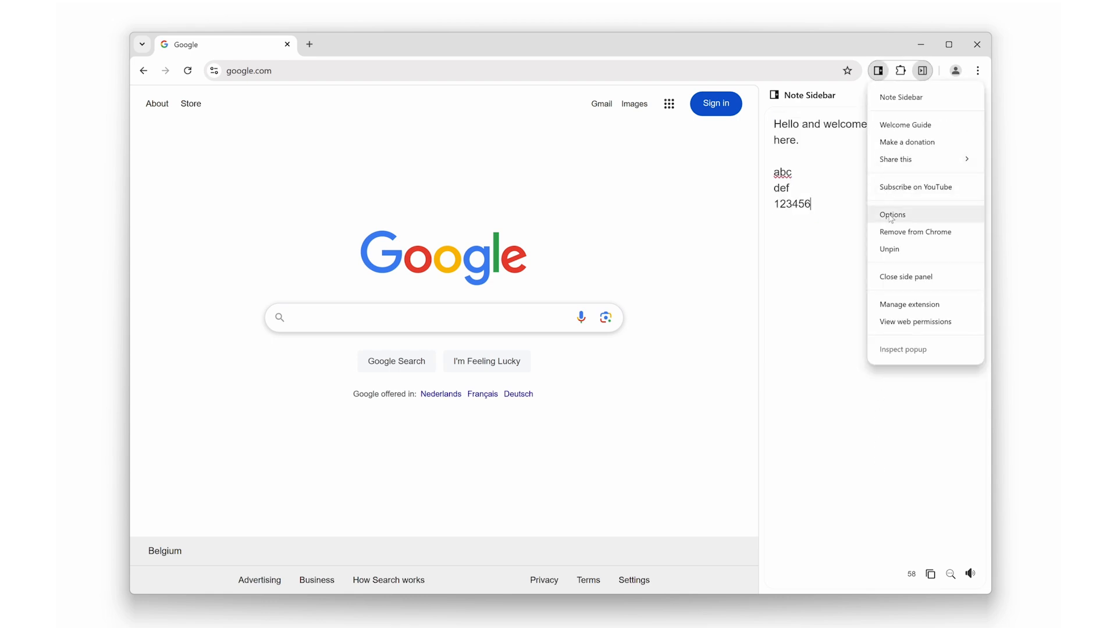
- Allow multiple notes in the sidebar from the Note Sidebar advanced settings
{"action": "left_click", "coordinate": [893, 214]}
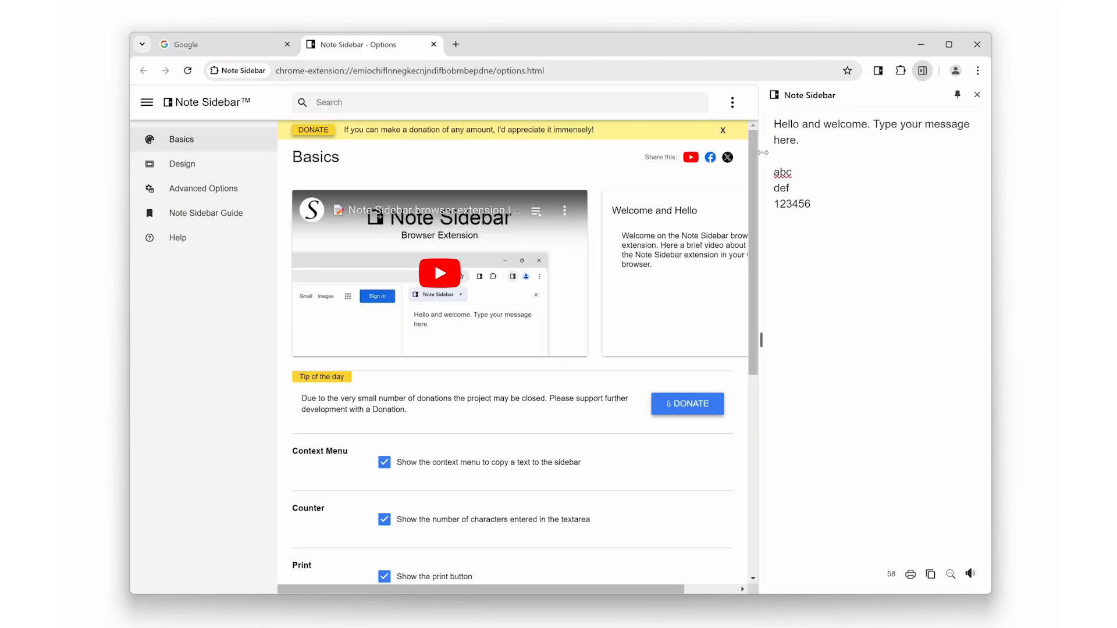
{"action": "left_click", "coordinate": [206, 188]}
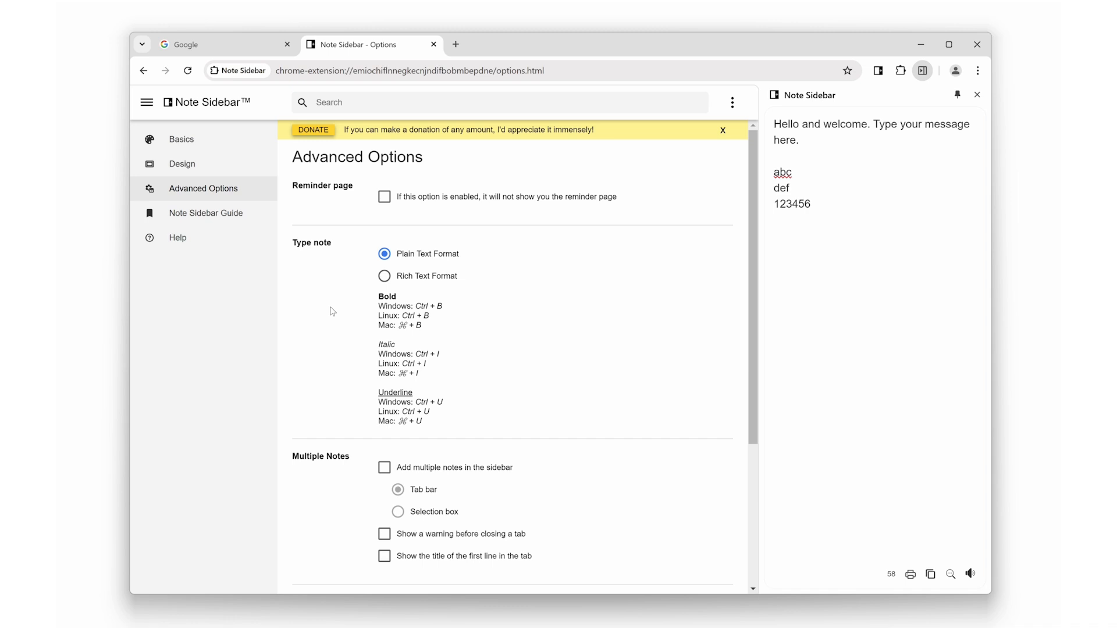
{"action": "left_click", "coordinate": [723, 129]}
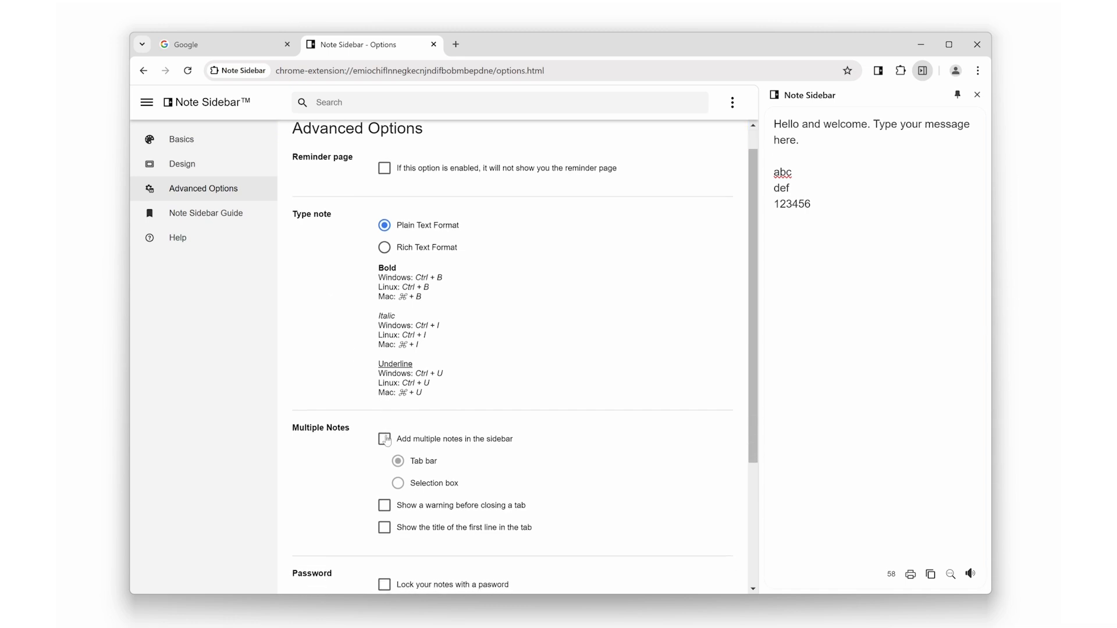
{"action": "left_click", "coordinate": [384, 439]}
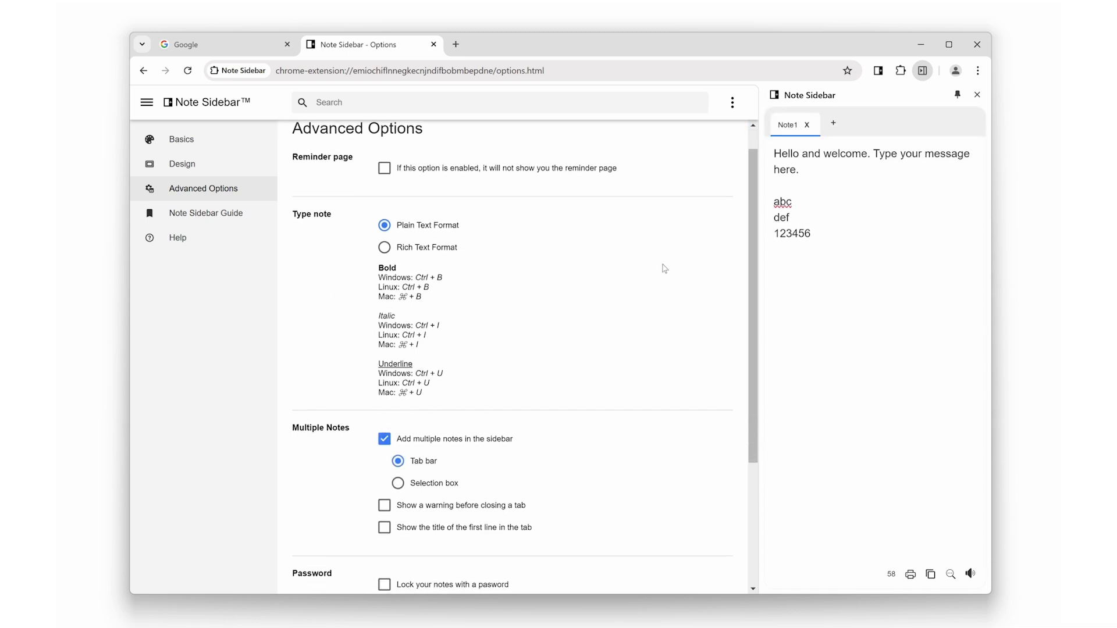
- Add Note 2 holding a todo list with aa, bb and cc, then close the sidebar
{"action": "left_click", "coordinate": [832, 125]}
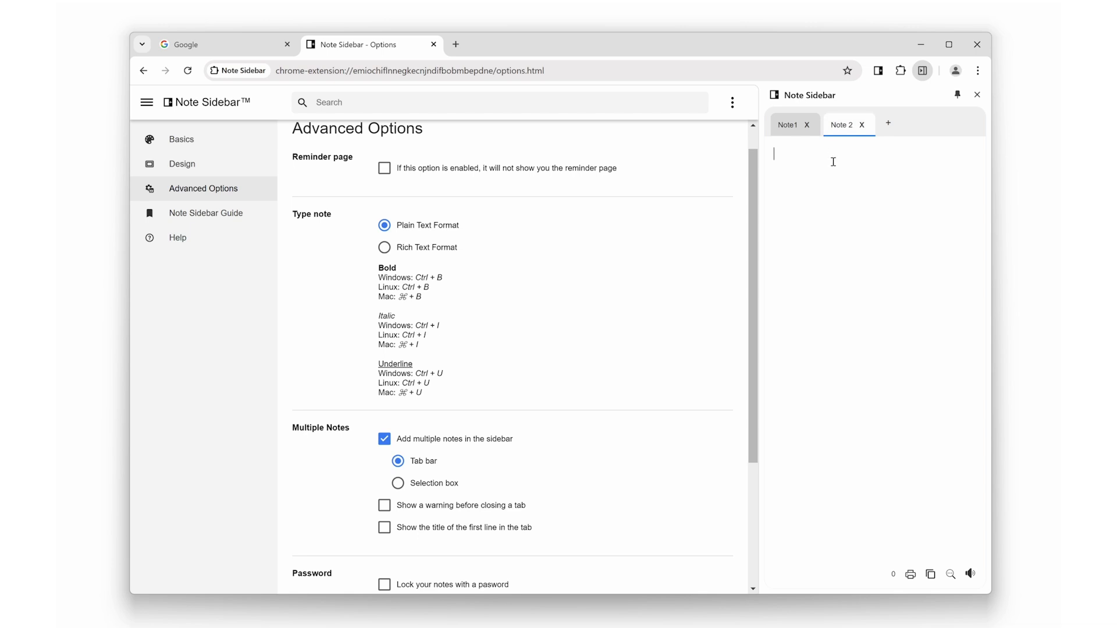
{"action": "type", "text": "todo list"}
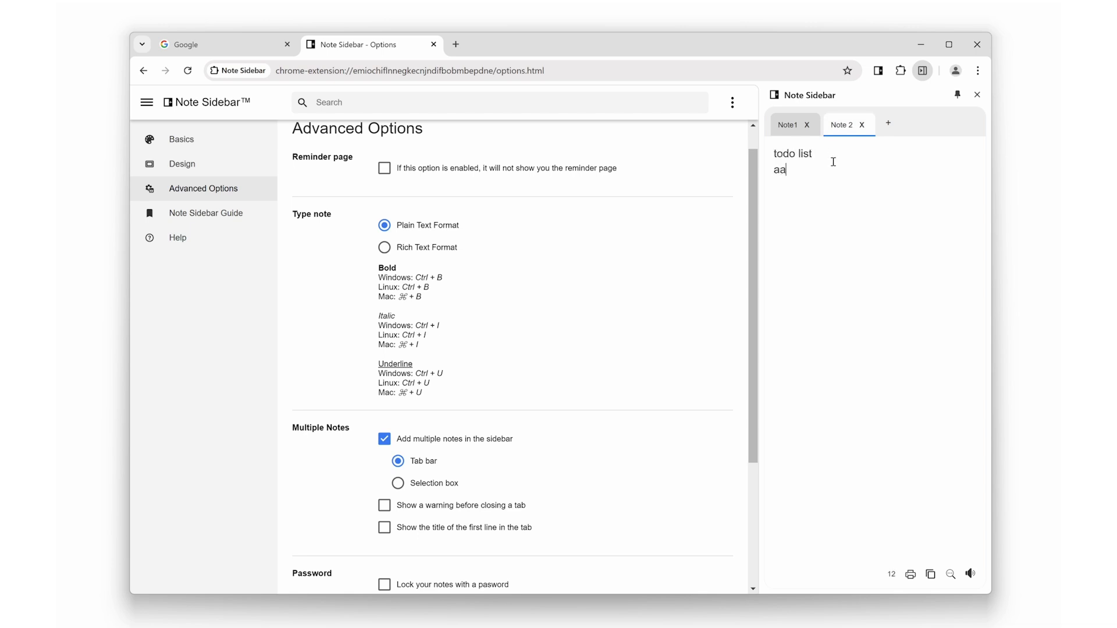
{"action": "type", "text": "bb"}
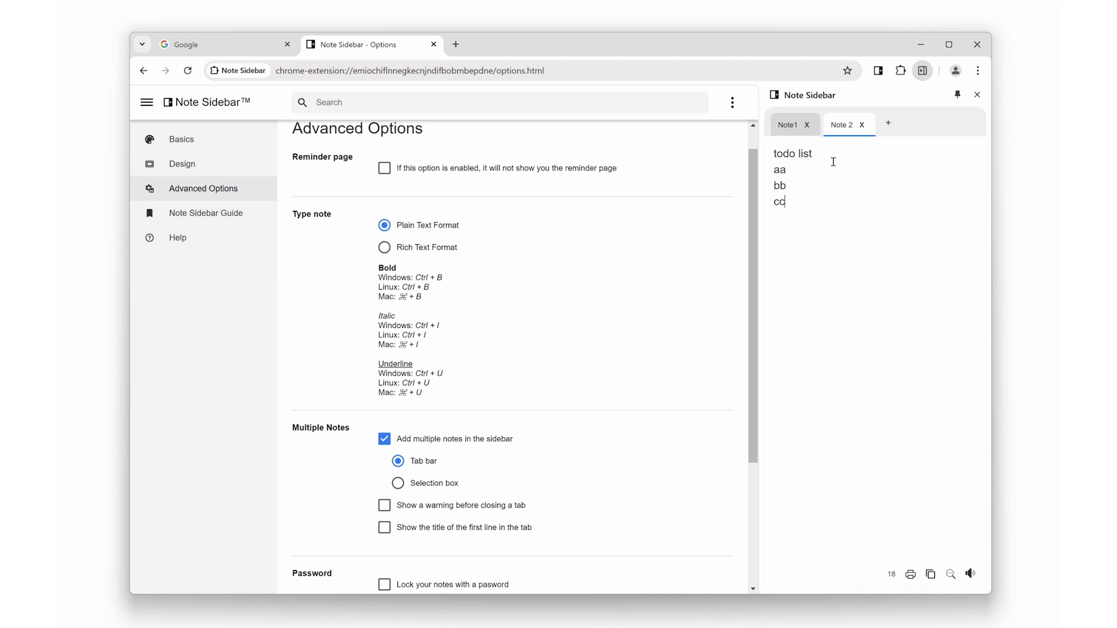
{"action": "left_click", "coordinate": [786, 125]}
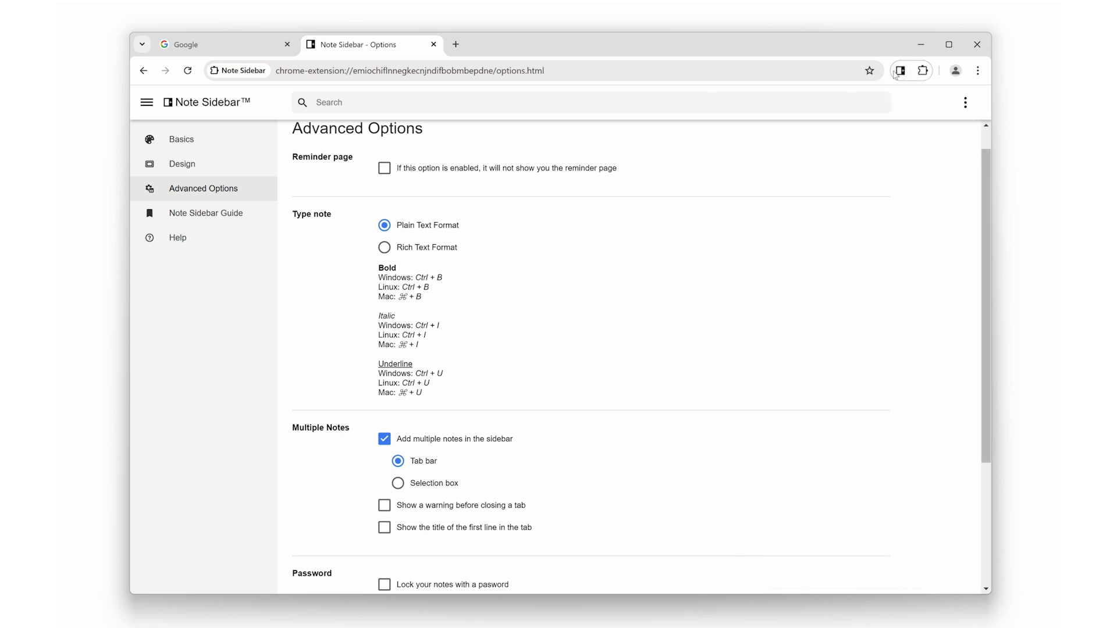
- Reopen Note Sidebar and view the second note with the saved todo list
{"action": "left_click", "coordinate": [900, 70]}
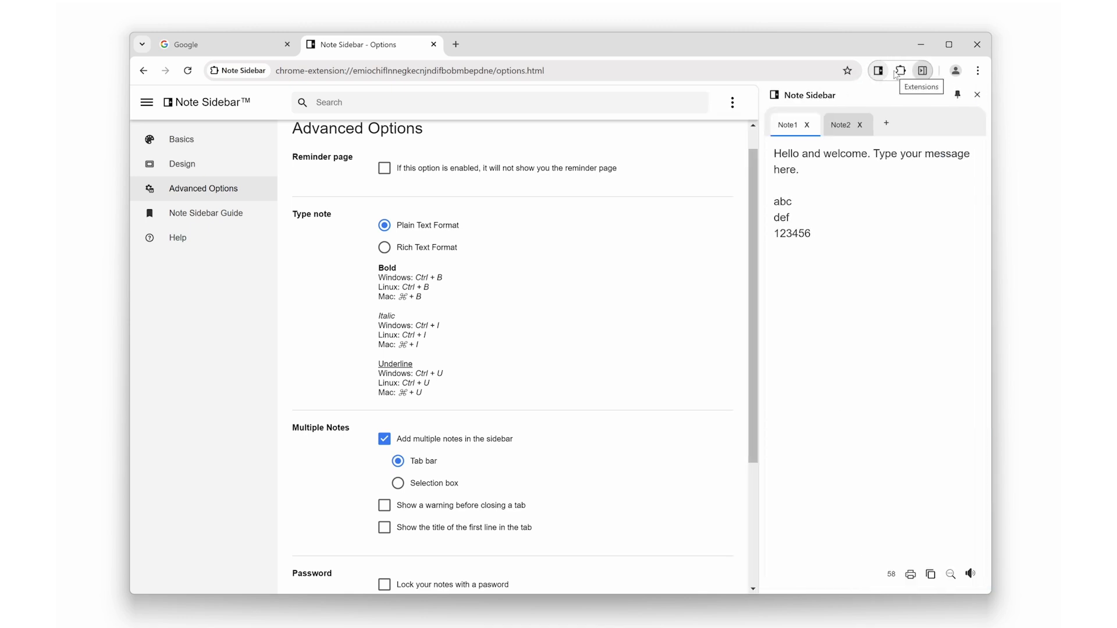
{"action": "left_click", "coordinate": [841, 125]}
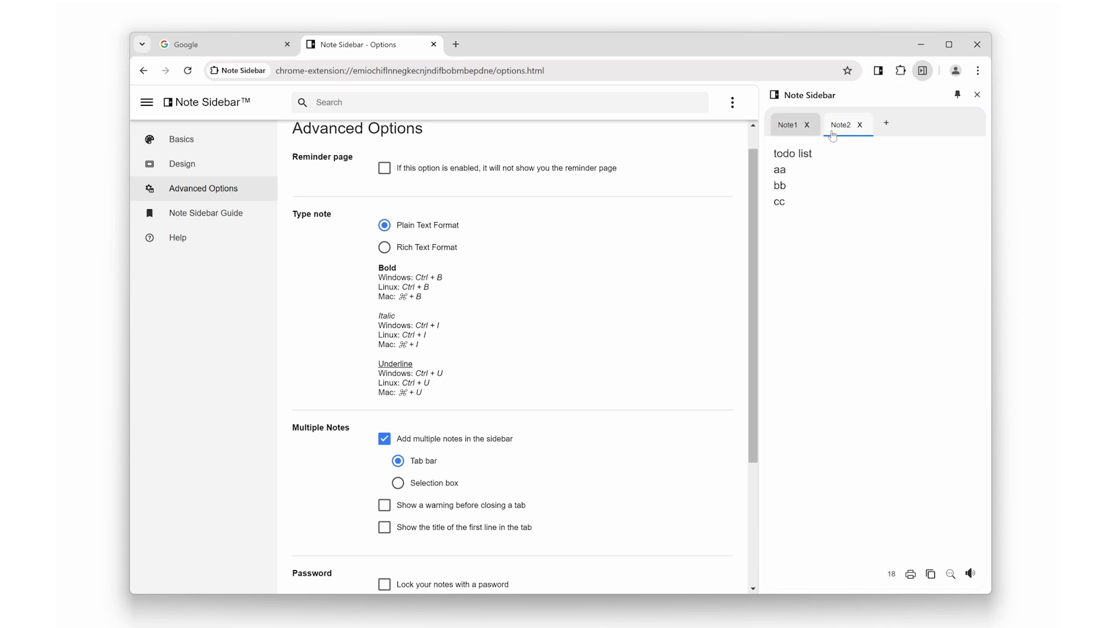
{"action": "mouse_move", "coordinate": [823, 141]}
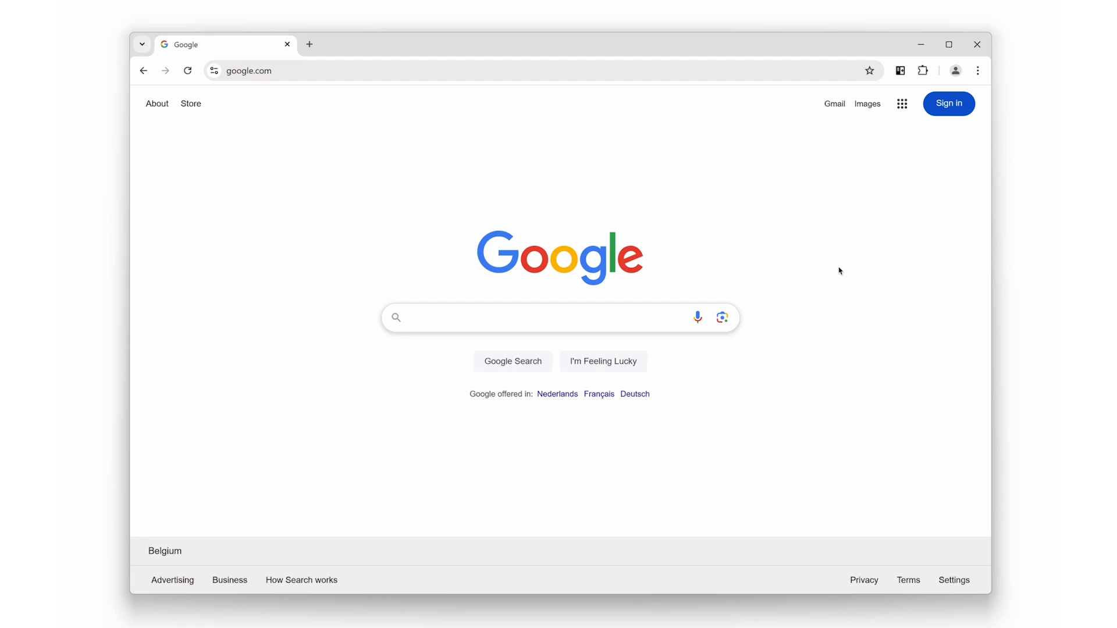
{"action": "mouse_move", "coordinate": [867, 205]}
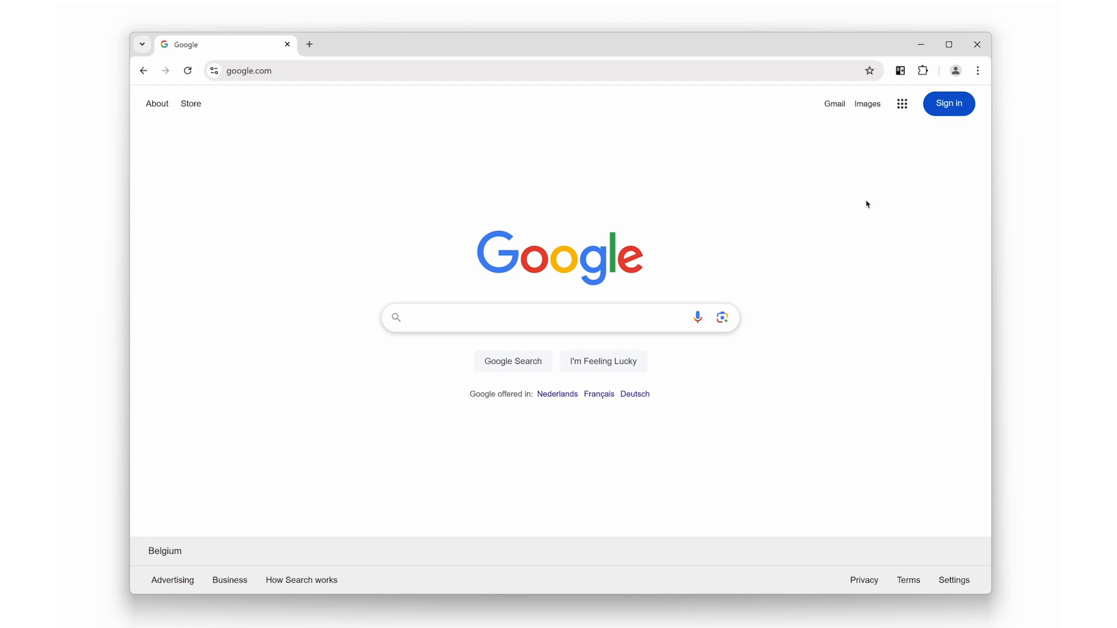
- Search for 'google' inside the Page Sidebar panel beside the Google homepage
{"action": "left_click", "coordinate": [922, 70]}
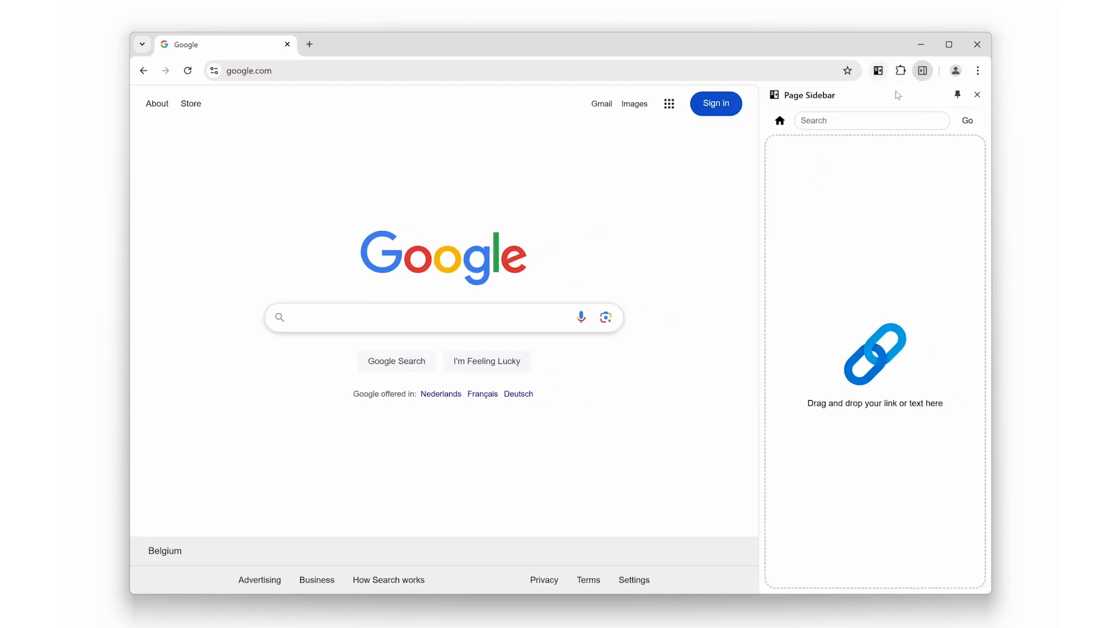
{"action": "type", "text": "google"}
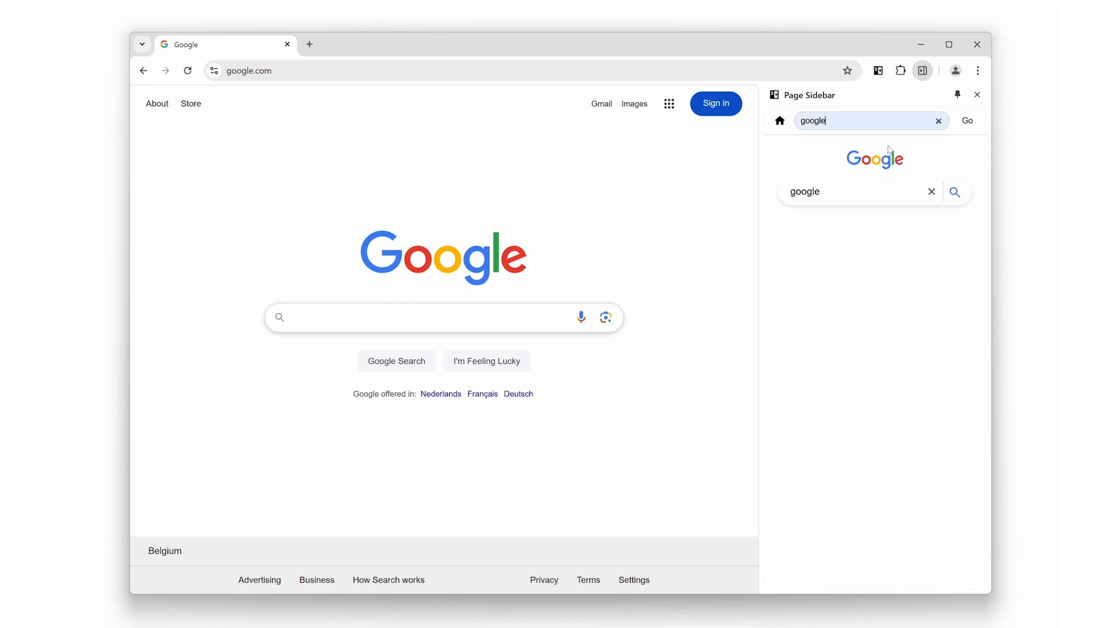
{"action": "left_click", "coordinate": [955, 192]}
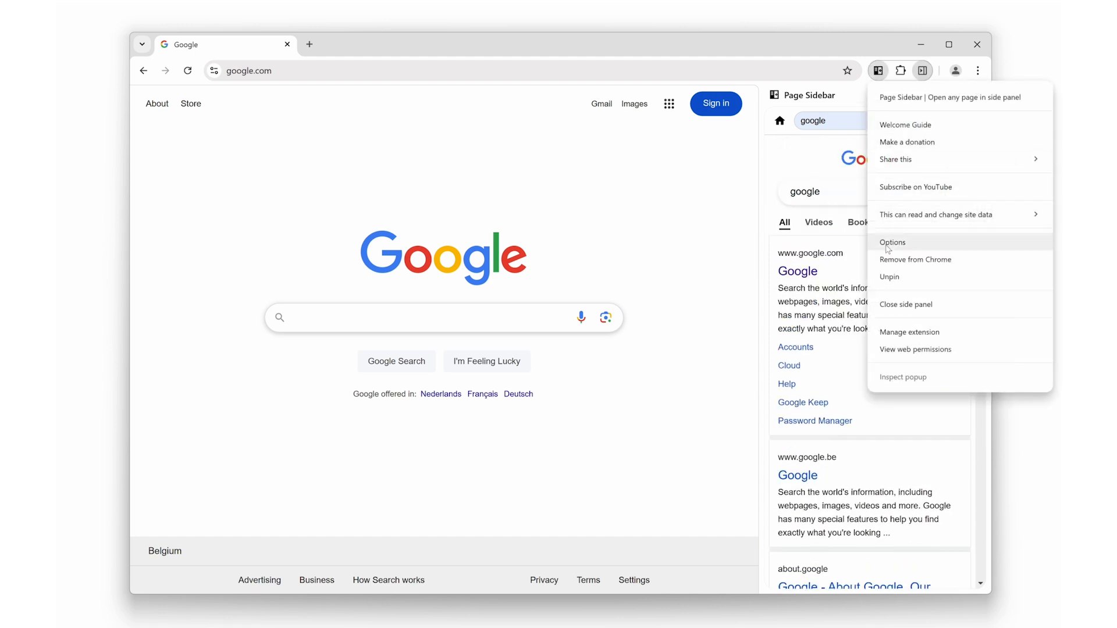
- Enable 'Open multiple tabs in the sidebar' in Page Sidebar's Advanced Options
{"action": "left_click", "coordinate": [893, 242]}
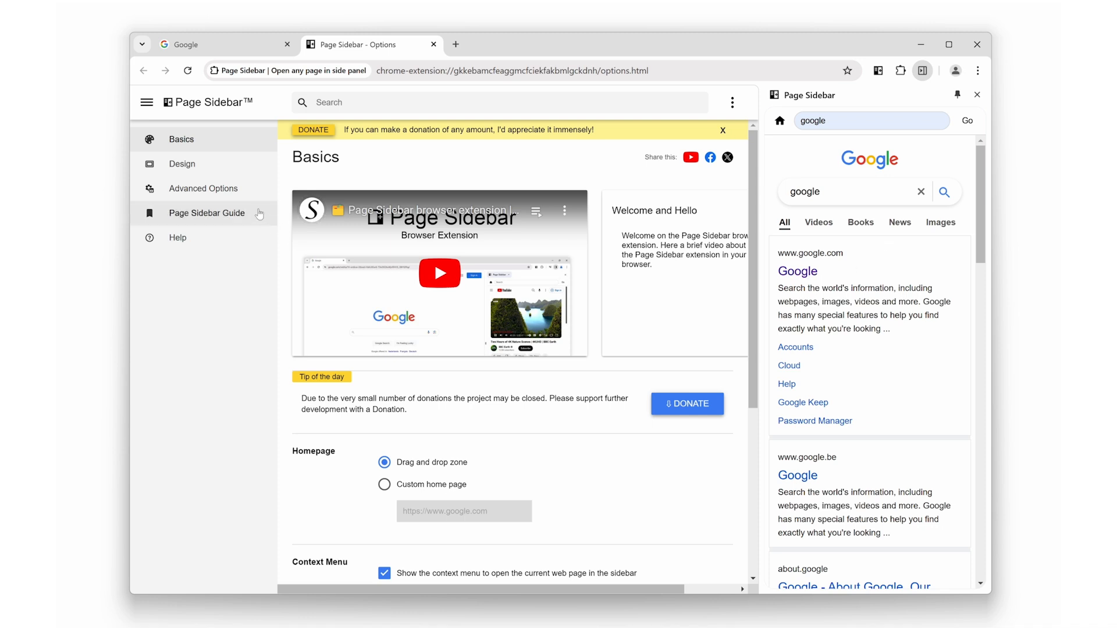
{"action": "left_click", "coordinate": [205, 189]}
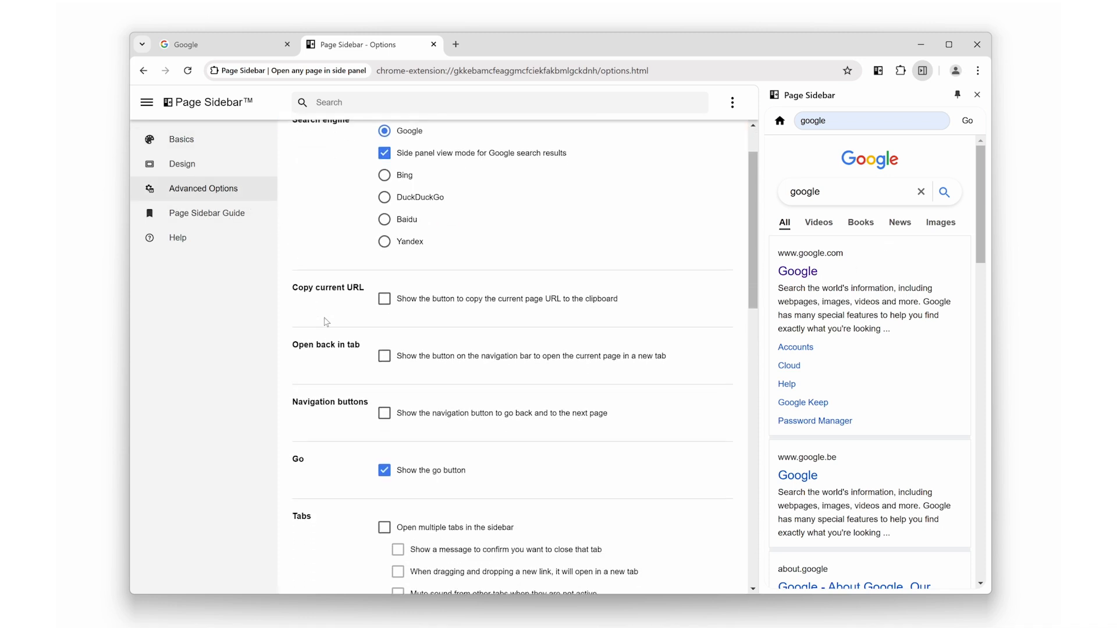
{"action": "scroll", "scroll_direction": "down", "scroll_amount": 3}
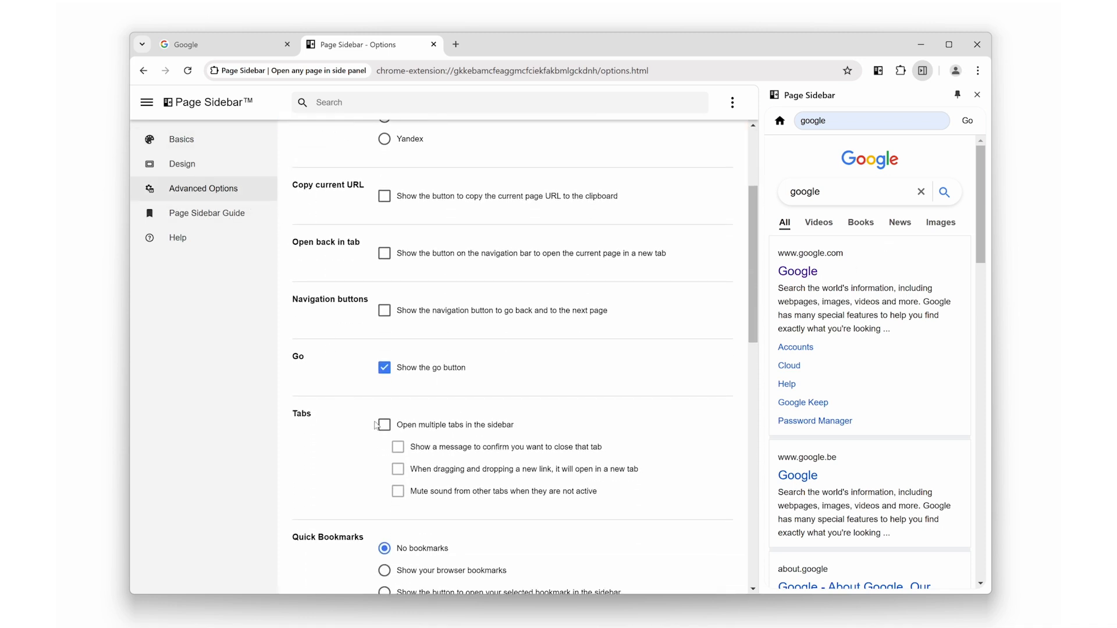
{"action": "left_click", "coordinate": [384, 425]}
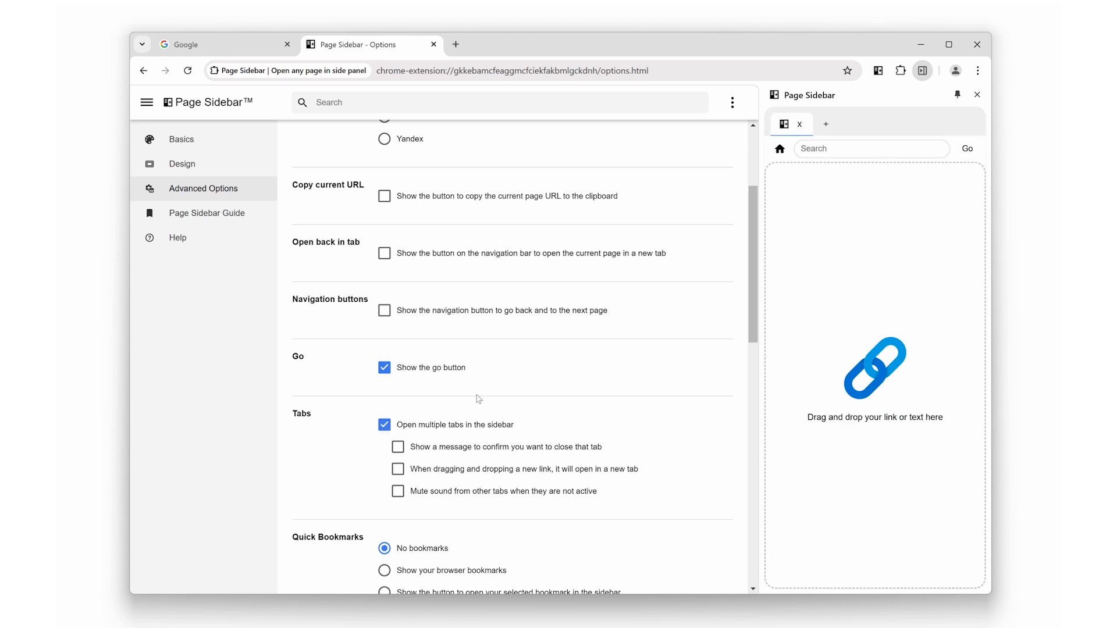
- Search 'google' in one sidebar tab, add a second tab searching 'youtube', and switch back
{"action": "type", "text": "google"}
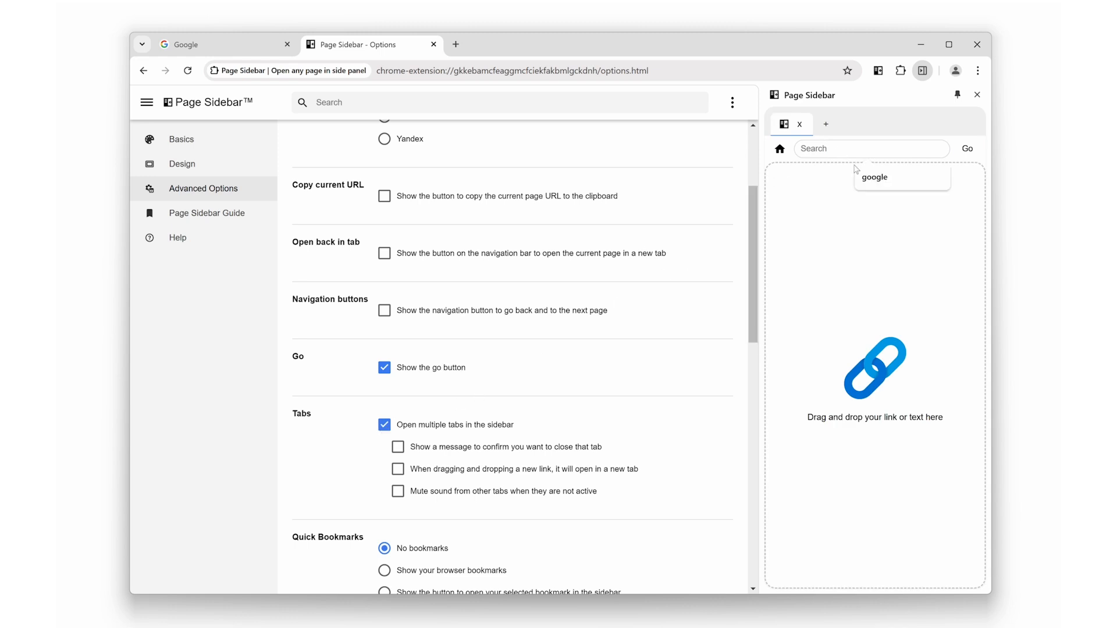
{"action": "left_click", "coordinate": [967, 148]}
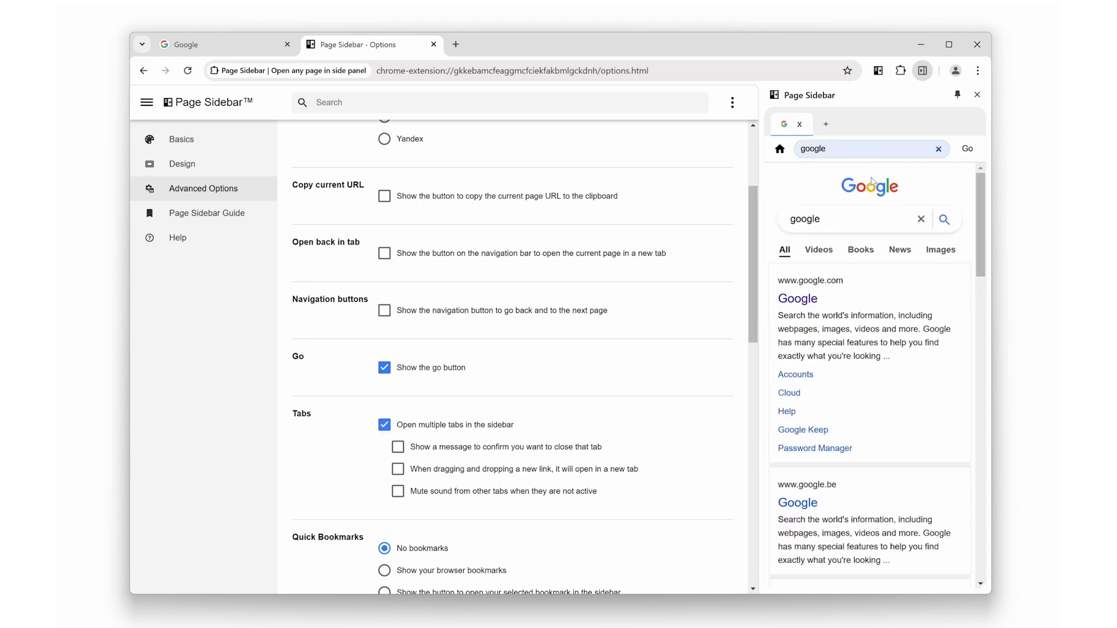
{"action": "mouse_move", "coordinate": [826, 124]}
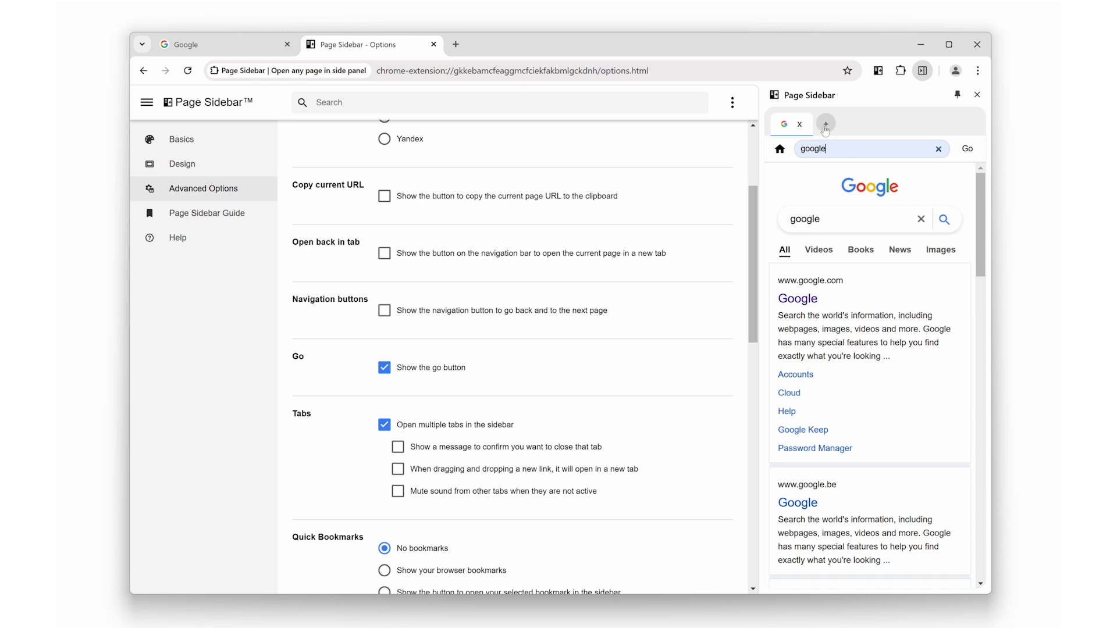
{"action": "left_click", "coordinate": [826, 124]}
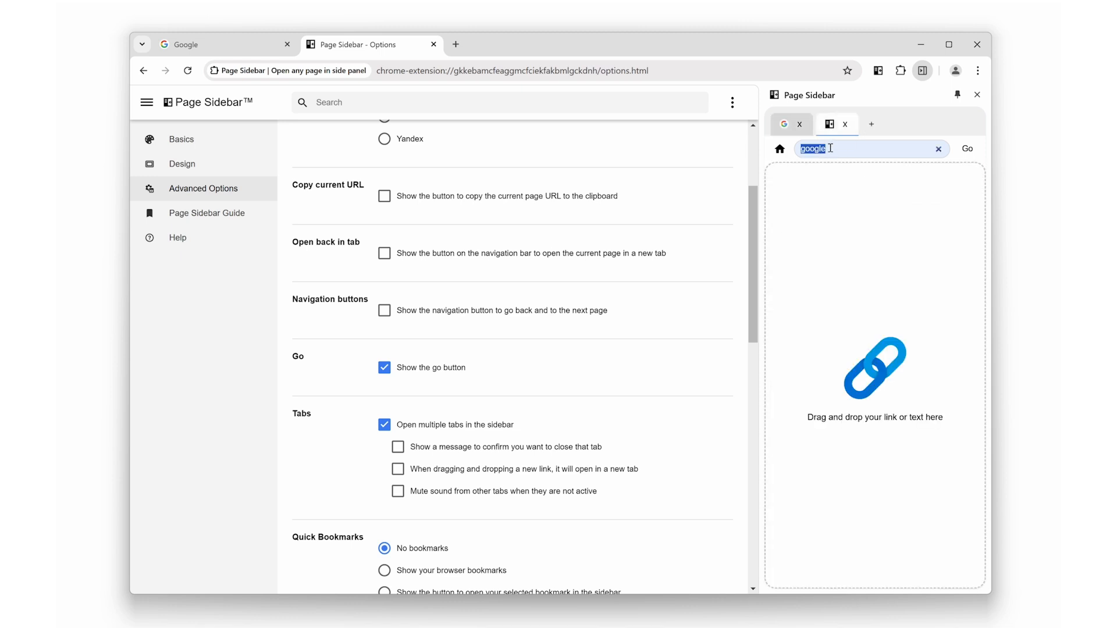
{"action": "type", "text": "youtube"}
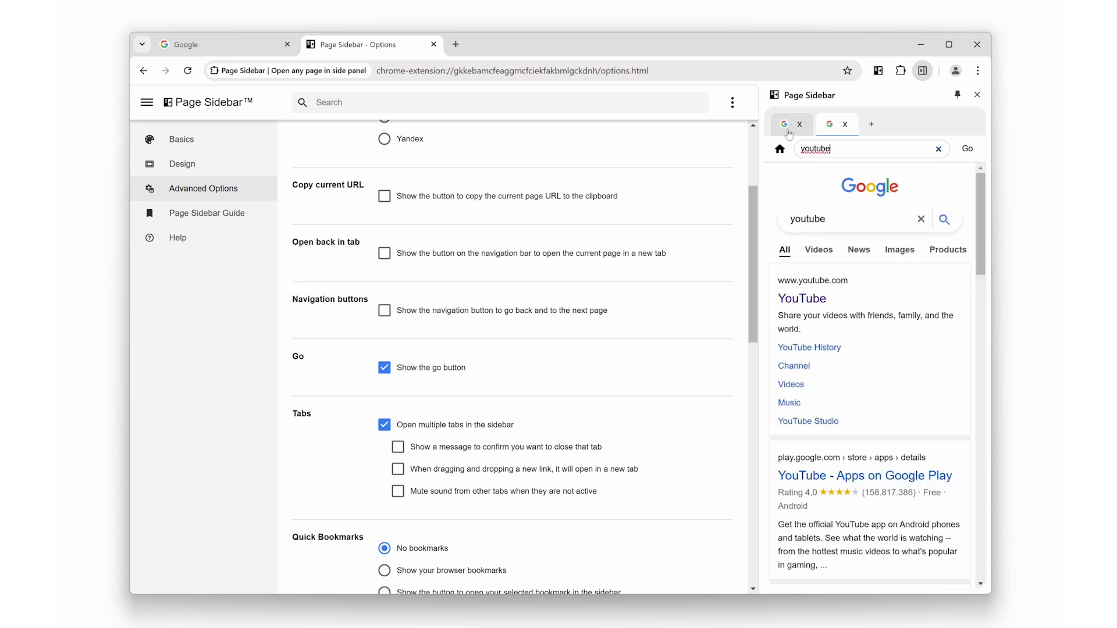
{"action": "left_click", "coordinate": [836, 125]}
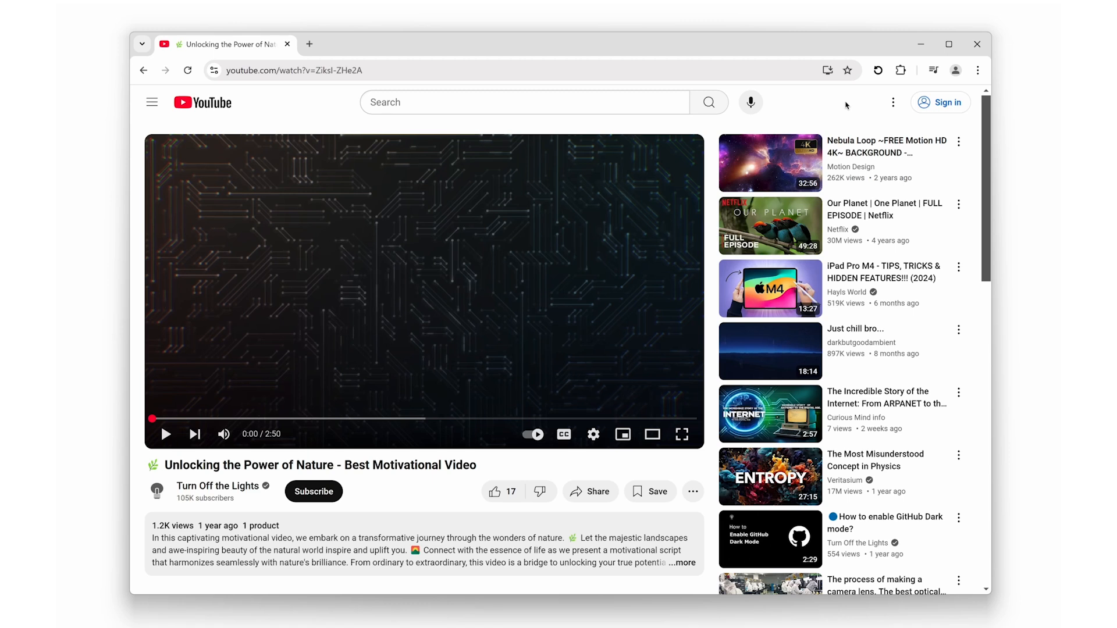
- Play the YouTube nature video and rotate it upside down, then almost a full turn
{"action": "left_click", "coordinate": [167, 434]}
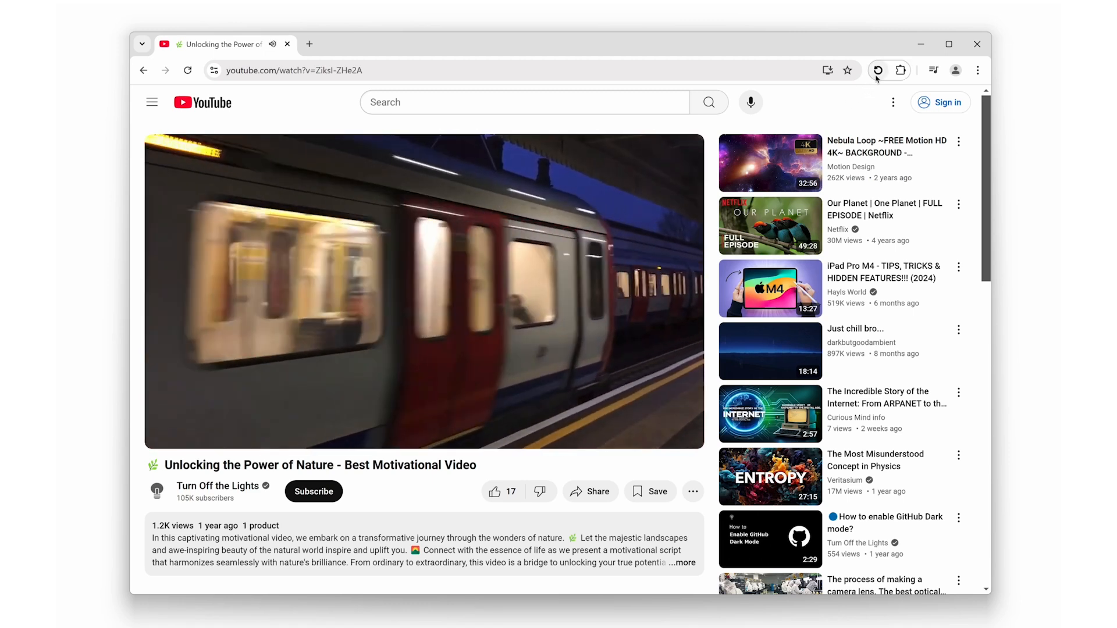
{"action": "left_click", "coordinate": [878, 70]}
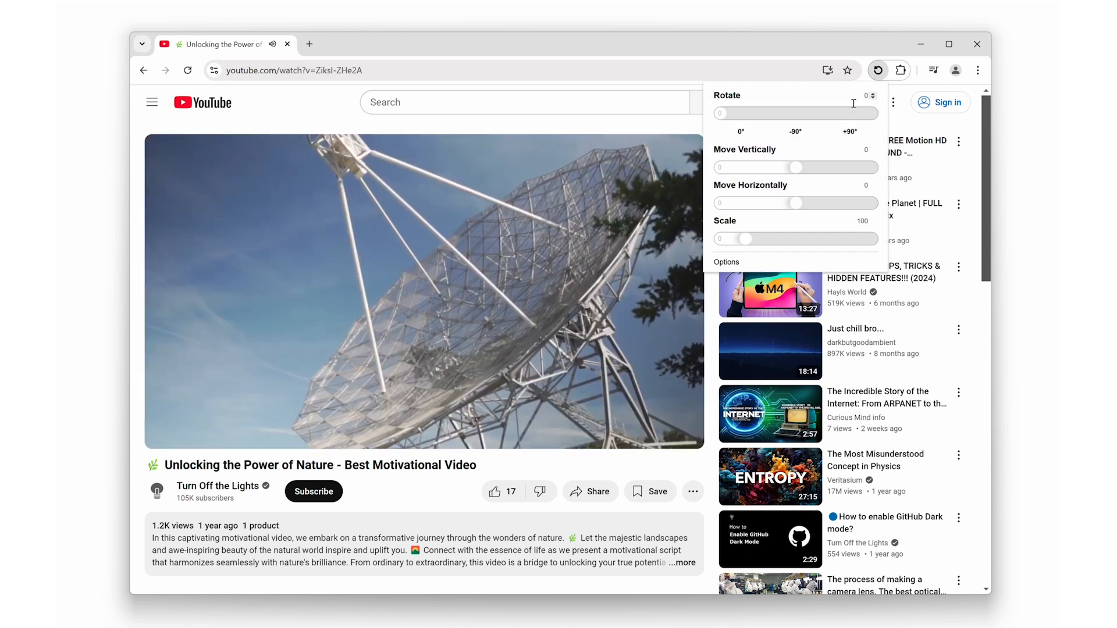
{"action": "left_click", "coordinate": [850, 131]}
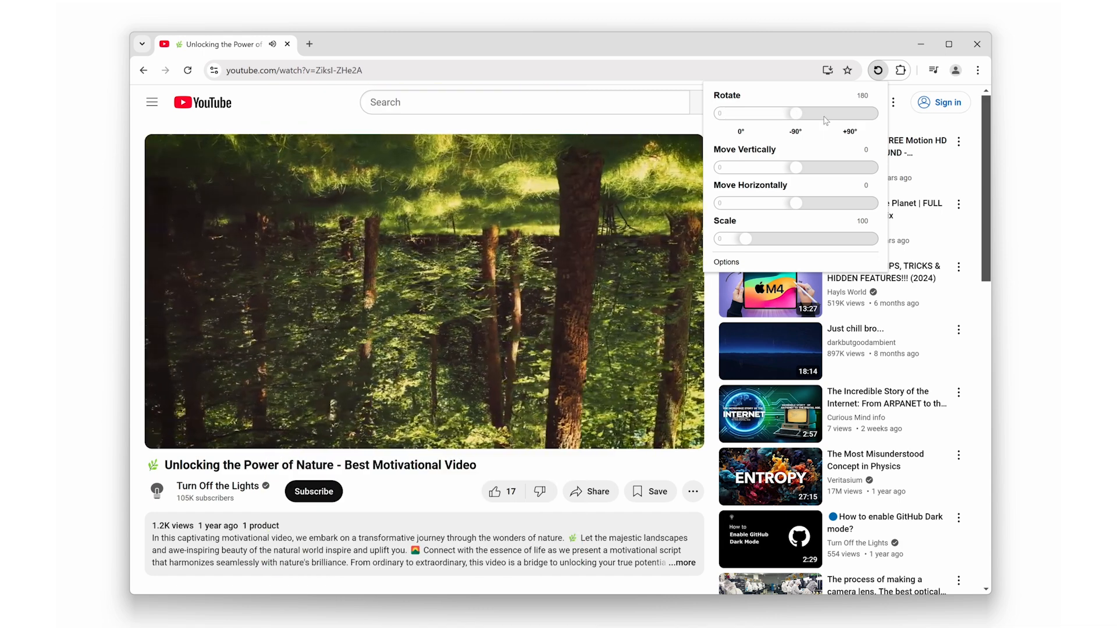
{"action": "left_click_drag", "start_coordinate": [794, 112], "coordinate": [866, 113]}
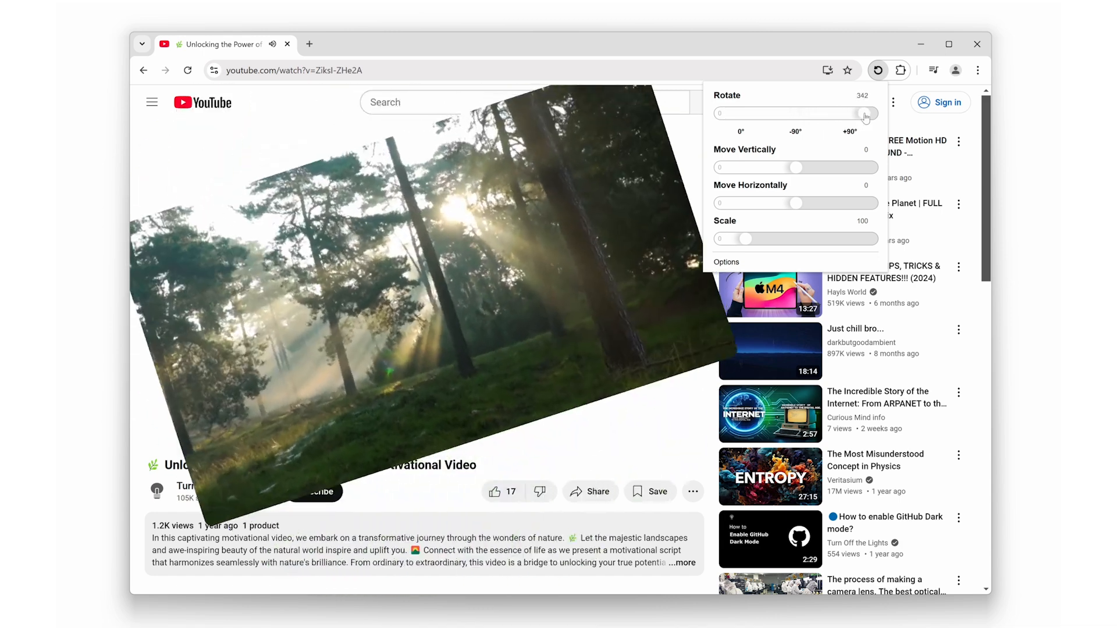
- Try other angles, remove the rotation, then leave the video tilted at 12 degrees
{"action": "left_click_drag", "start_coordinate": [865, 113], "coordinate": [783, 113]}
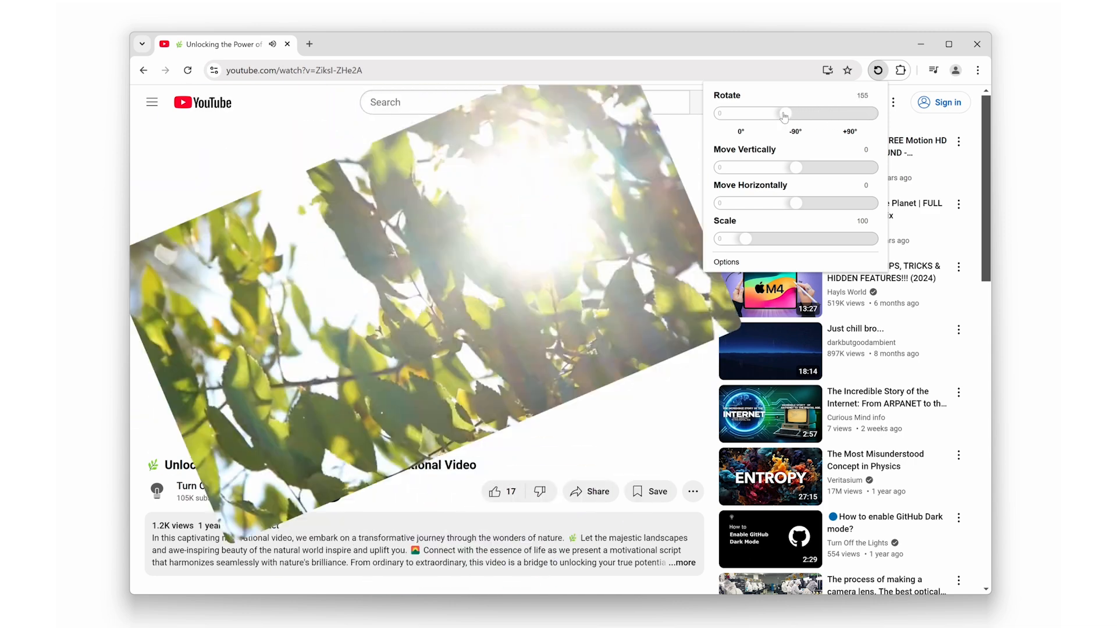
{"action": "left_click_drag", "start_coordinate": [783, 113], "coordinate": [719, 113]}
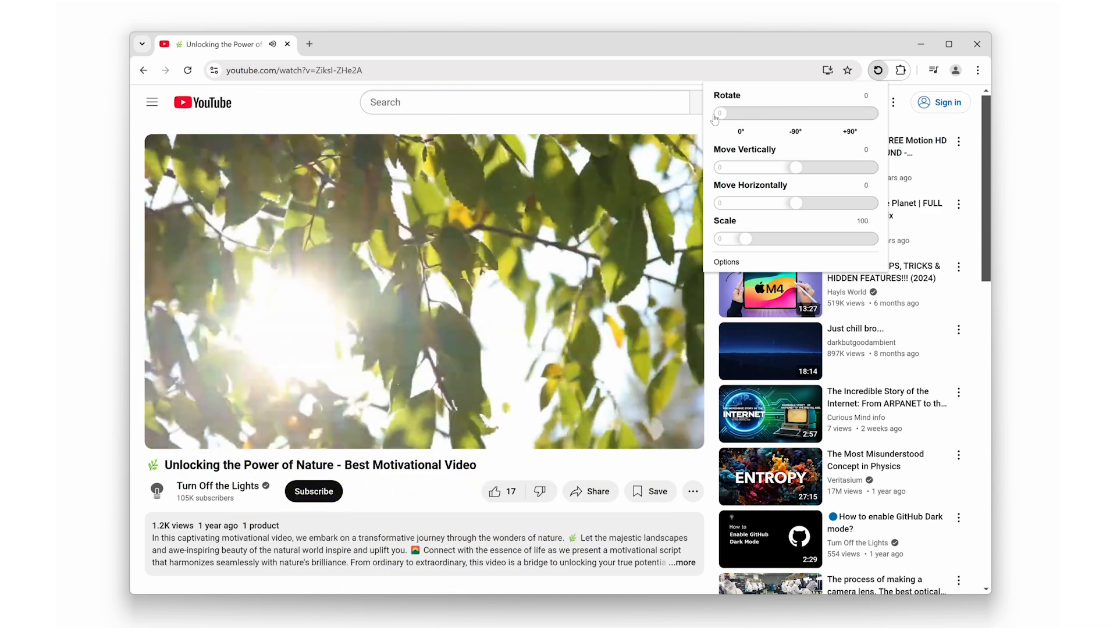
{"action": "left_click_drag", "start_coordinate": [719, 113], "coordinate": [809, 113]}
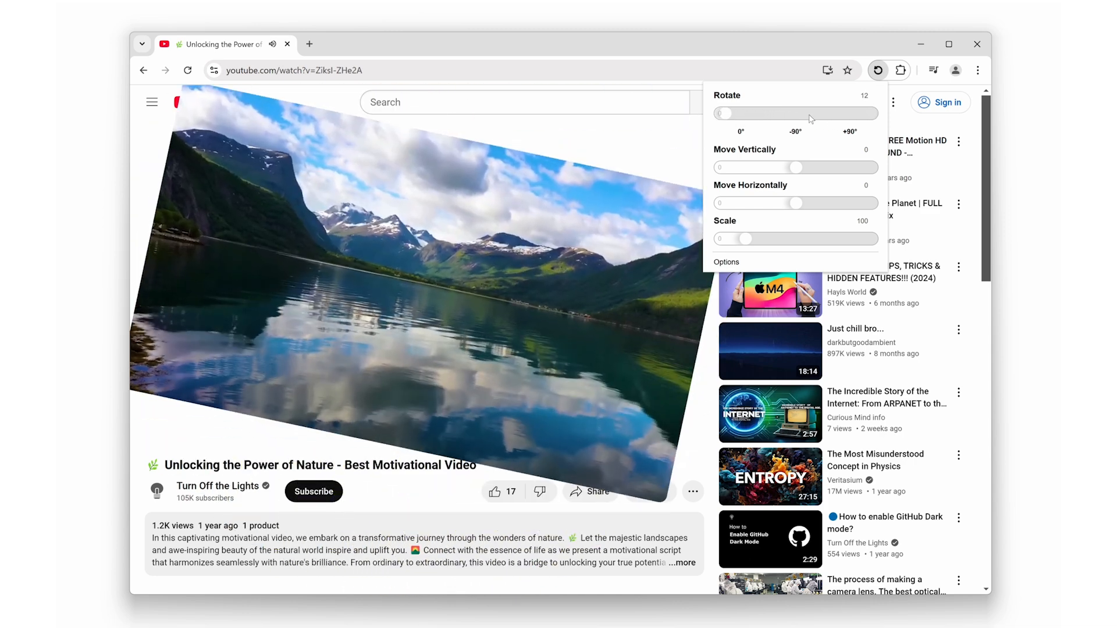
{"action": "left_click", "coordinate": [878, 70]}
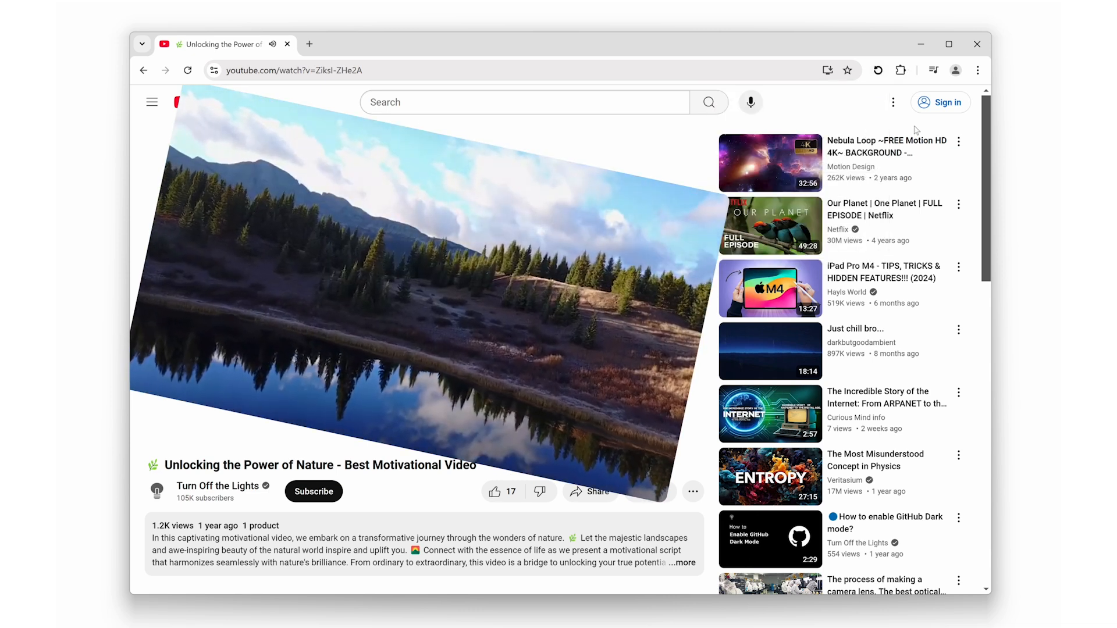
- Scale the video to 145 percent with rotation and position offsets back at zero
{"action": "left_click", "coordinate": [878, 69]}
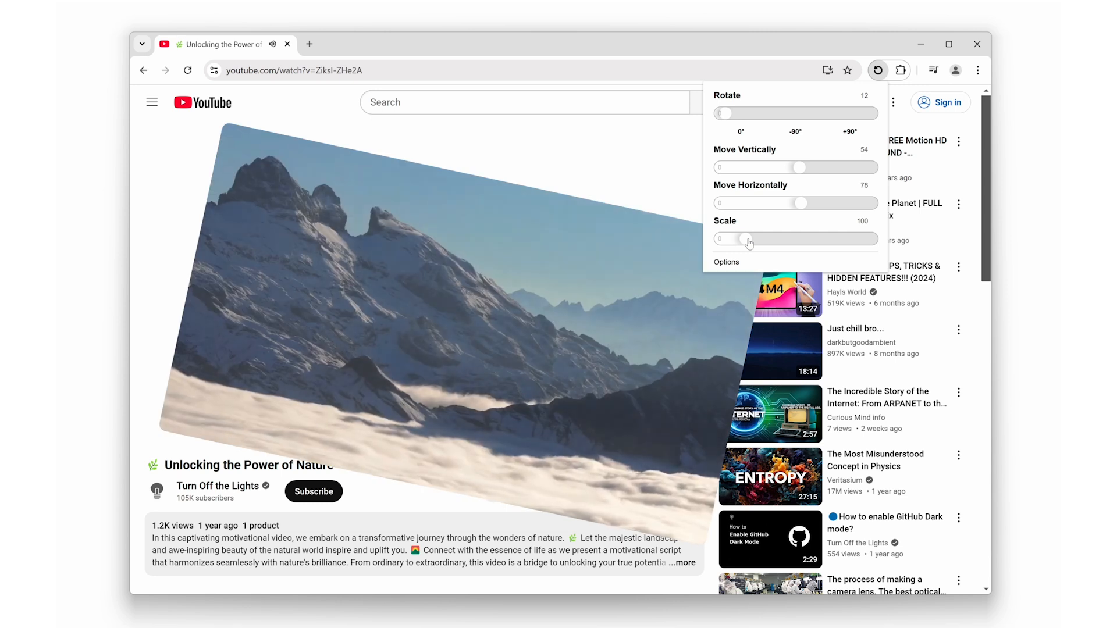
{"action": "left_click_drag", "start_coordinate": [748, 238], "coordinate": [759, 238]}
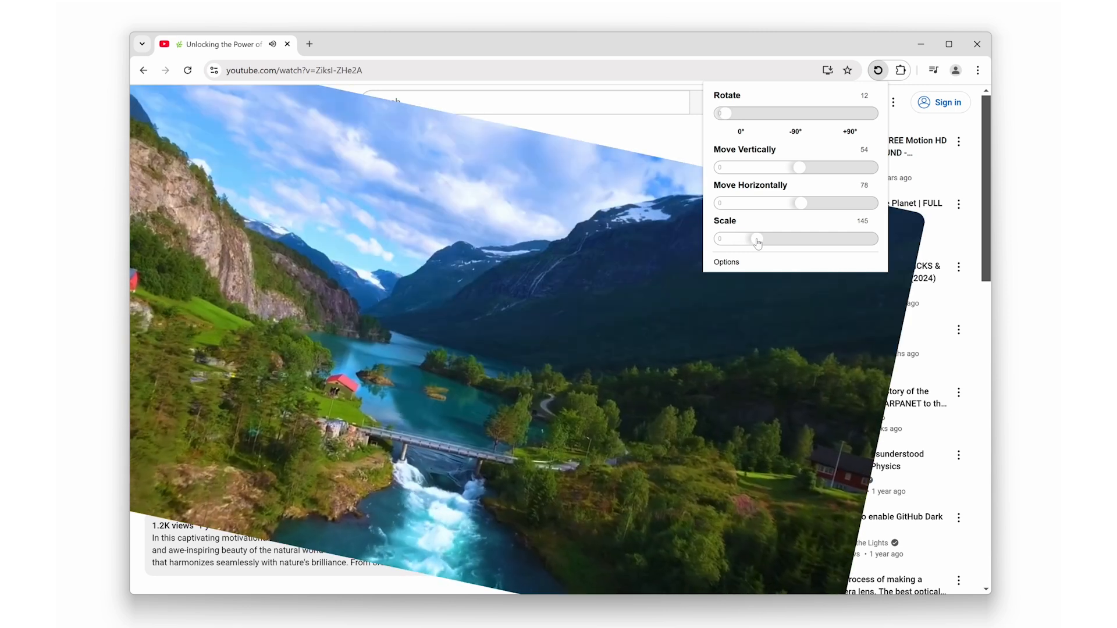
{"action": "left_click_drag", "start_coordinate": [725, 113], "coordinate": [719, 113]}
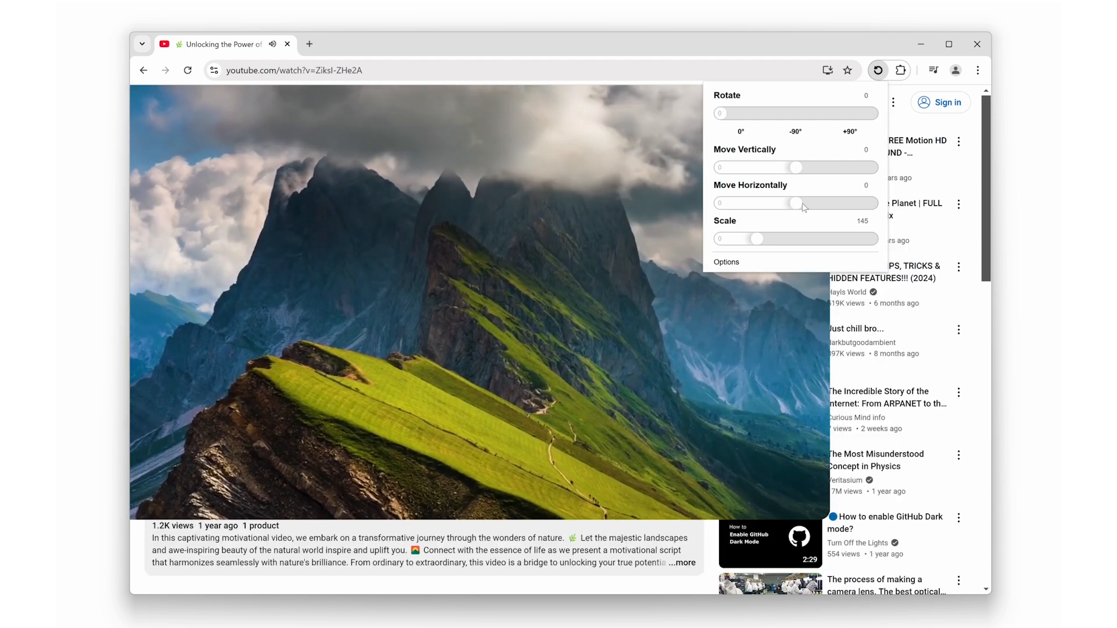
{"action": "left_click_drag", "start_coordinate": [759, 239], "coordinate": [756, 239]}
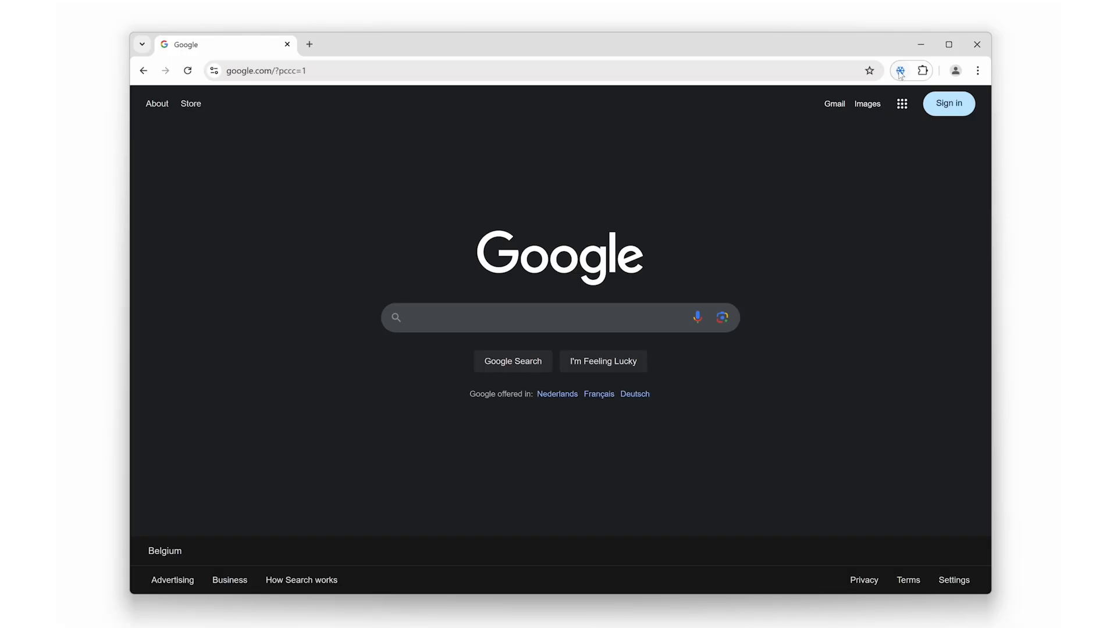
- Turn on falling snow and change its shape from Dot to Star, then to Snowflake
{"action": "left_click", "coordinate": [901, 70]}
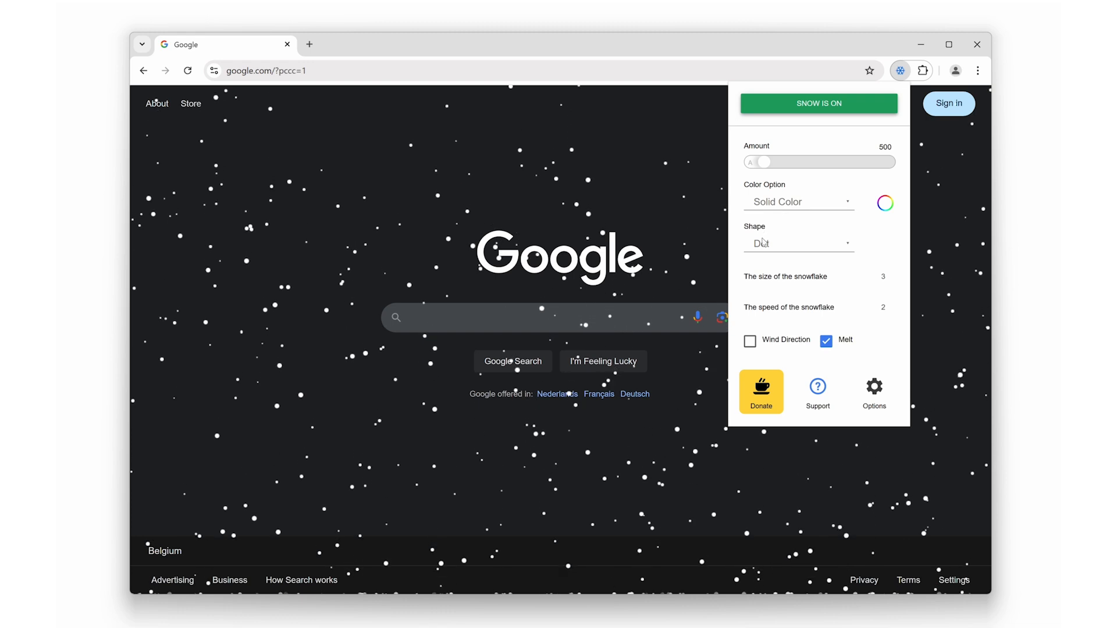
{"action": "left_click", "coordinate": [798, 243]}
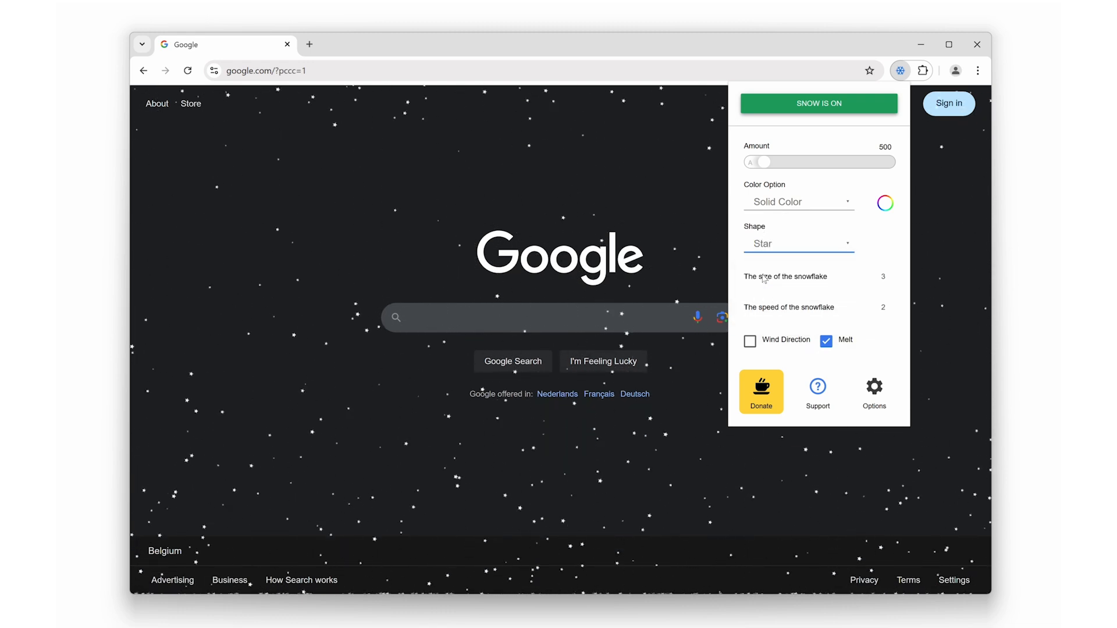
{"action": "left_click", "coordinate": [799, 243]}
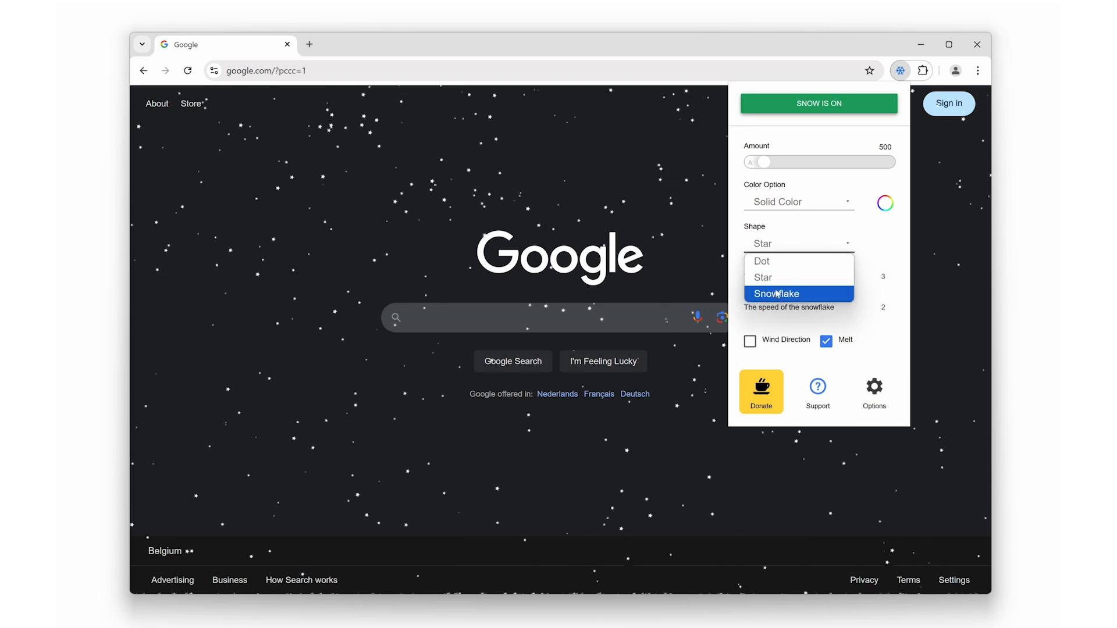
{"action": "left_click", "coordinate": [776, 293]}
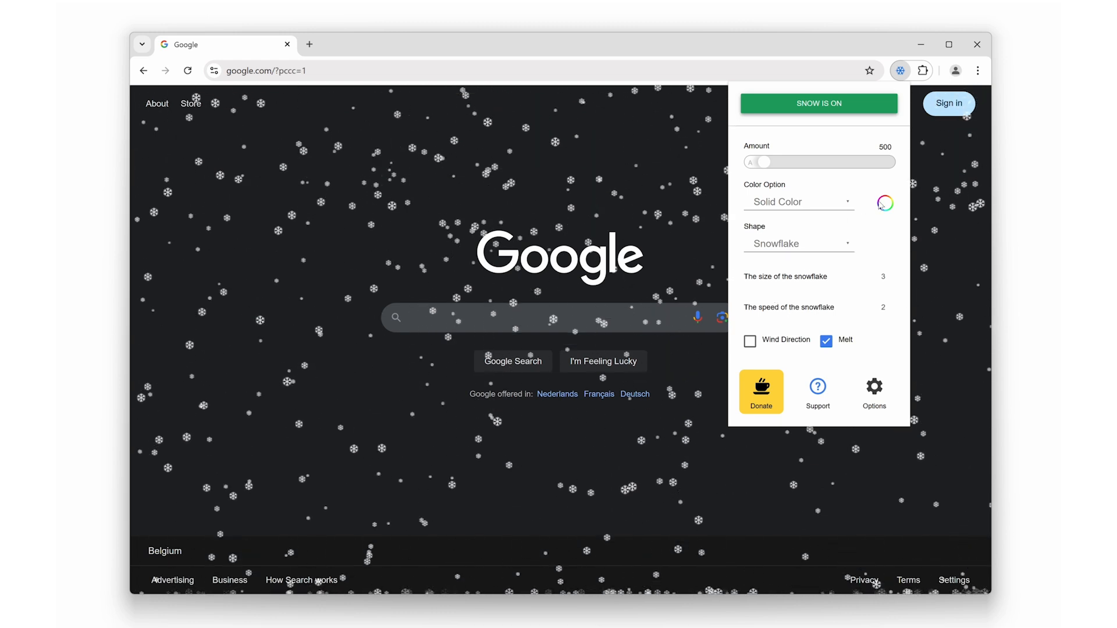
- Recolour the snowflakes via the colour picker, ending teal-green, then search 'mountain'
{"action": "left_click", "coordinate": [884, 203]}
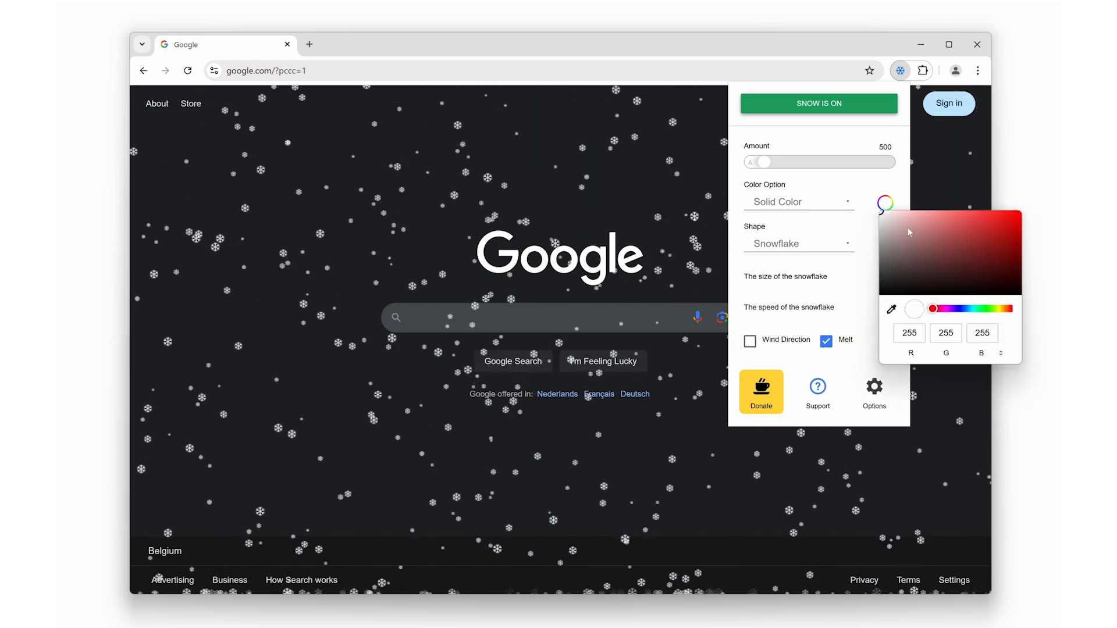
{"action": "left_click", "coordinate": [929, 227]}
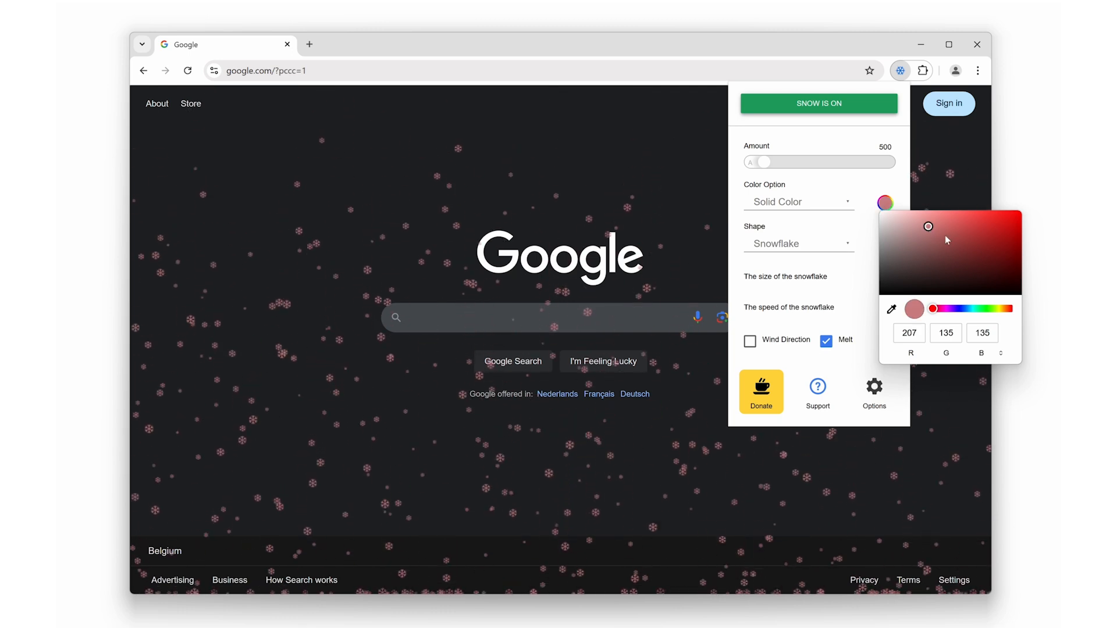
{"action": "left_click", "coordinate": [975, 243]}
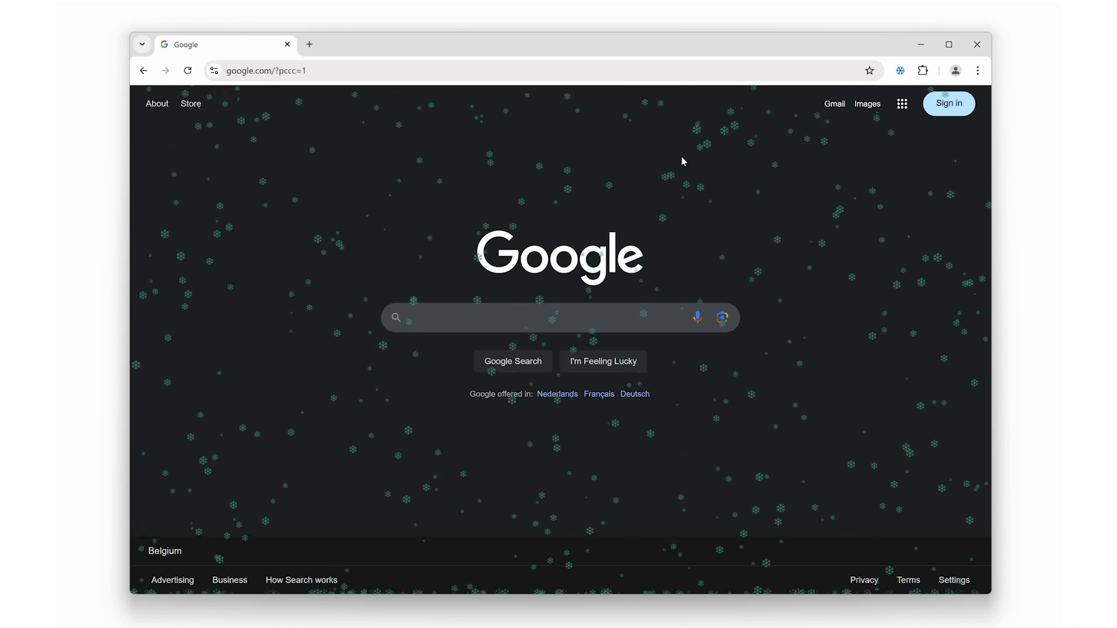
{"action": "type", "text": "mountain"}
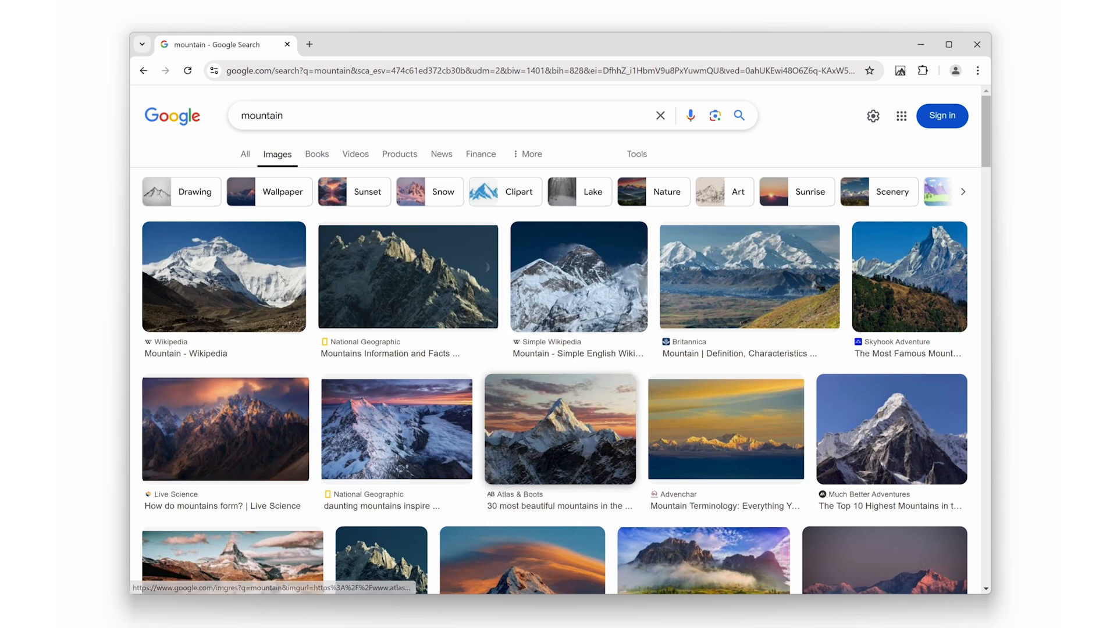
- View the Atlas & Boots sunset peak image full screen, then close the overlay
{"action": "left_click", "coordinate": [559, 429]}
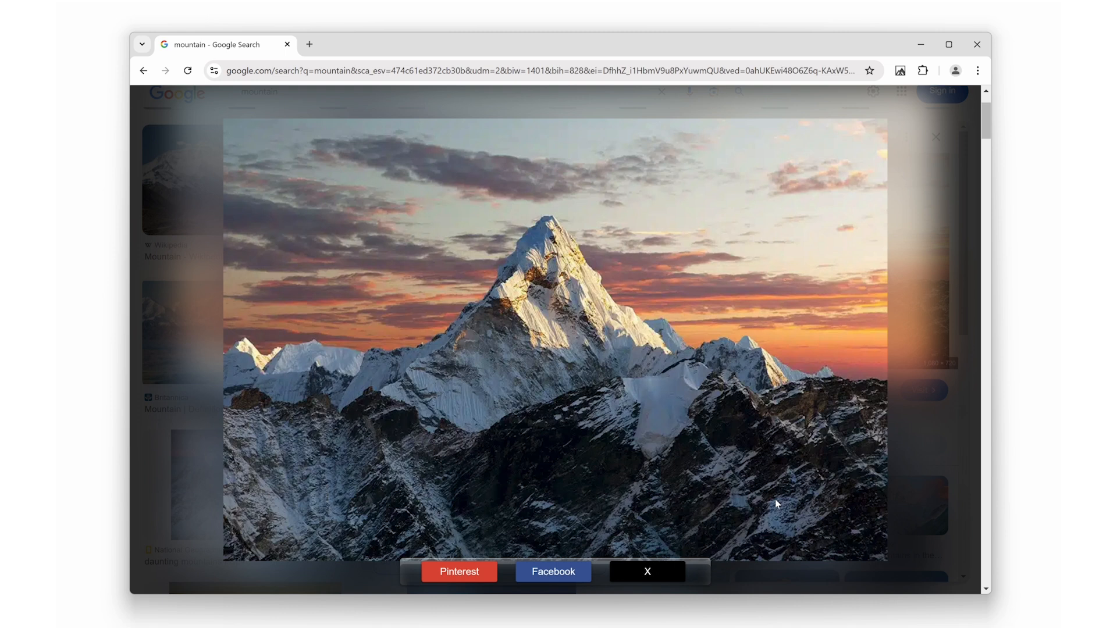
{"action": "left_click", "coordinate": [646, 572]}
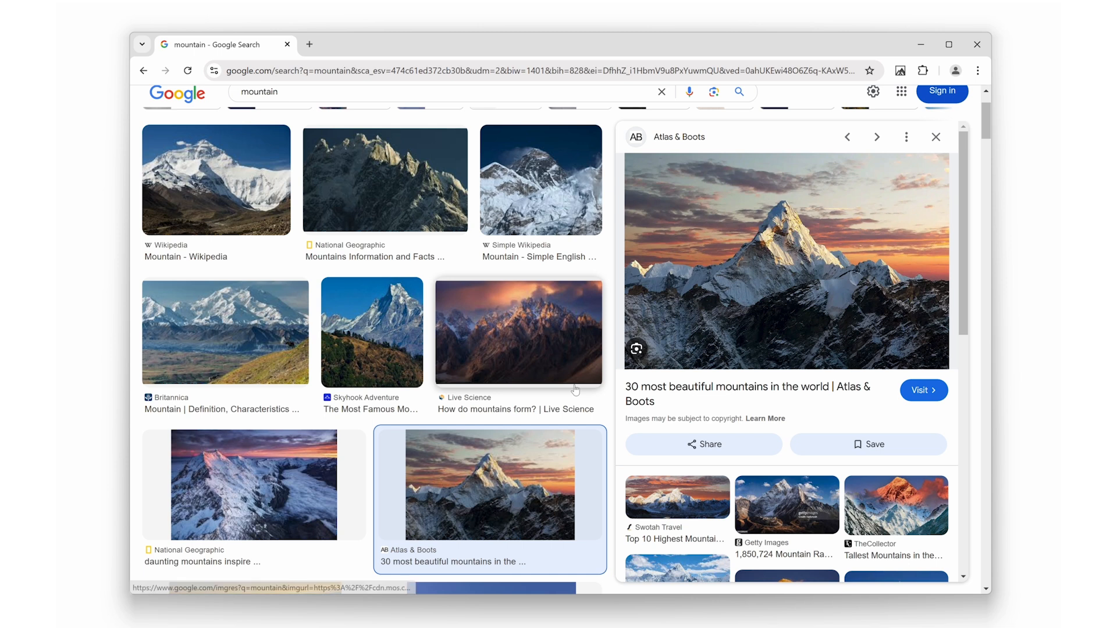
- Preview the Live Science mountain image and view it full screen via the context menu
{"action": "left_click", "coordinate": [518, 333]}
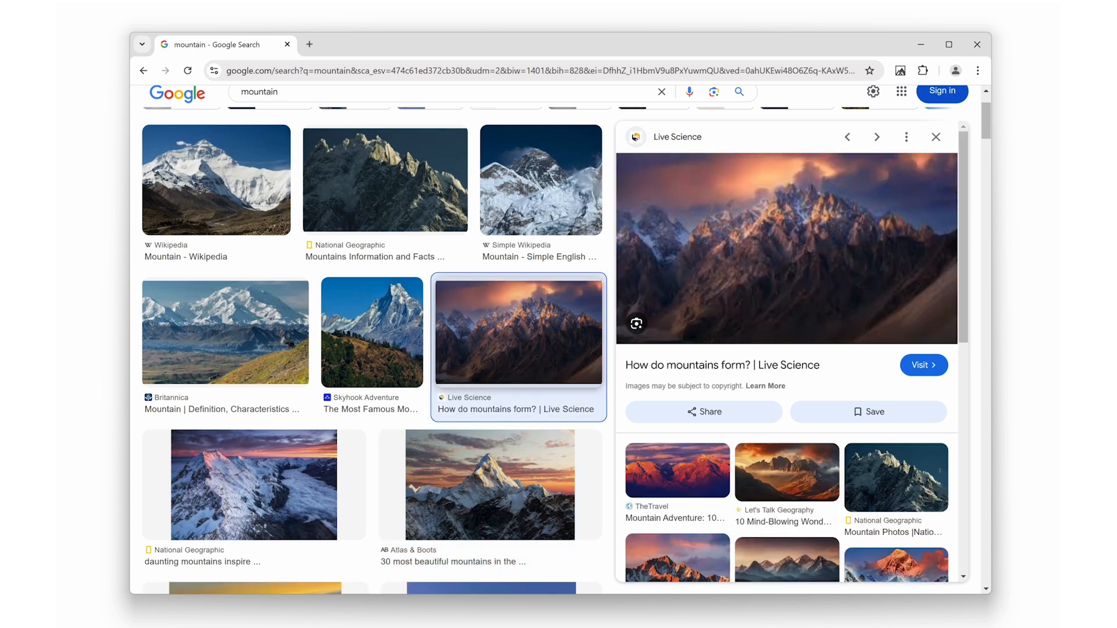
{"action": "mouse_move", "coordinate": [707, 277]}
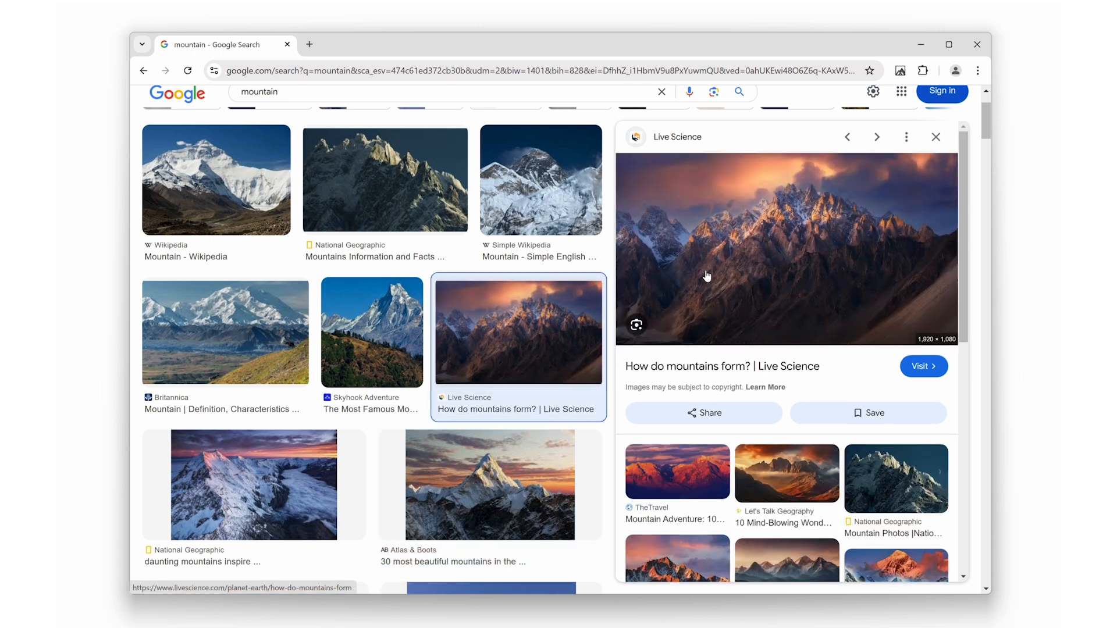
{"action": "right_click", "coordinate": [708, 277]}
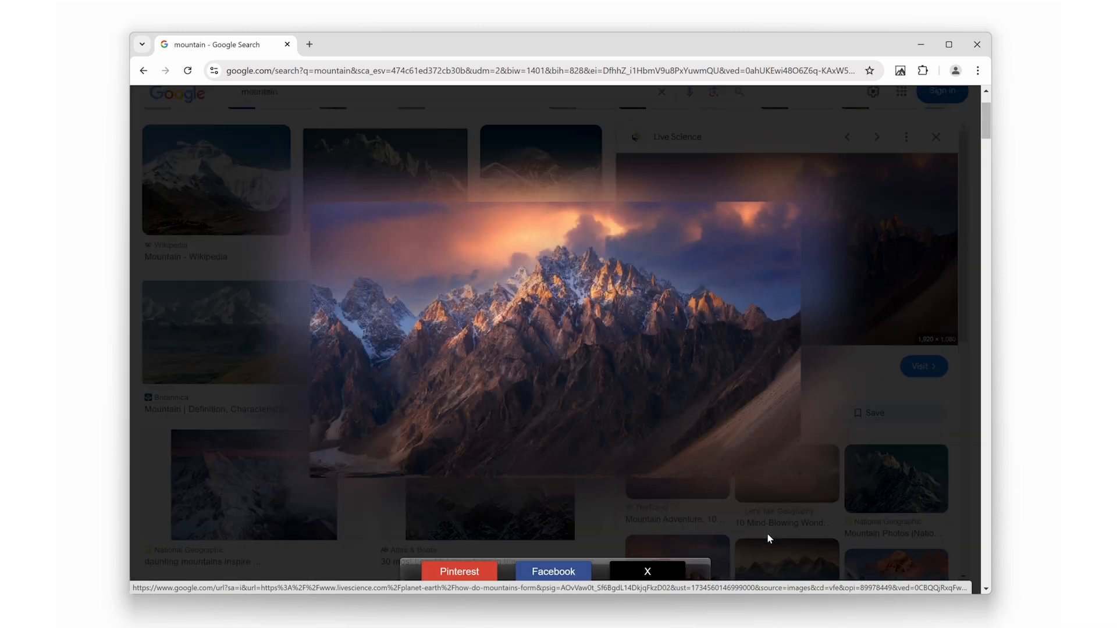
{"action": "mouse_move", "coordinate": [849, 447]}
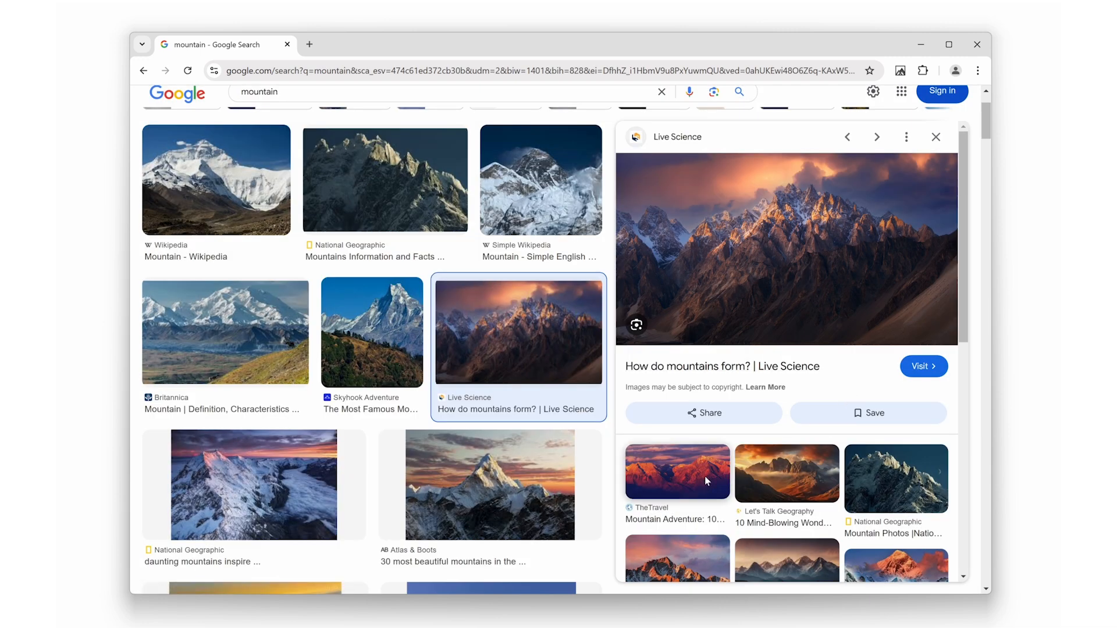
- Send TheTravel red mountain range image to Ambient Aurea, filling the screen with glow
{"action": "left_click", "coordinate": [676, 471]}
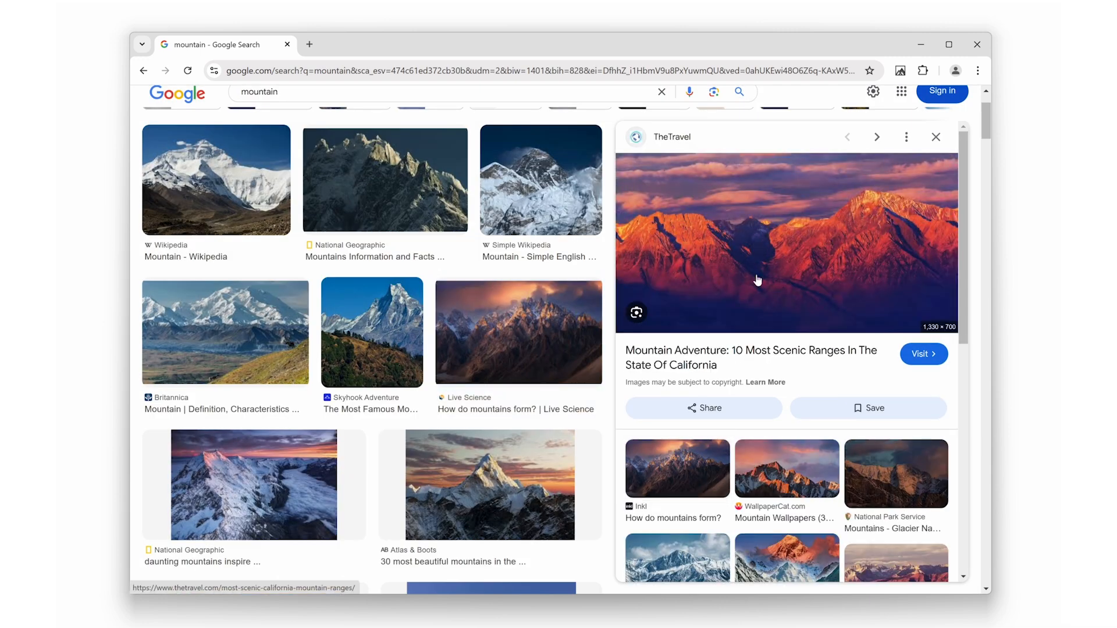
{"action": "right_click", "coordinate": [757, 281]}
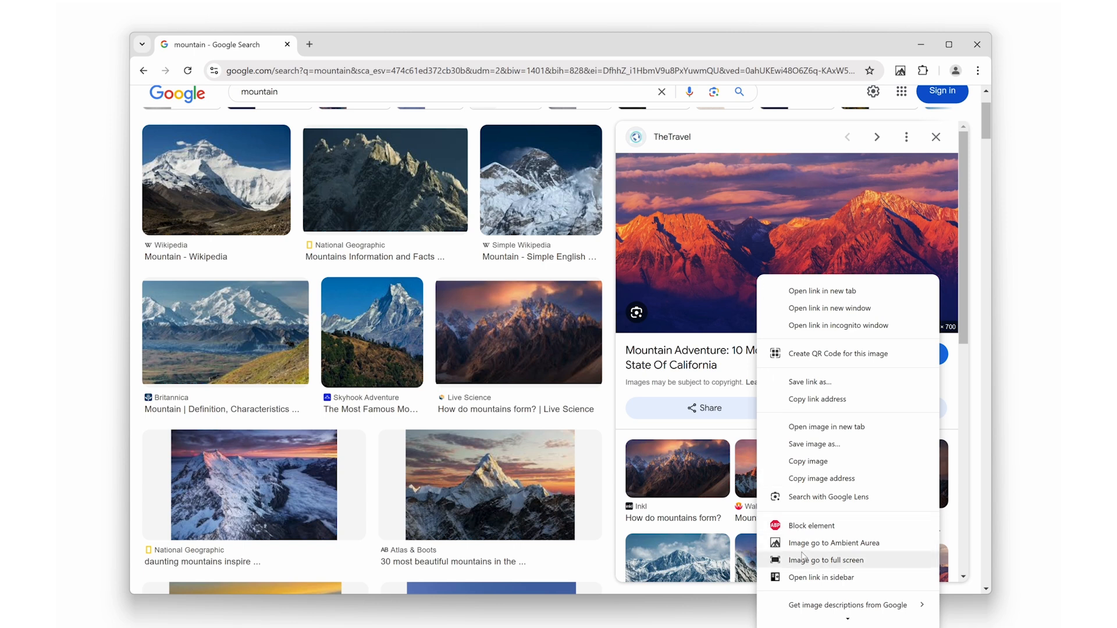
{"action": "left_click", "coordinate": [826, 560]}
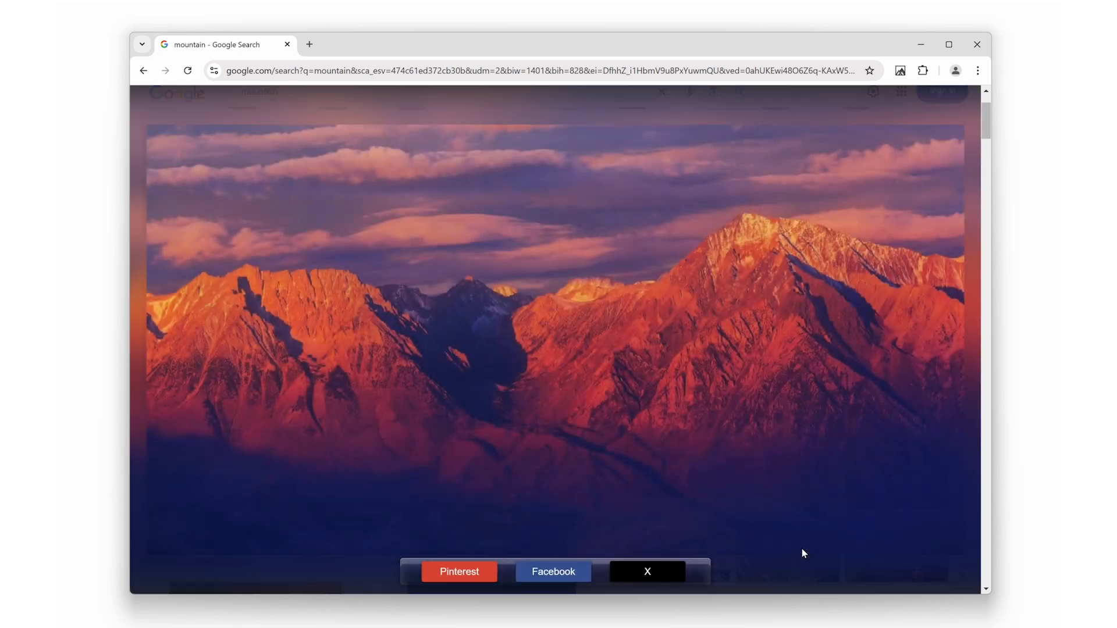